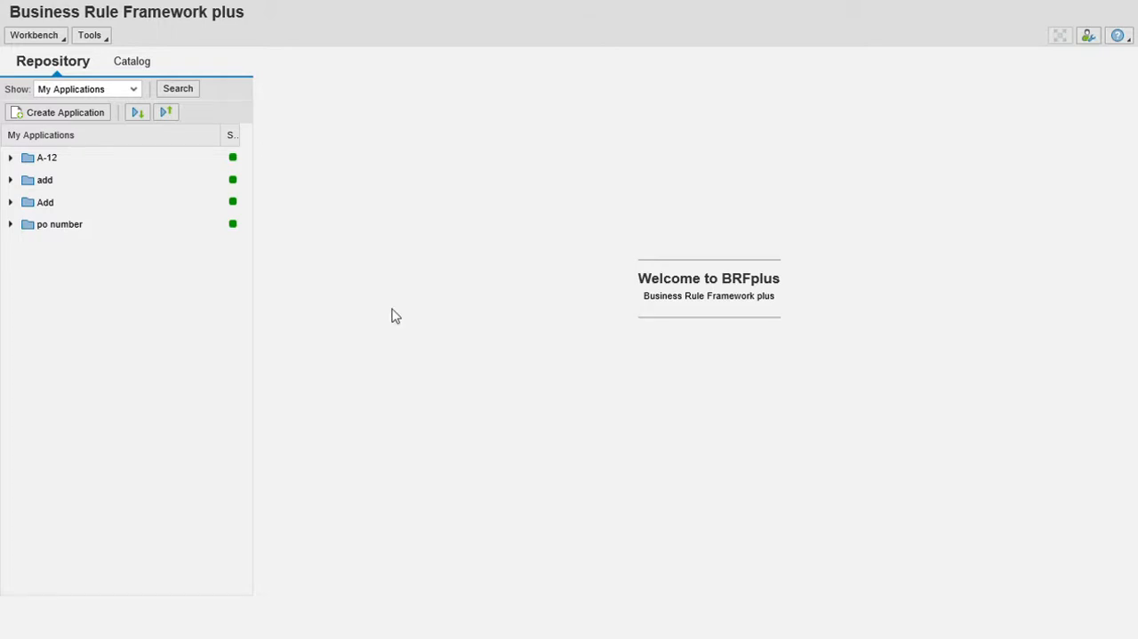
pyautogui.moveTo(907, 29)
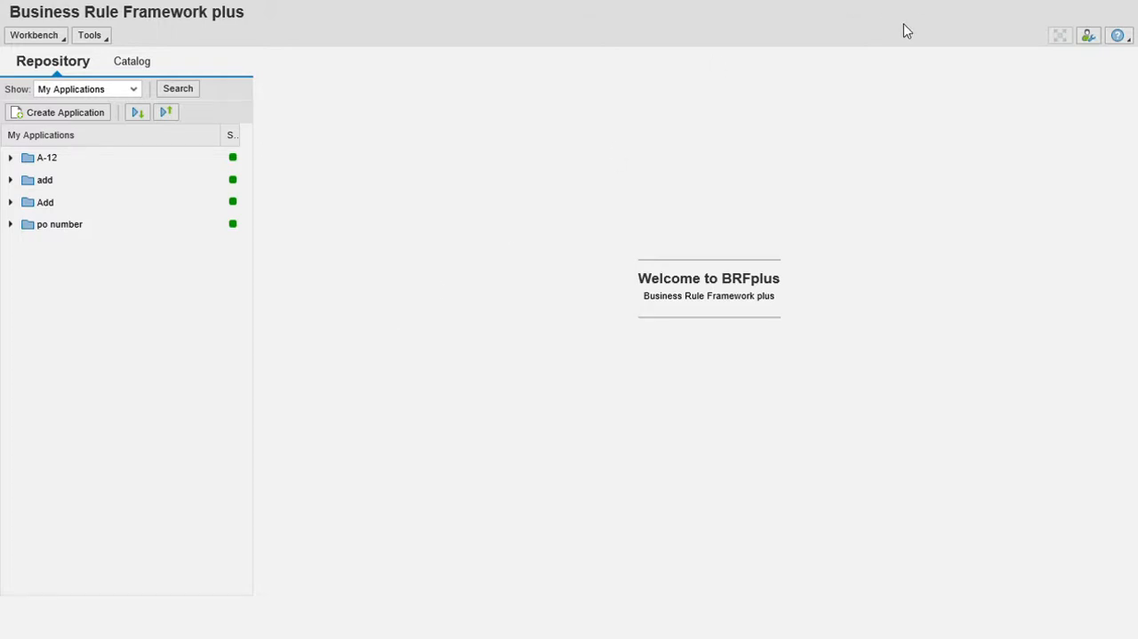
pyautogui.moveTo(893, 29)
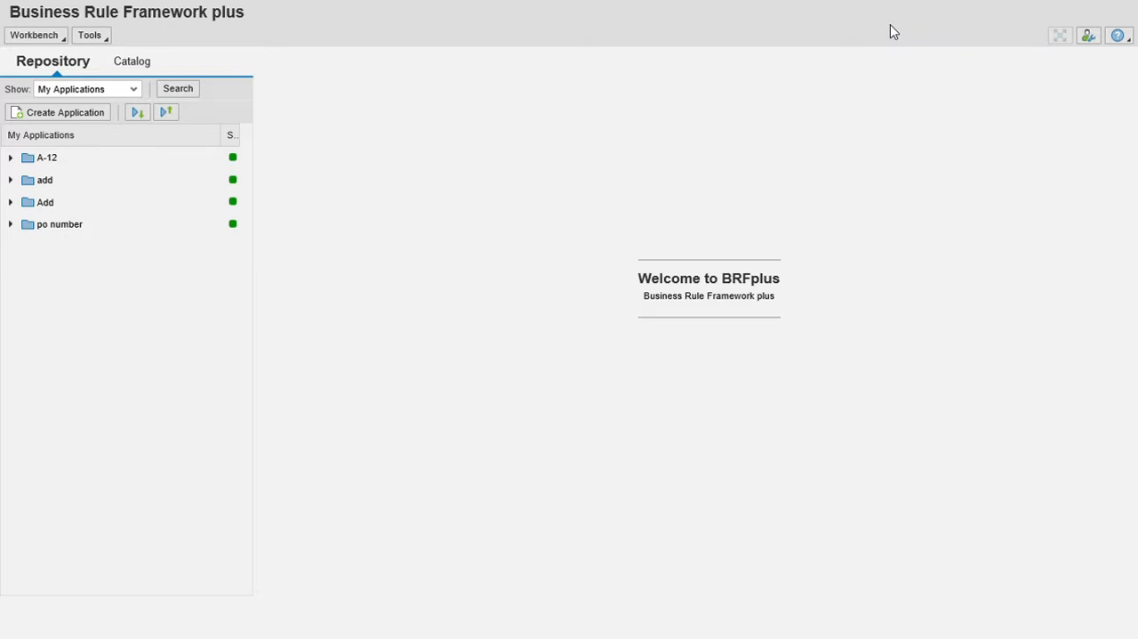
pyautogui.moveTo(872, 43)
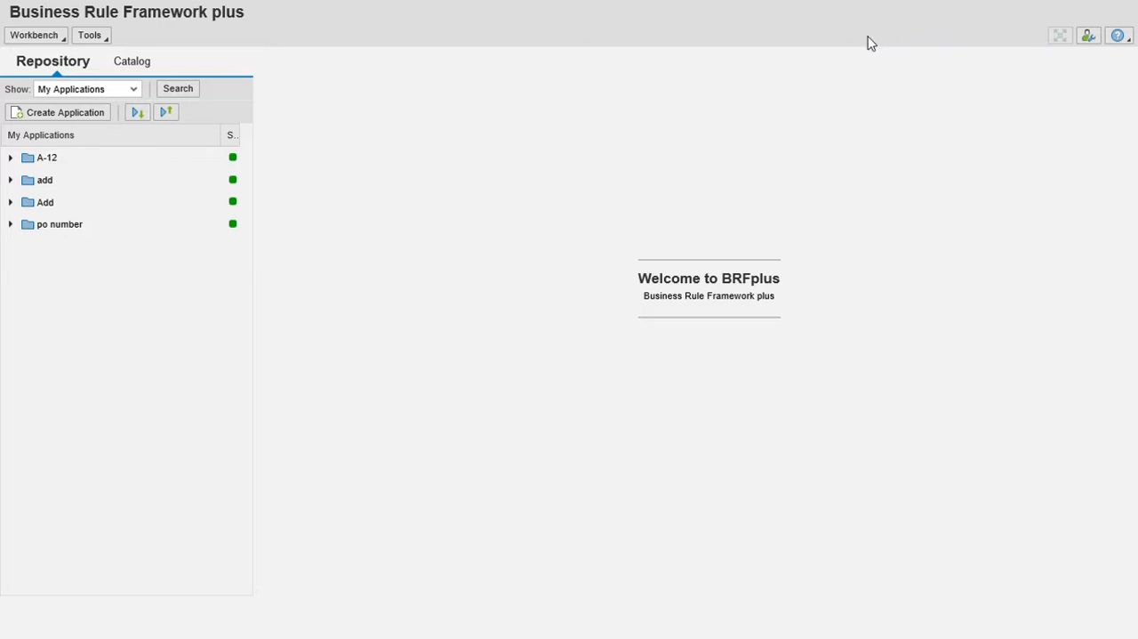
pyautogui.moveTo(712, 93)
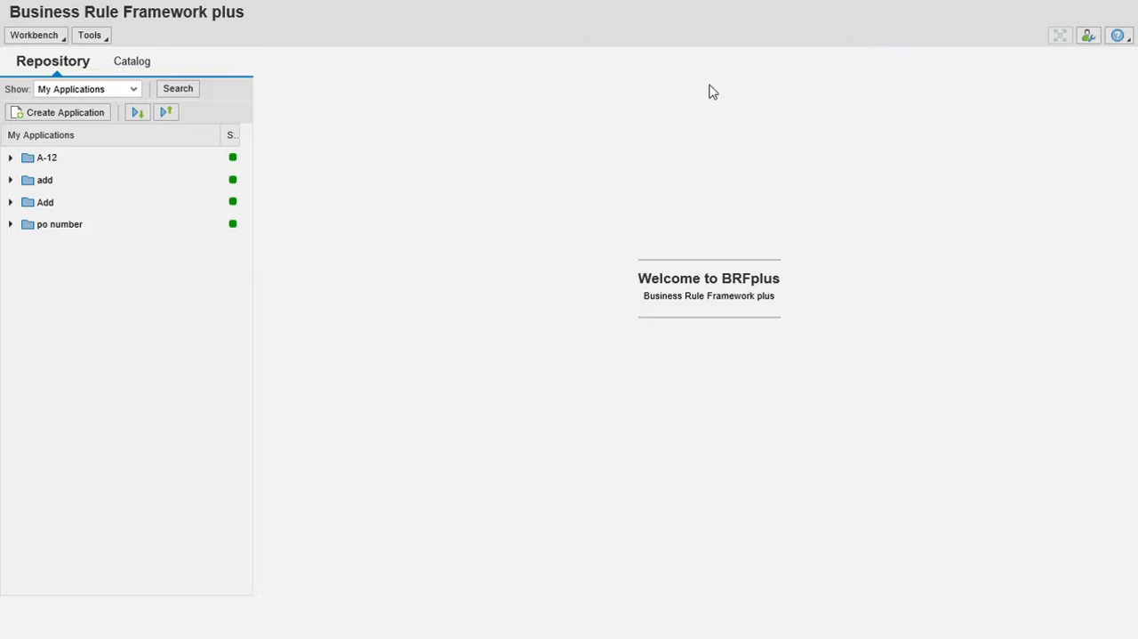
pyautogui.moveTo(658, 128)
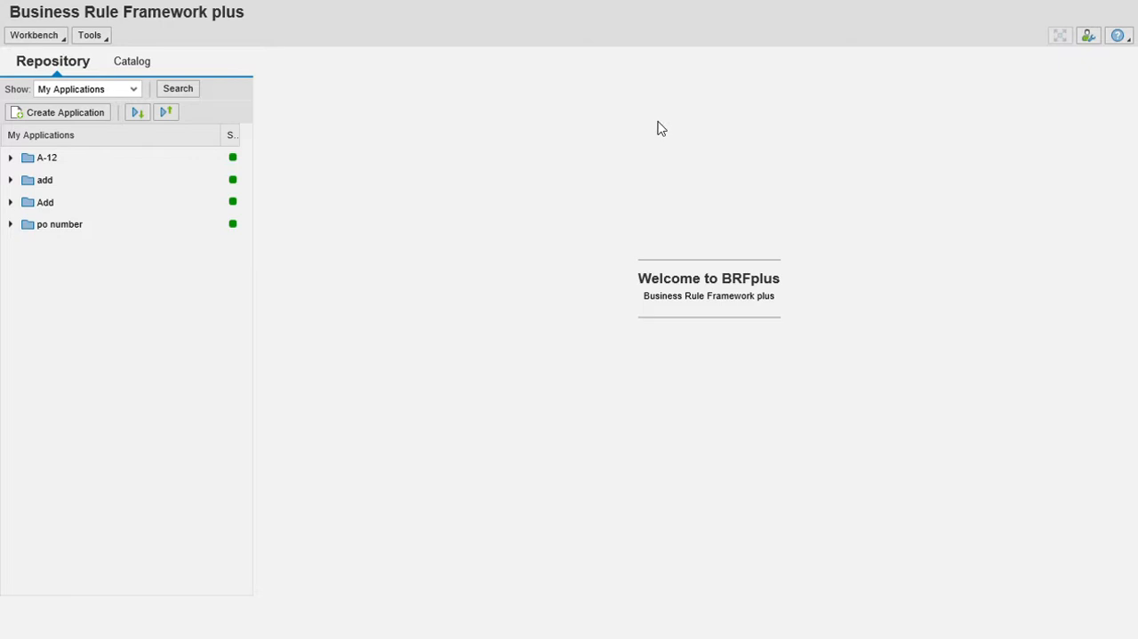
pyautogui.moveTo(644, 139)
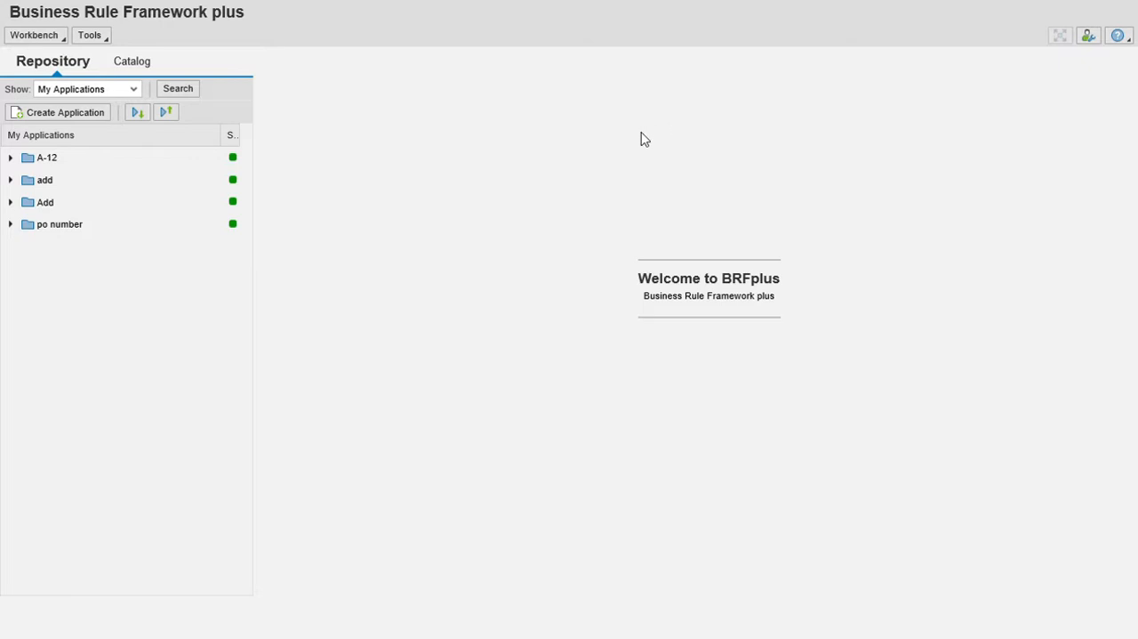
pyautogui.moveTo(633, 147)
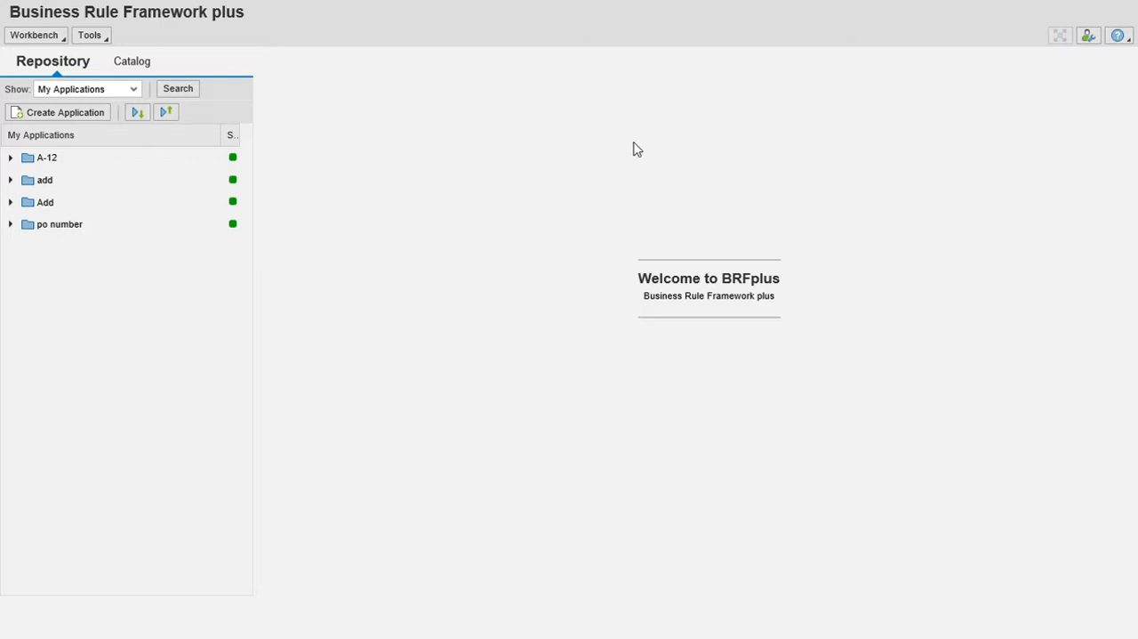
pyautogui.moveTo(167, 237)
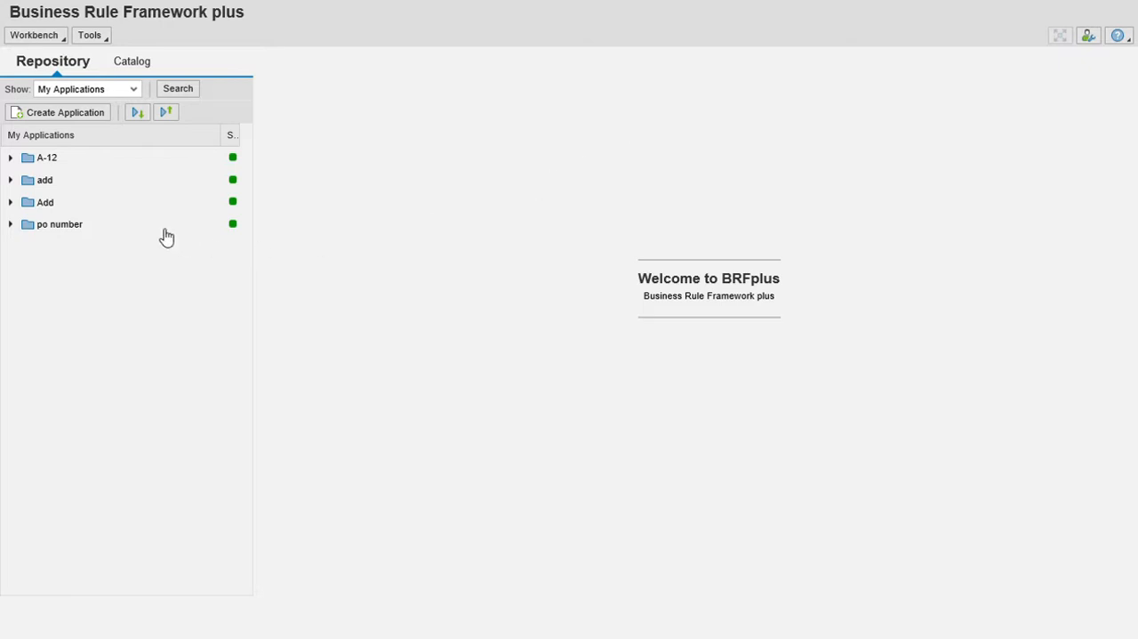
pyautogui.moveTo(103, 156)
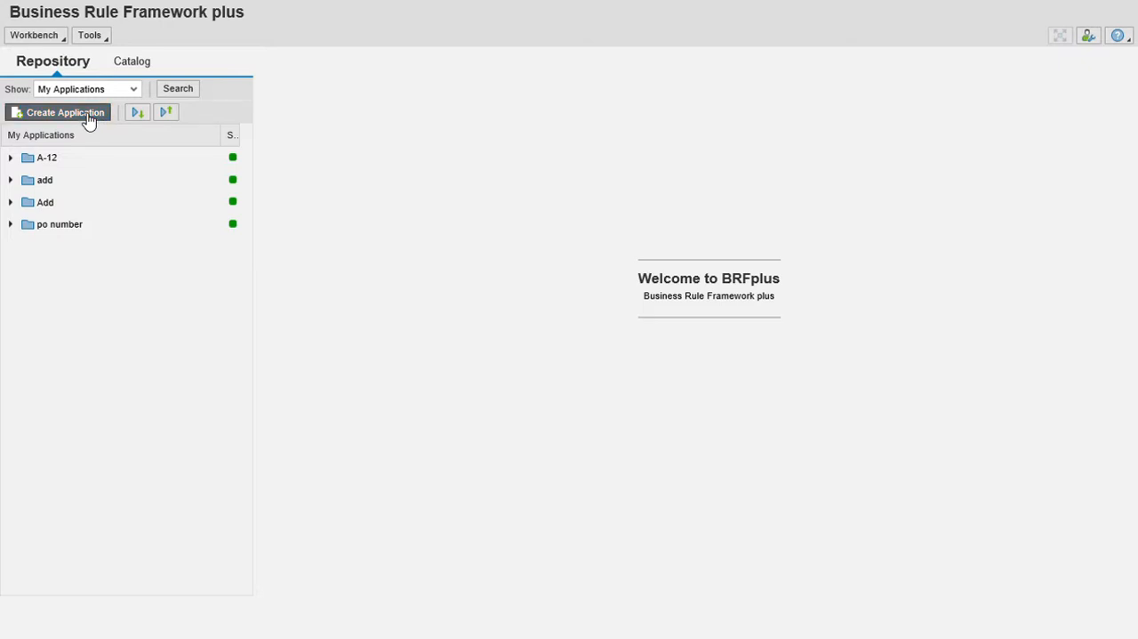
# Start a new application and name it PO_NUMBER from the suggested names.
pyautogui.click(64, 112)
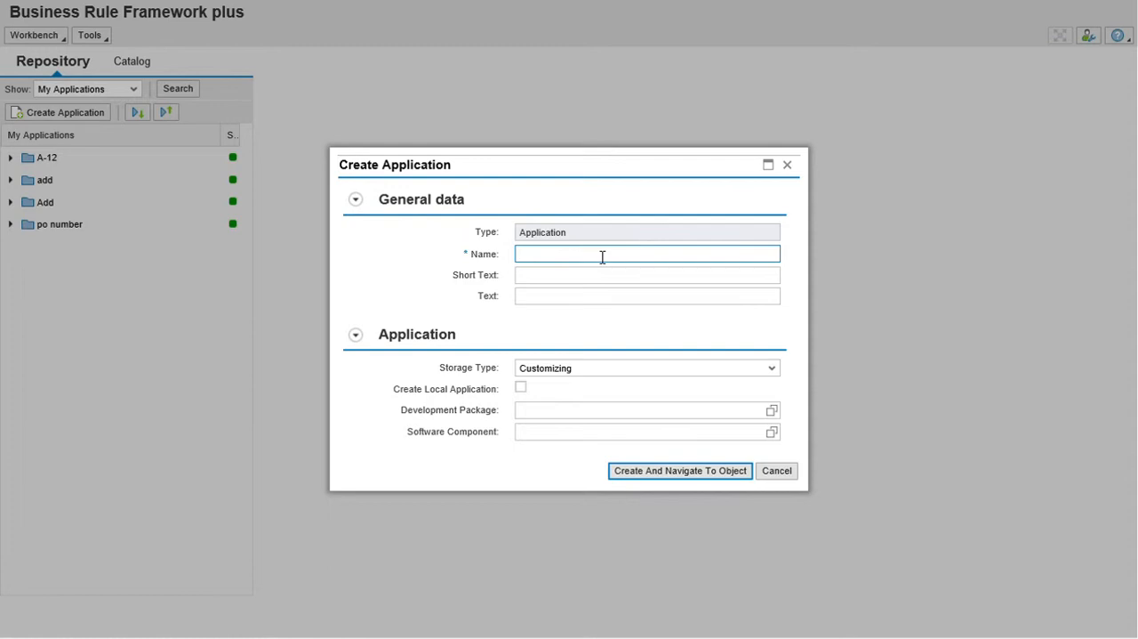
pyautogui.click(647, 252)
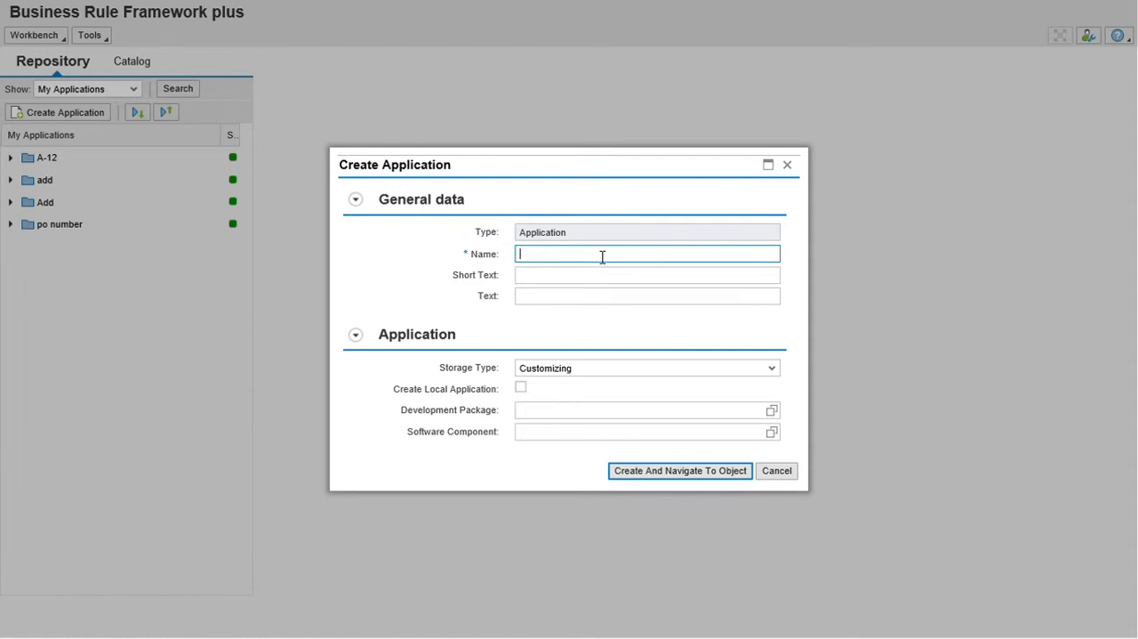
pyautogui.write('eb')
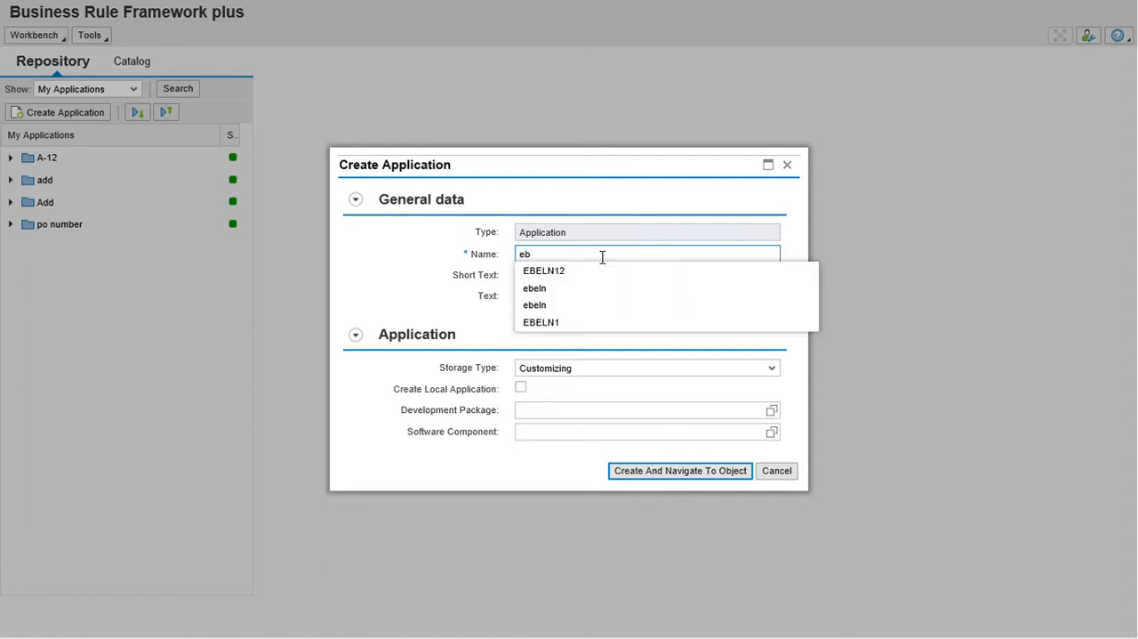
pyautogui.write('po')
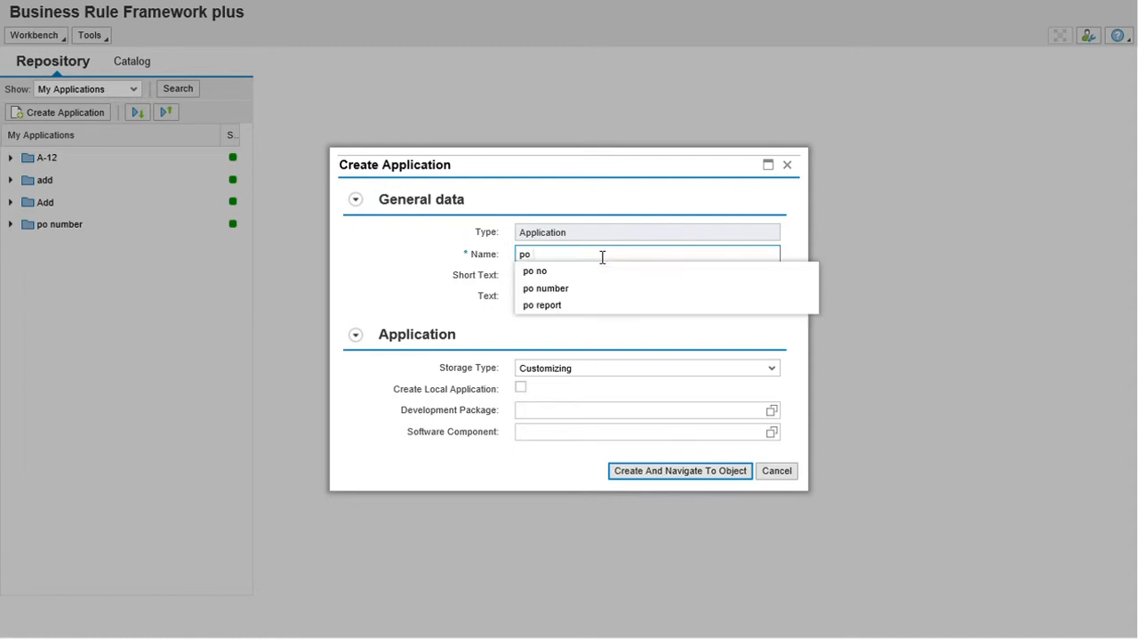
pyautogui.click(544, 289)
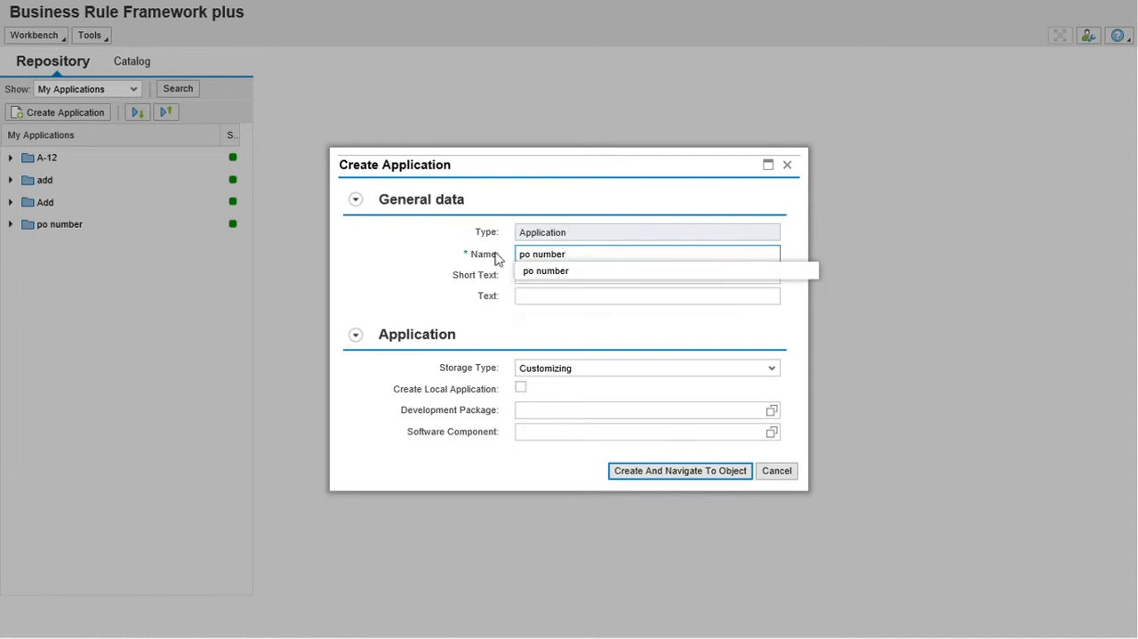
# Give it short text po-ebeln, make it a local application and create it for editing.
pyautogui.click(648, 274)
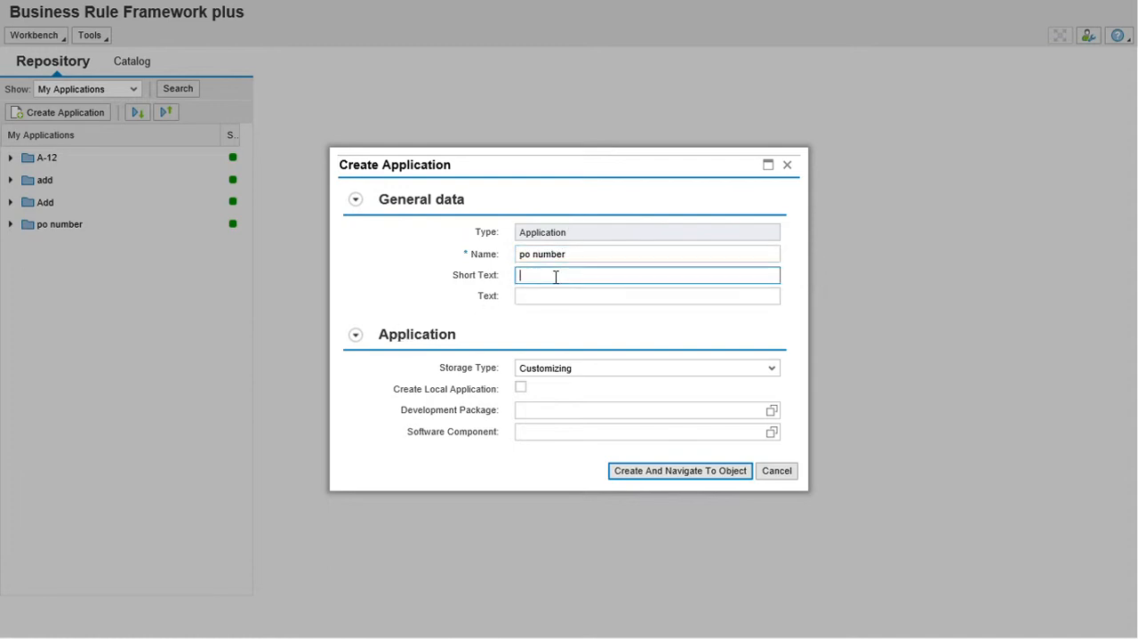
pyautogui.write('po-ebeln')
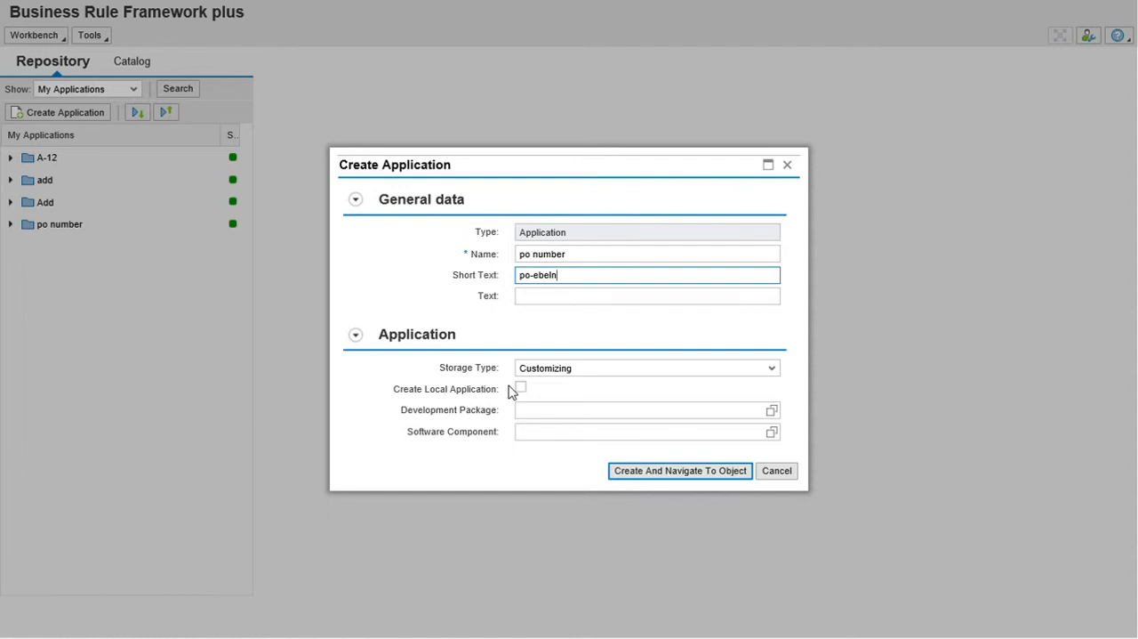
pyautogui.click(520, 388)
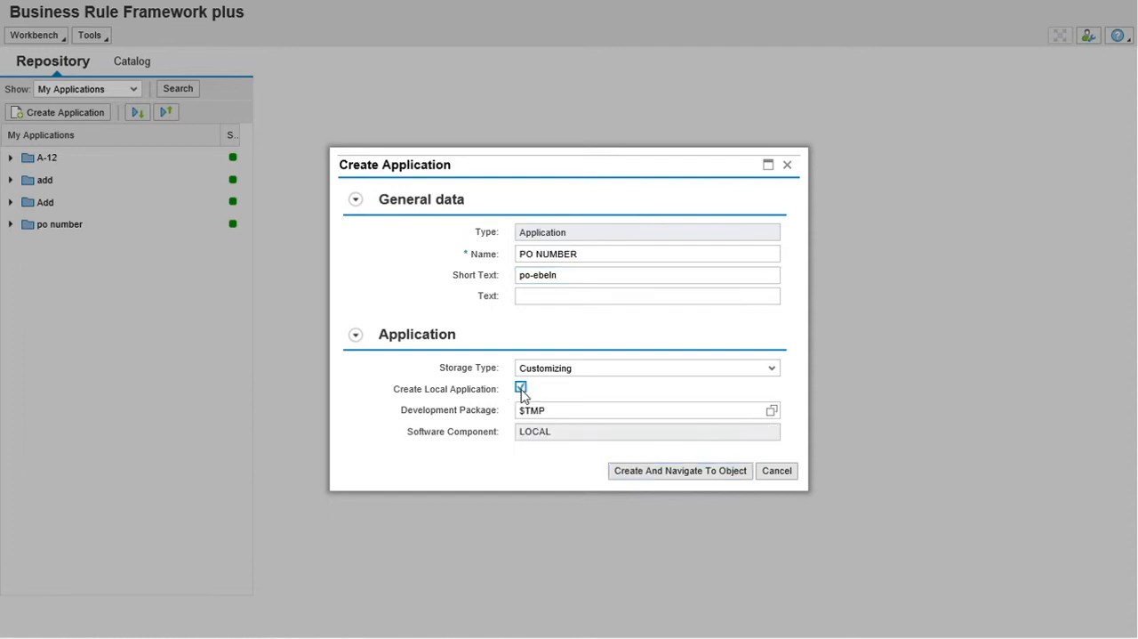
pyautogui.click(680, 469)
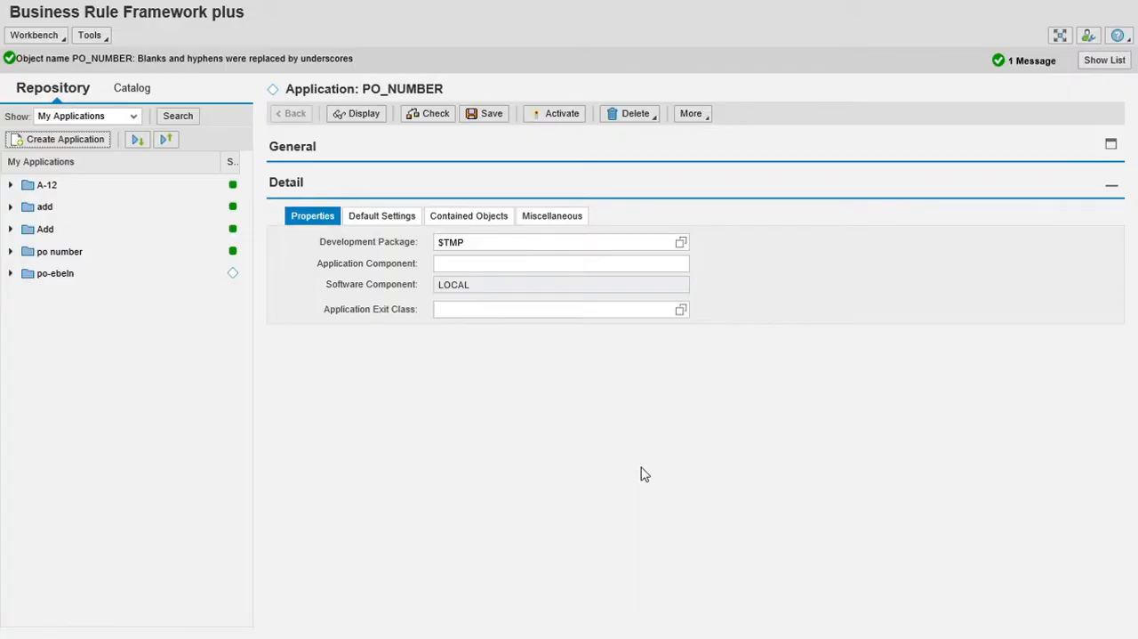
pyautogui.moveTo(213, 461)
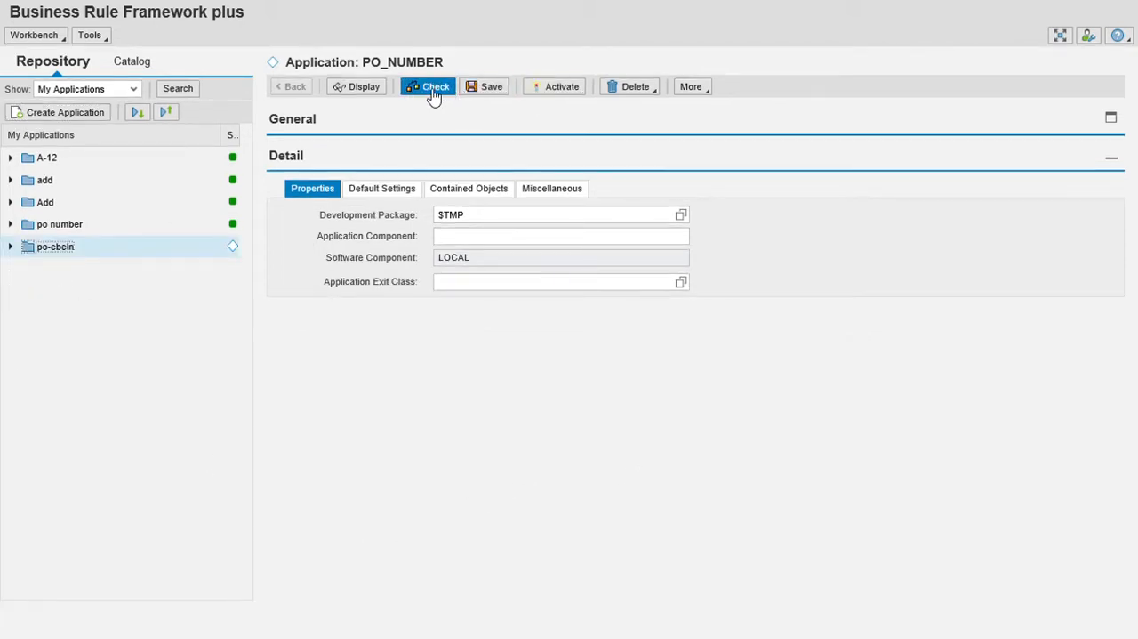
# Activate the PO_NUMBER application, confirming the activation prompt.
pyautogui.click(555, 85)
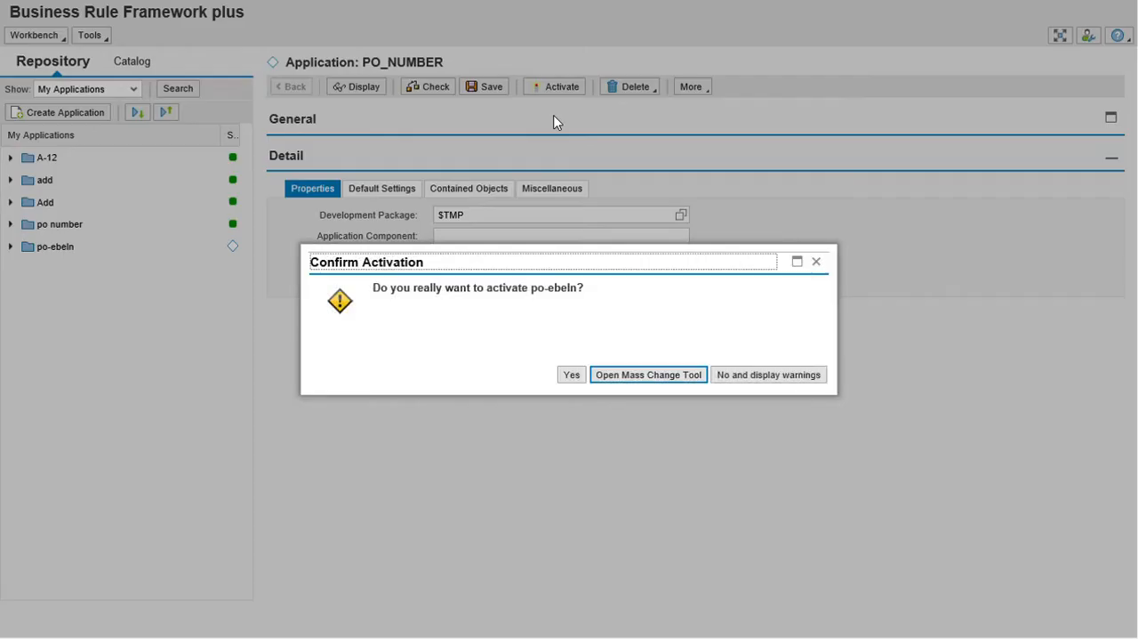
pyautogui.click(571, 374)
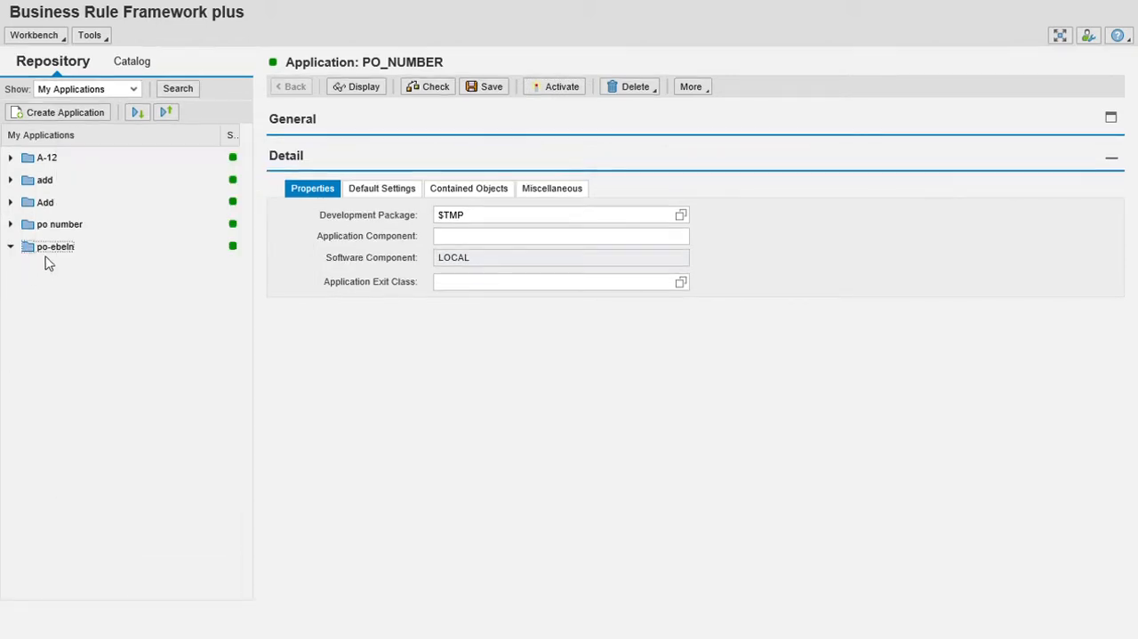
pyautogui.moveTo(43, 253)
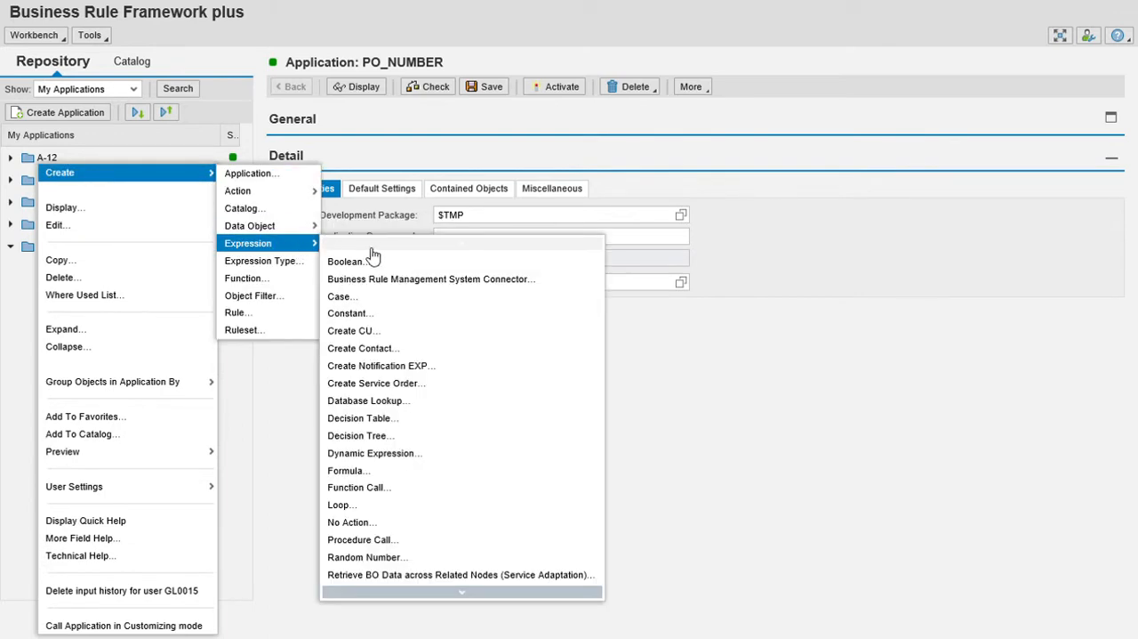
pyautogui.moveTo(382, 441)
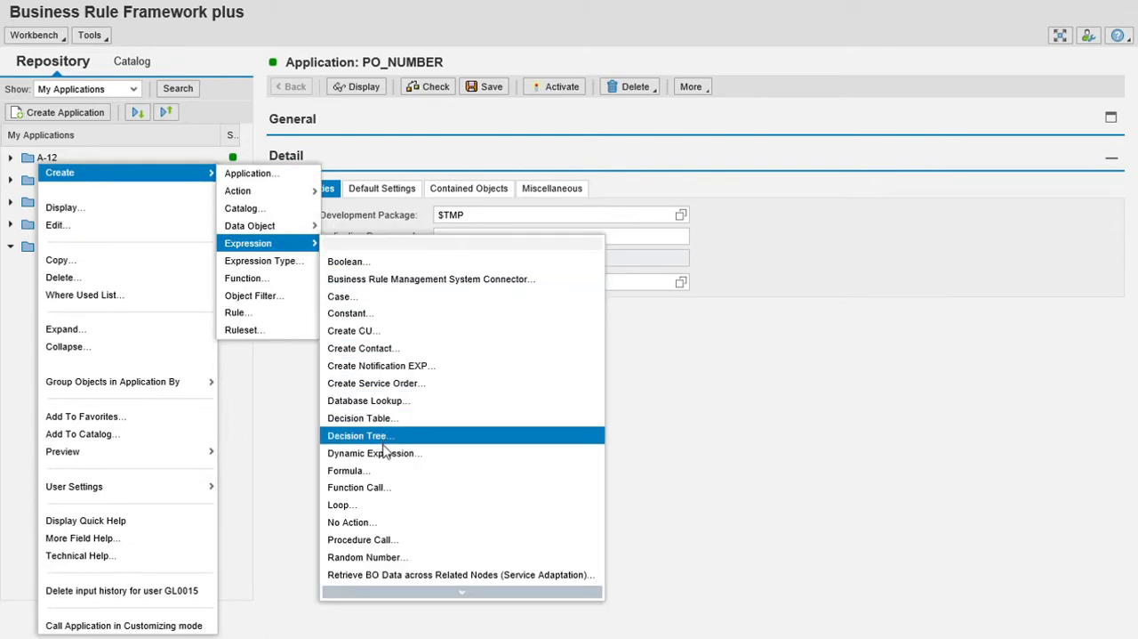
pyautogui.moveTo(398, 448)
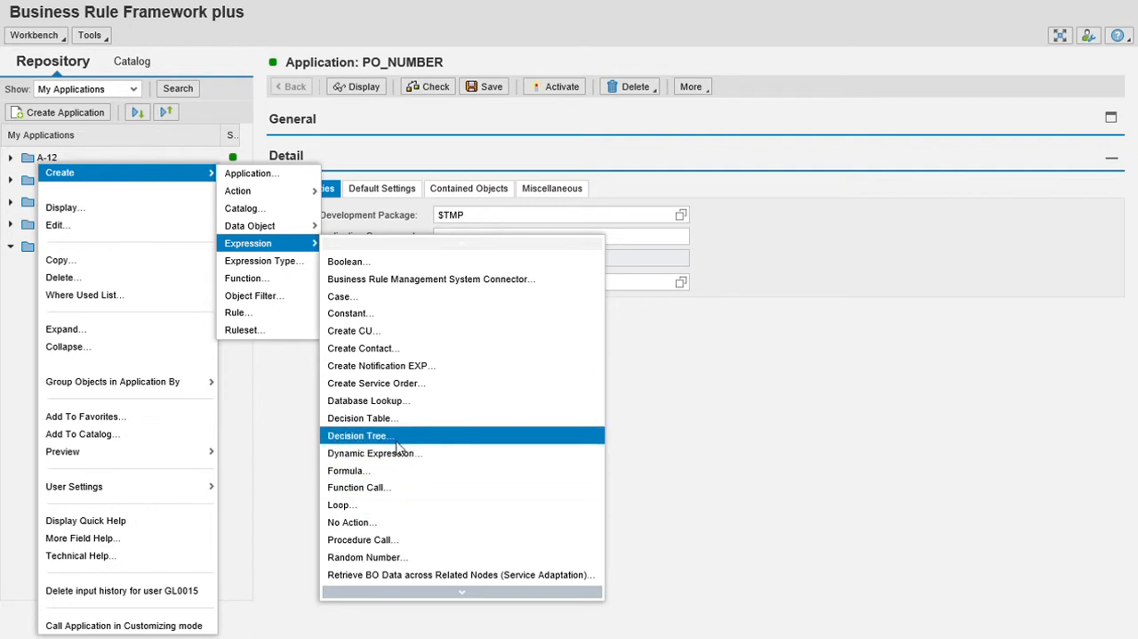
pyautogui.moveTo(391, 404)
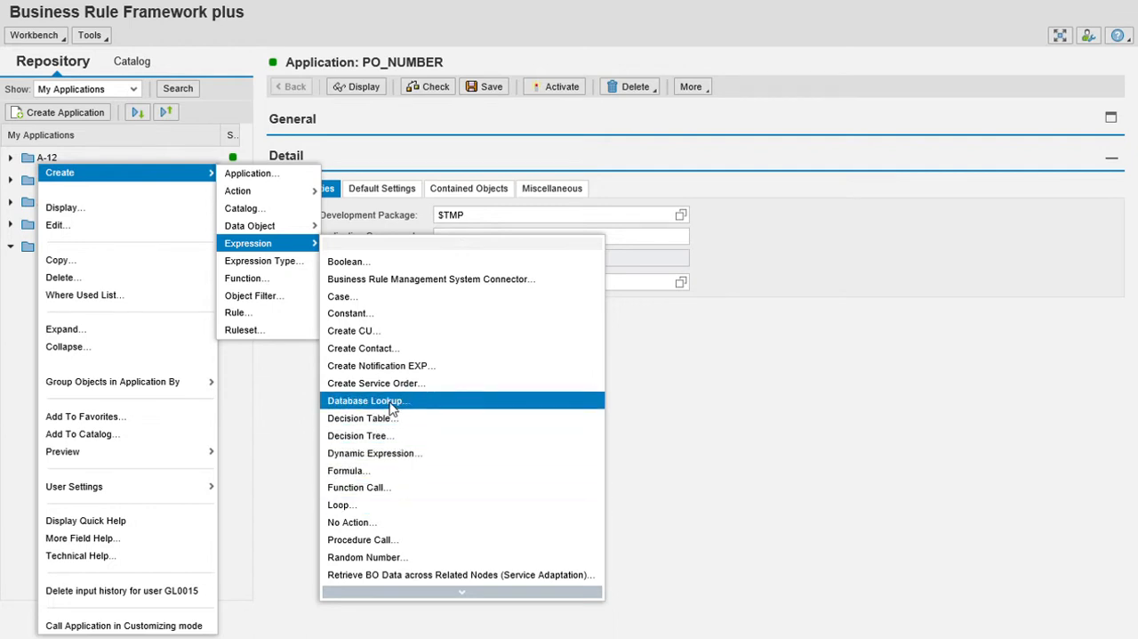
pyautogui.moveTo(430, 408)
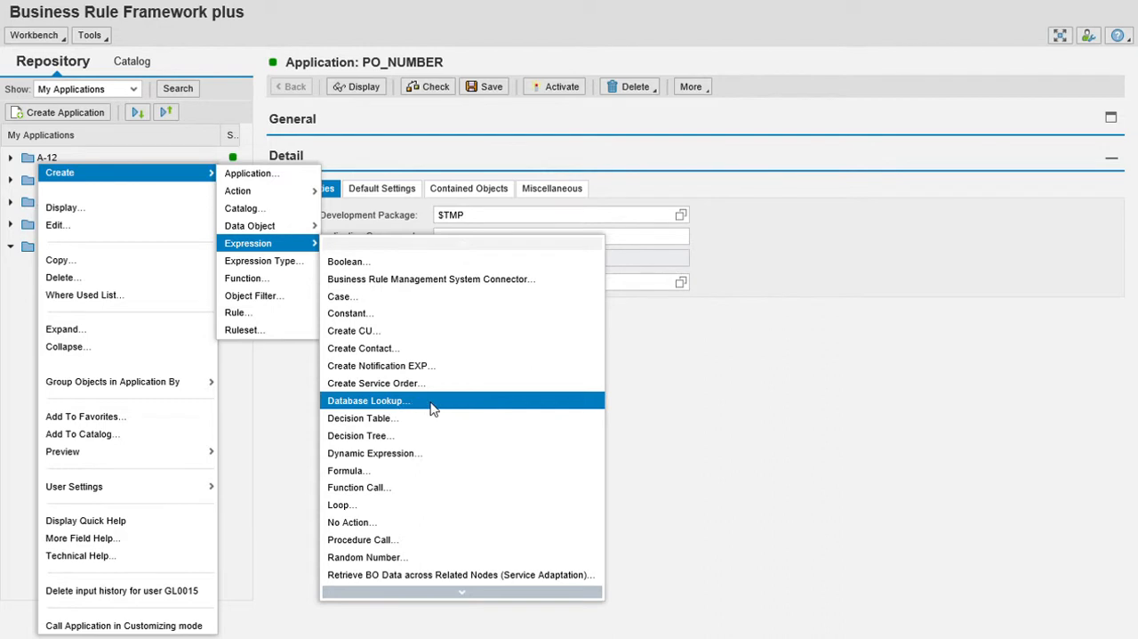
# Create a Database Lookup expression named look under PO_NUMBER.
pyautogui.click(368, 400)
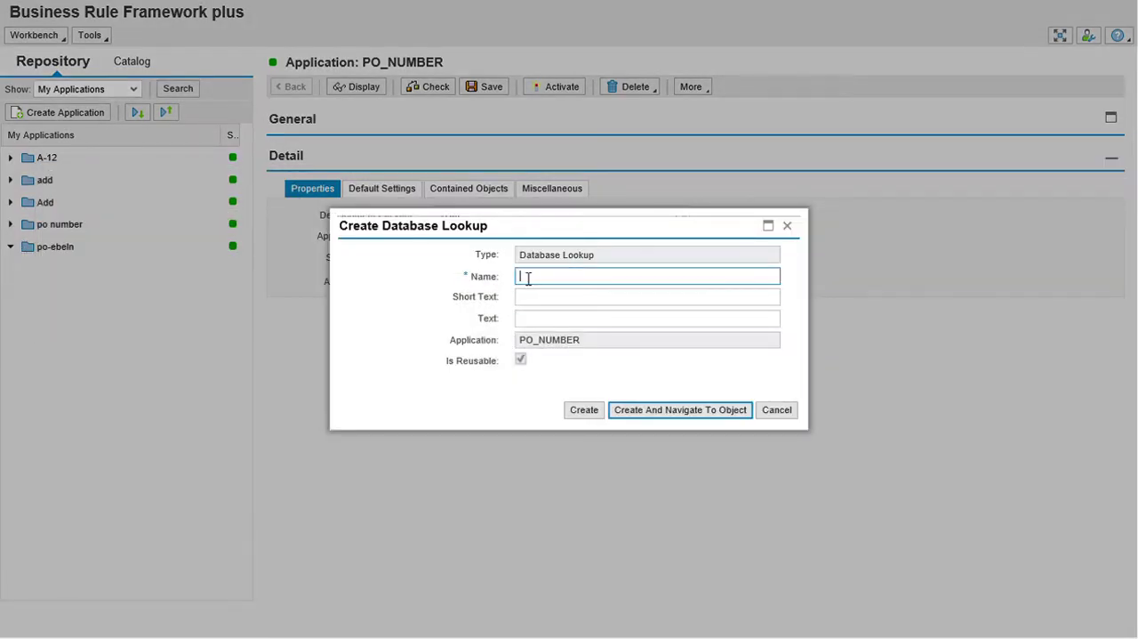
pyautogui.write('look')
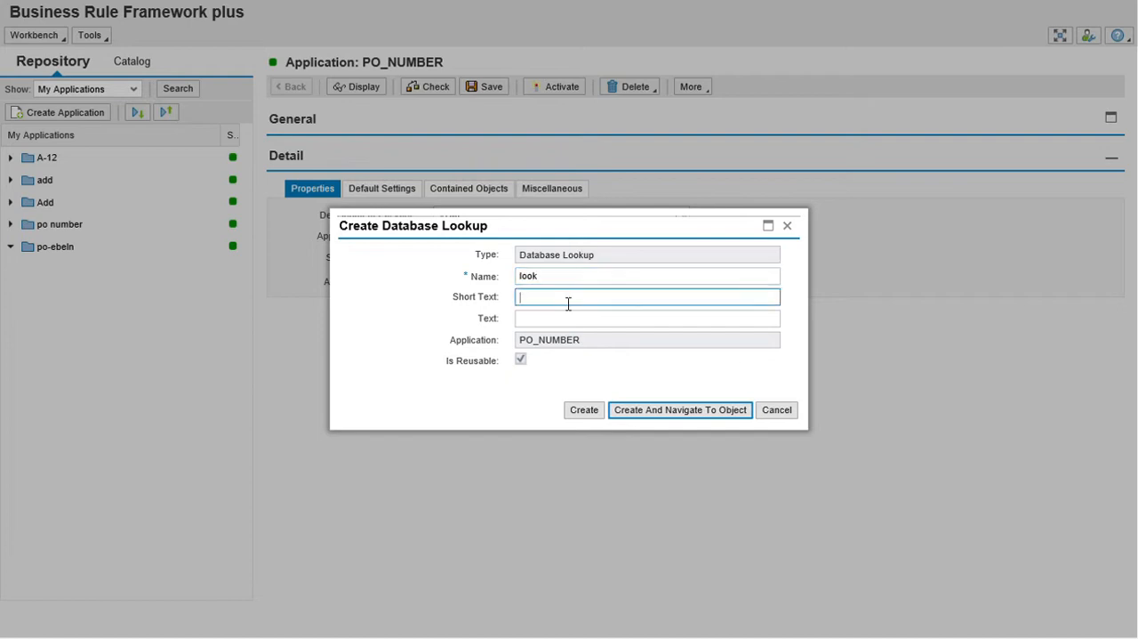
pyautogui.write('look')
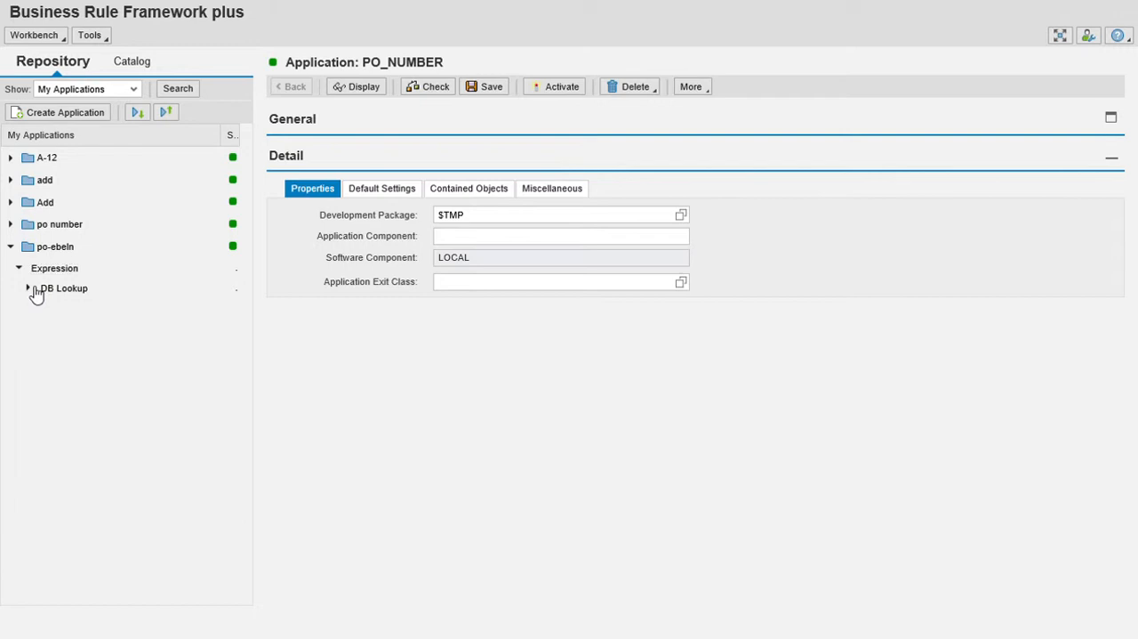
# Open the look lookup and keep its selection mode as All Entries.
pyautogui.click(27, 288)
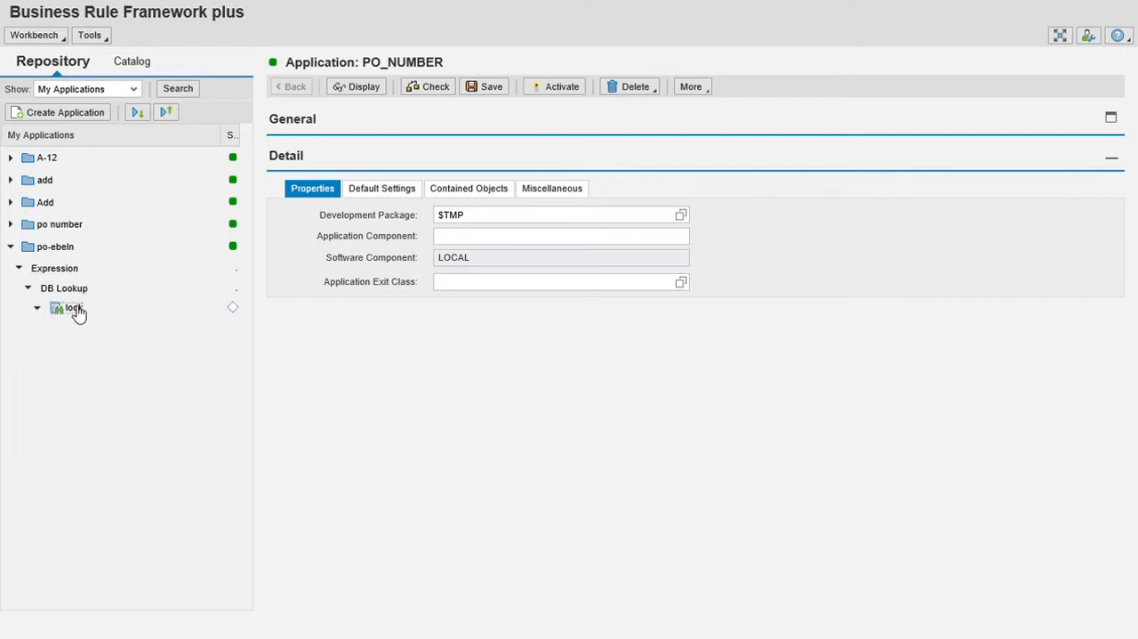
pyautogui.click(74, 308)
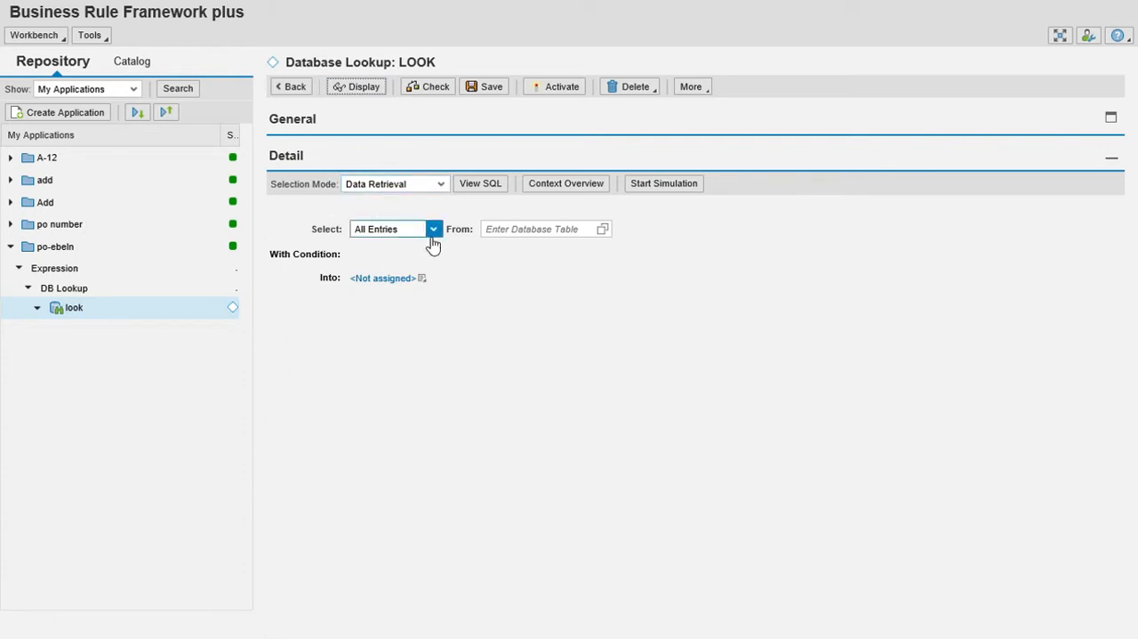
pyautogui.click(430, 228)
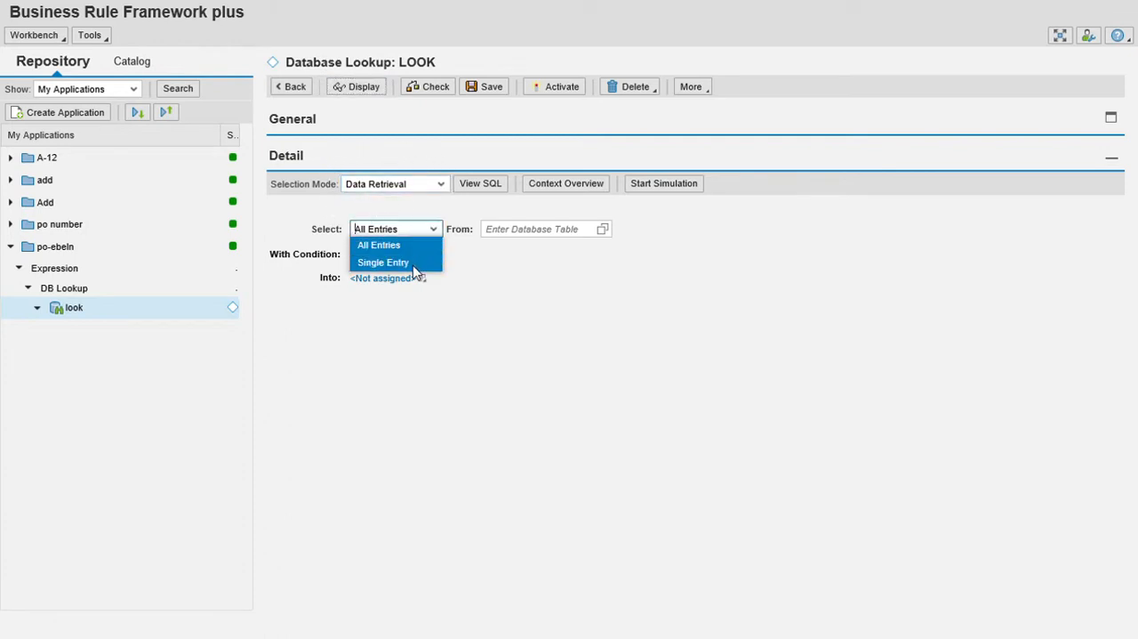
pyautogui.click(377, 246)
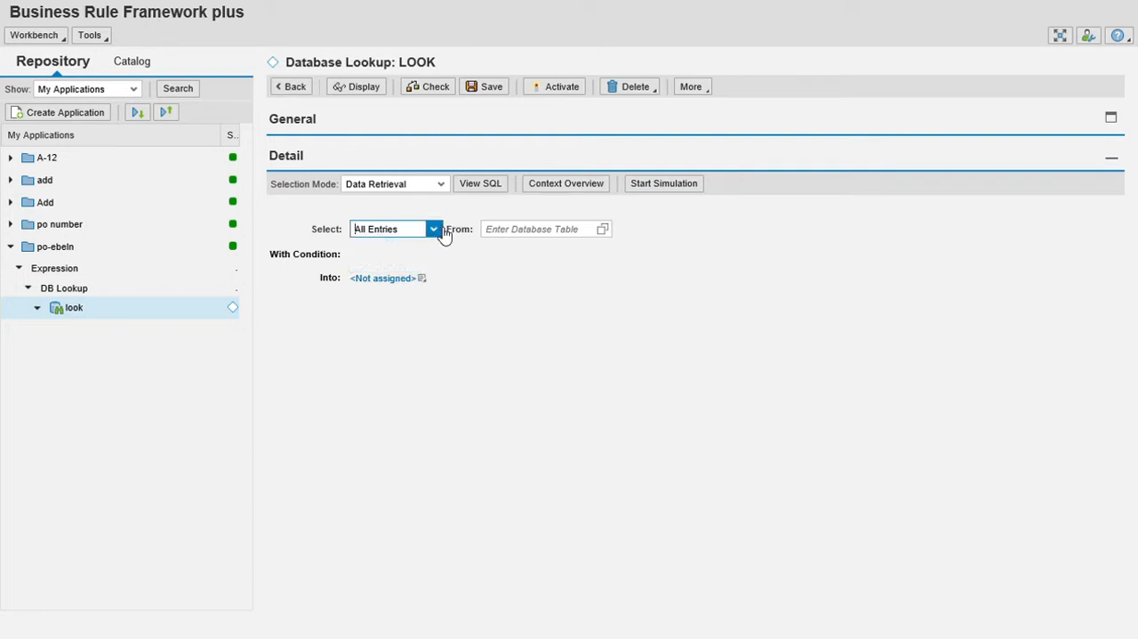
# Set the From table to EKPO and preview the resulting SQL.
pyautogui.click(537, 228)
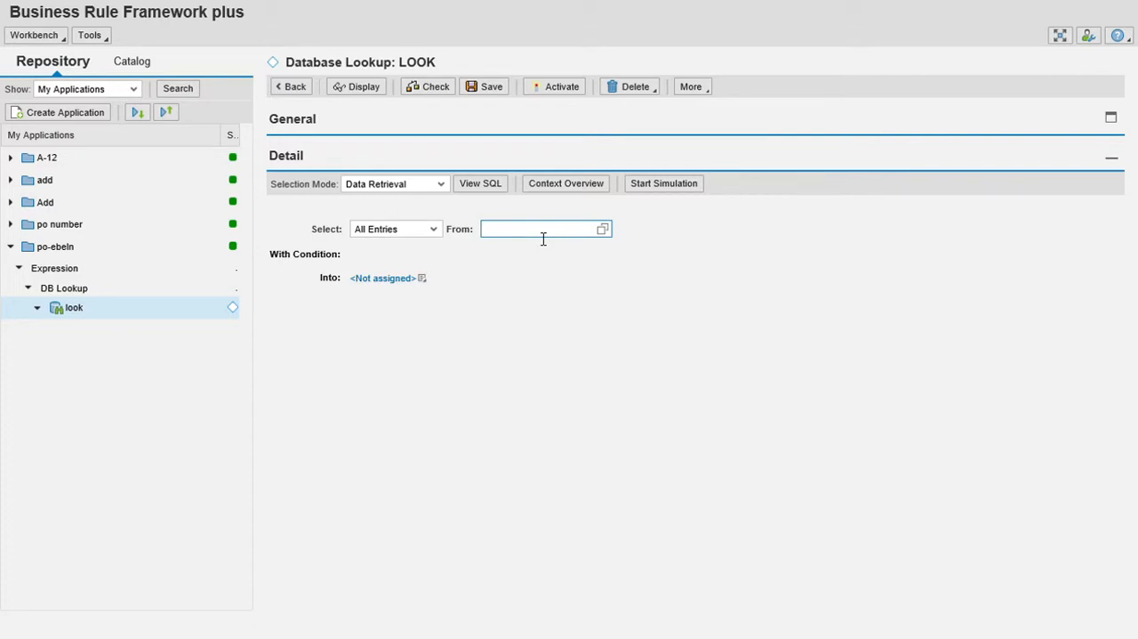
pyautogui.write('ekpo')
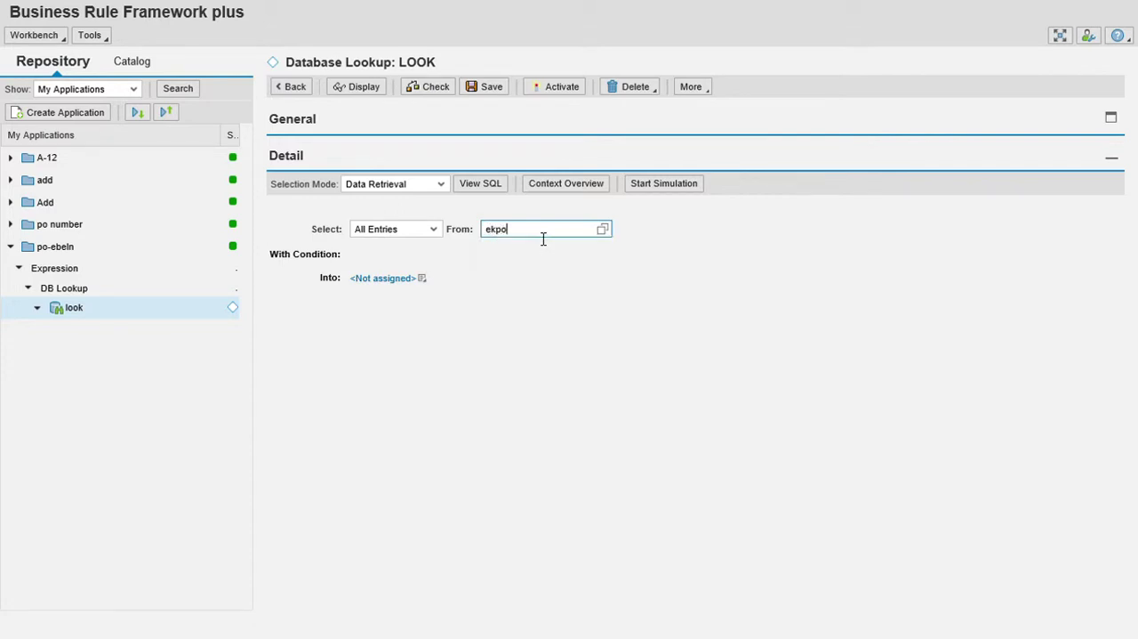
pyautogui.doubleClick(494, 228)
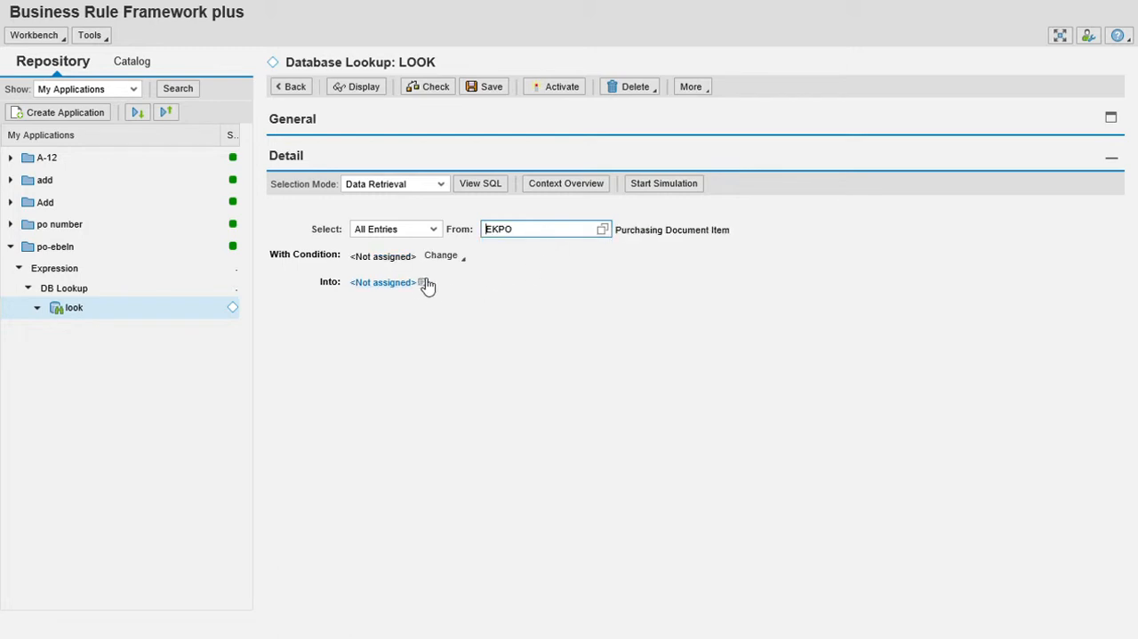
pyautogui.moveTo(434, 292)
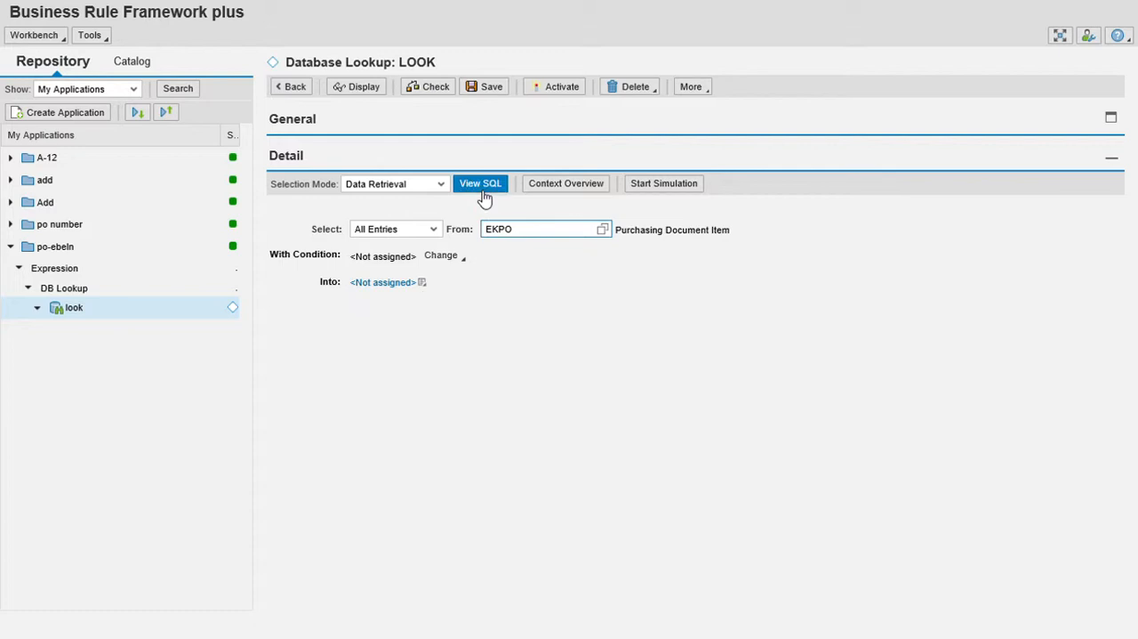
pyautogui.click(480, 183)
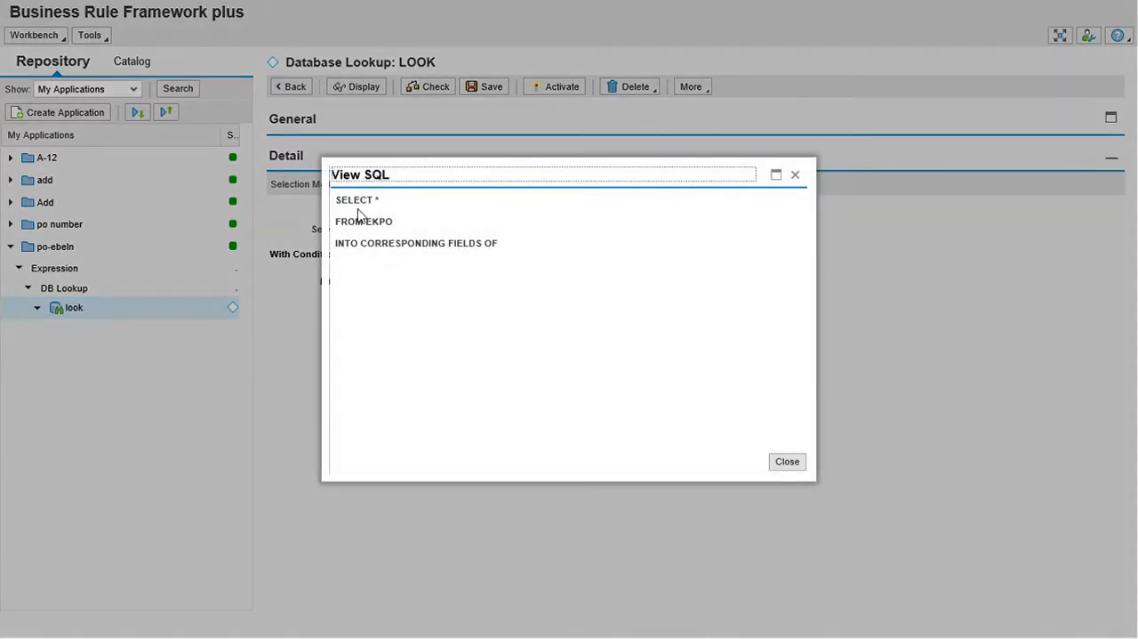
pyautogui.moveTo(548, 292)
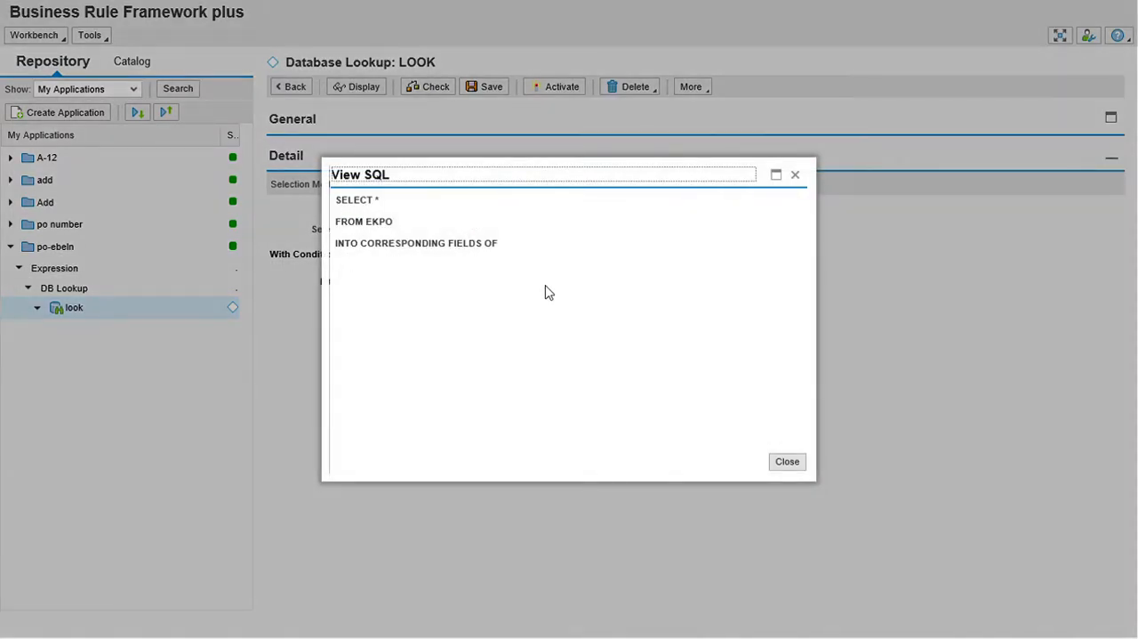
pyautogui.moveTo(788, 462)
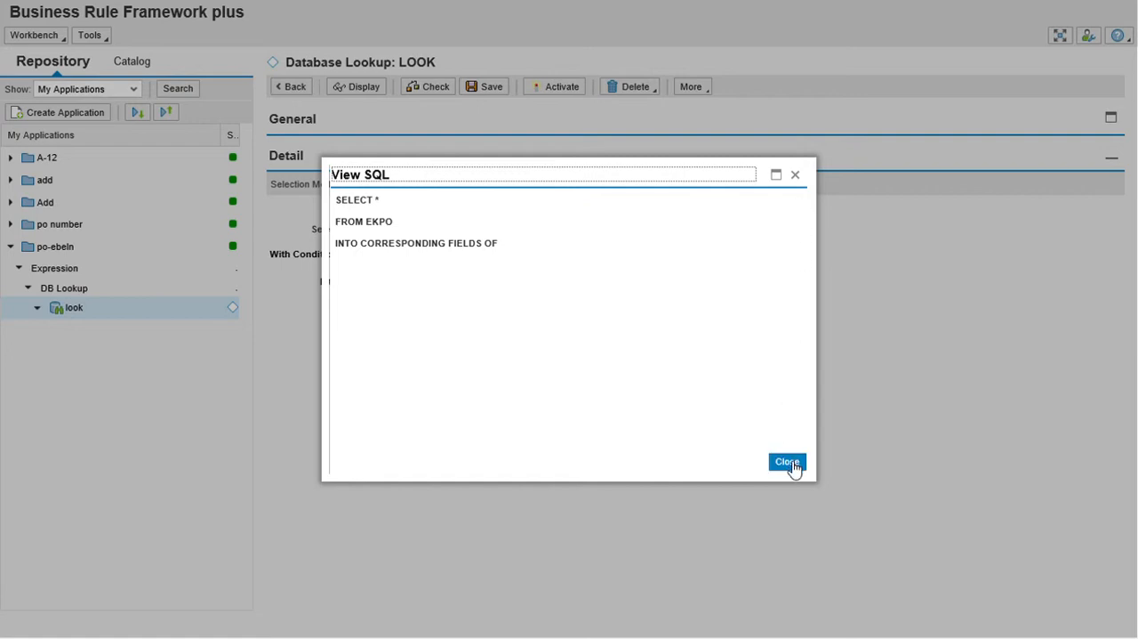
pyautogui.click(786, 463)
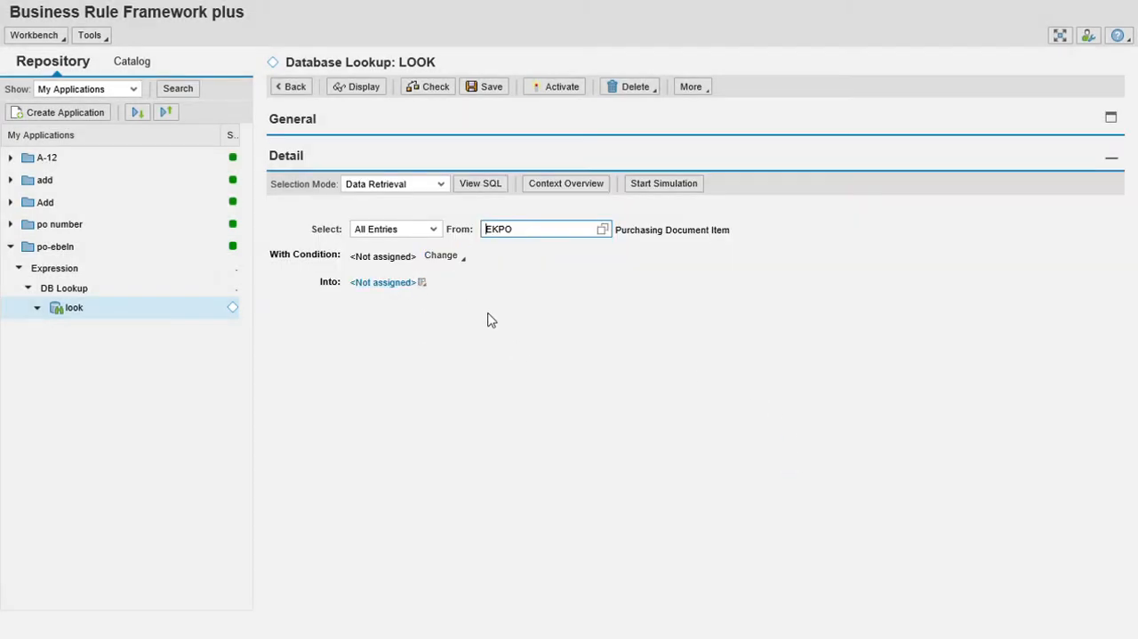
pyautogui.moveTo(96, 253)
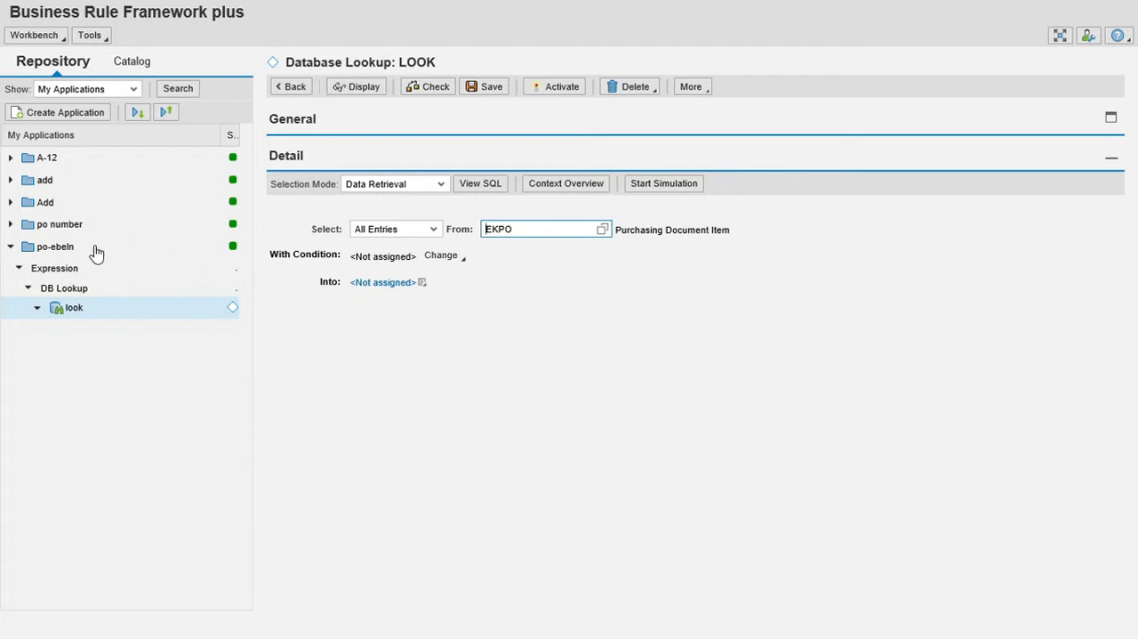
pyautogui.moveTo(55, 259)
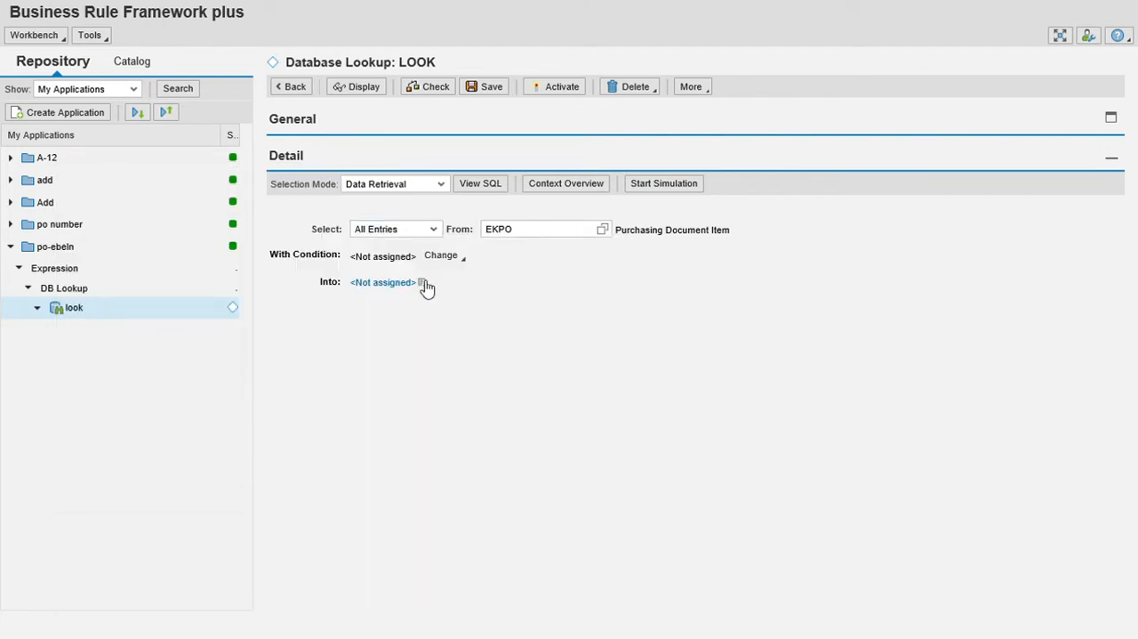
pyautogui.moveTo(480, 304)
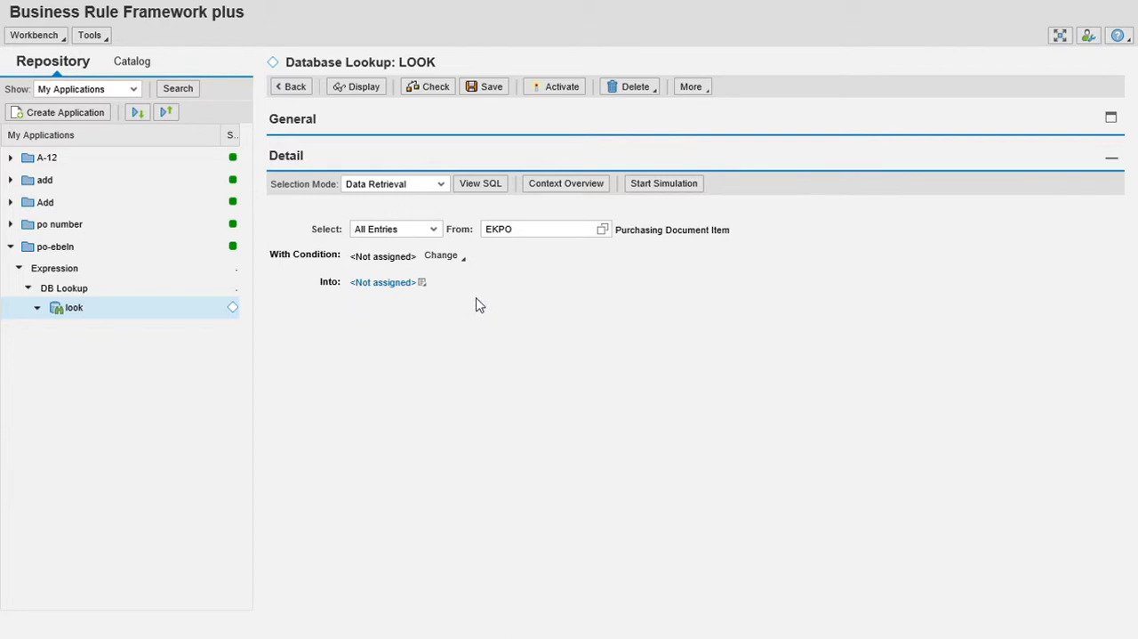
pyautogui.moveTo(427, 290)
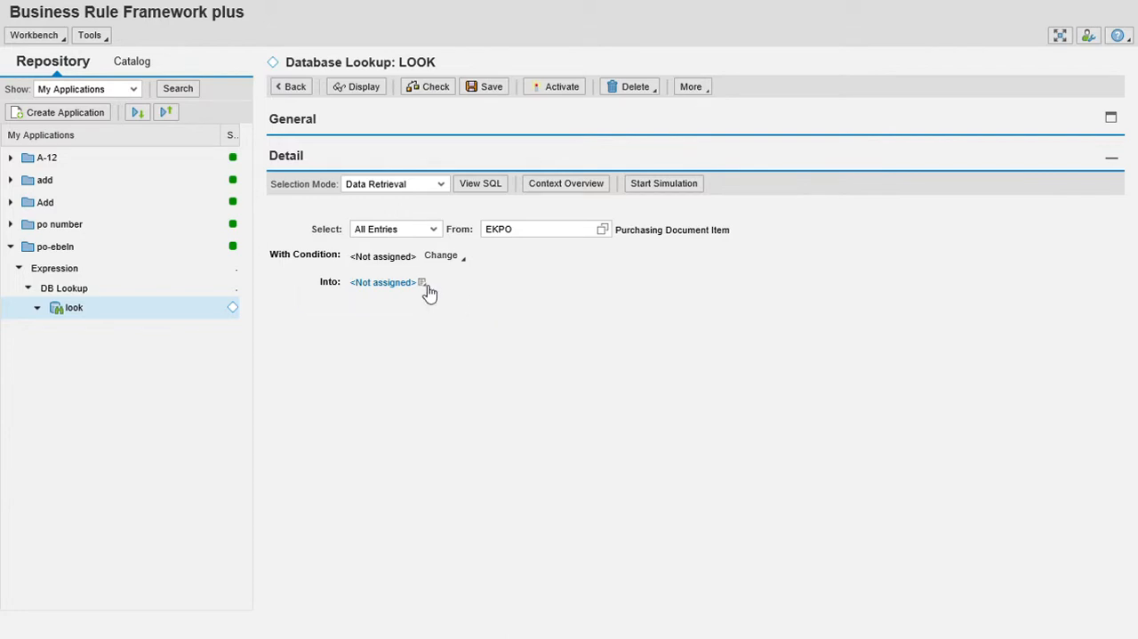
# Choose to create the lookup's Into result object from the table's fields.
pyautogui.click(423, 281)
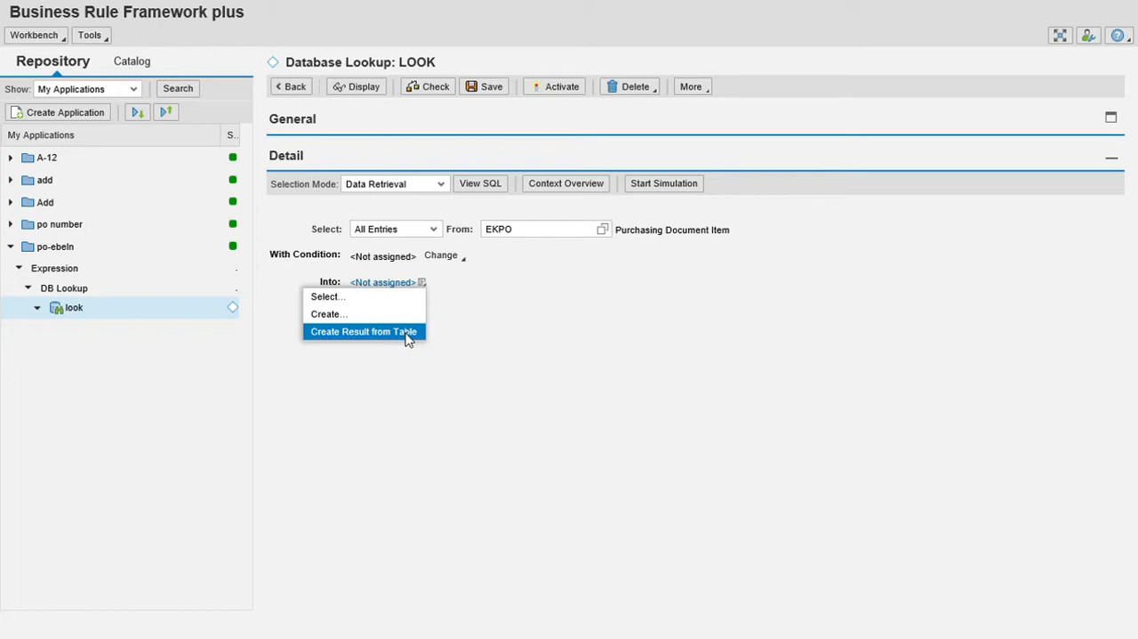
pyautogui.click(363, 331)
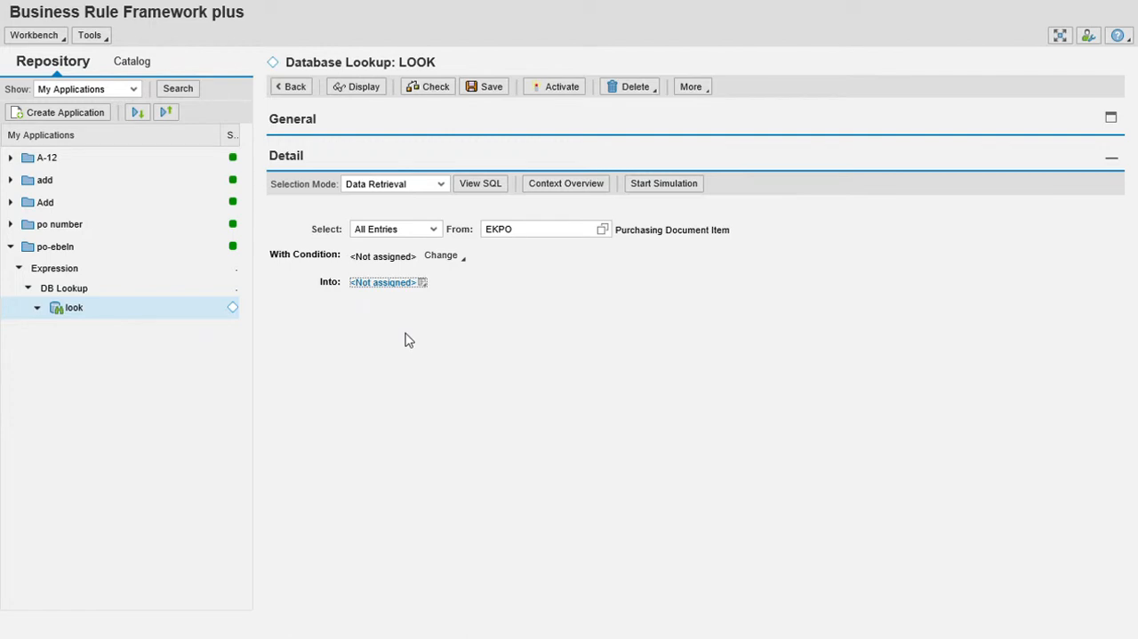
pyautogui.click(422, 281)
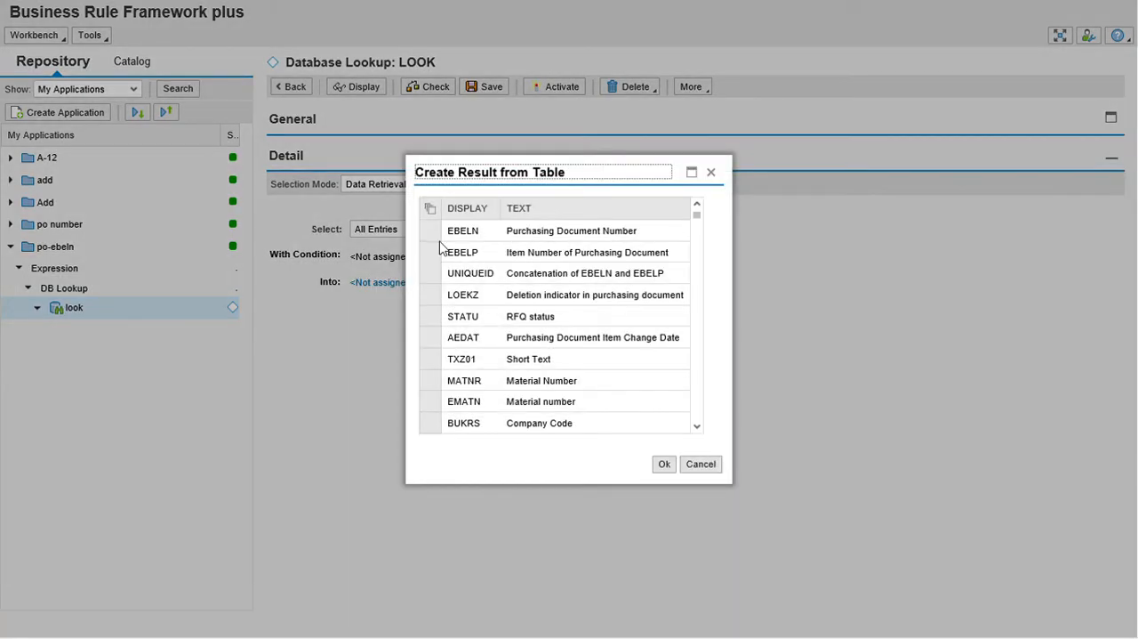
pyautogui.moveTo(447, 240)
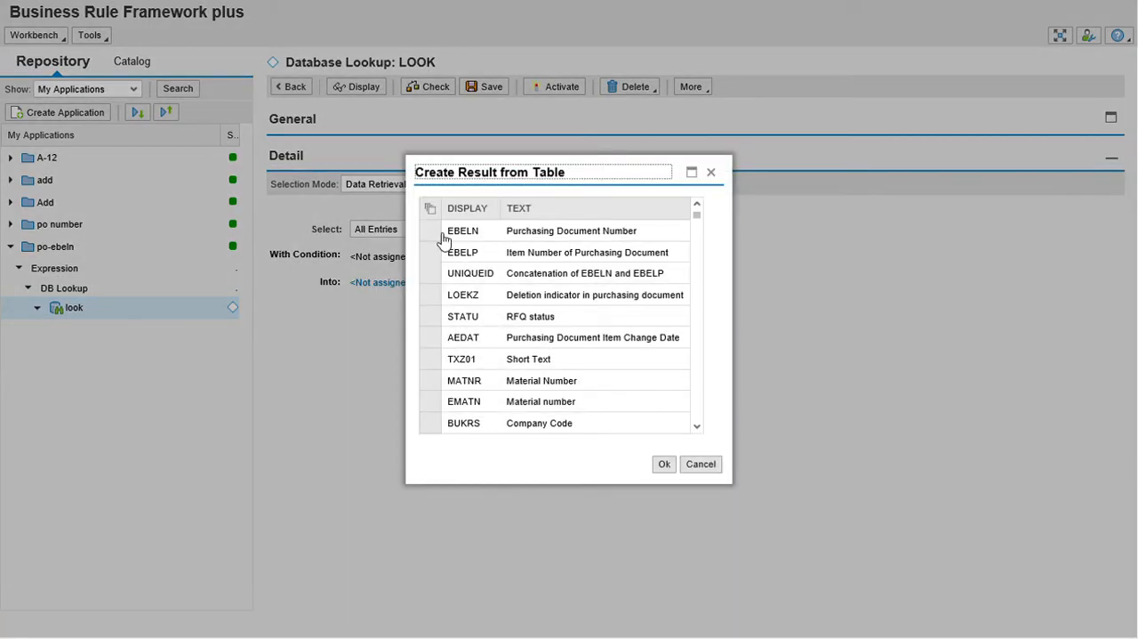
# Tick EBELN, STATU and one more EKPO field as result columns.
pyautogui.click(430, 231)
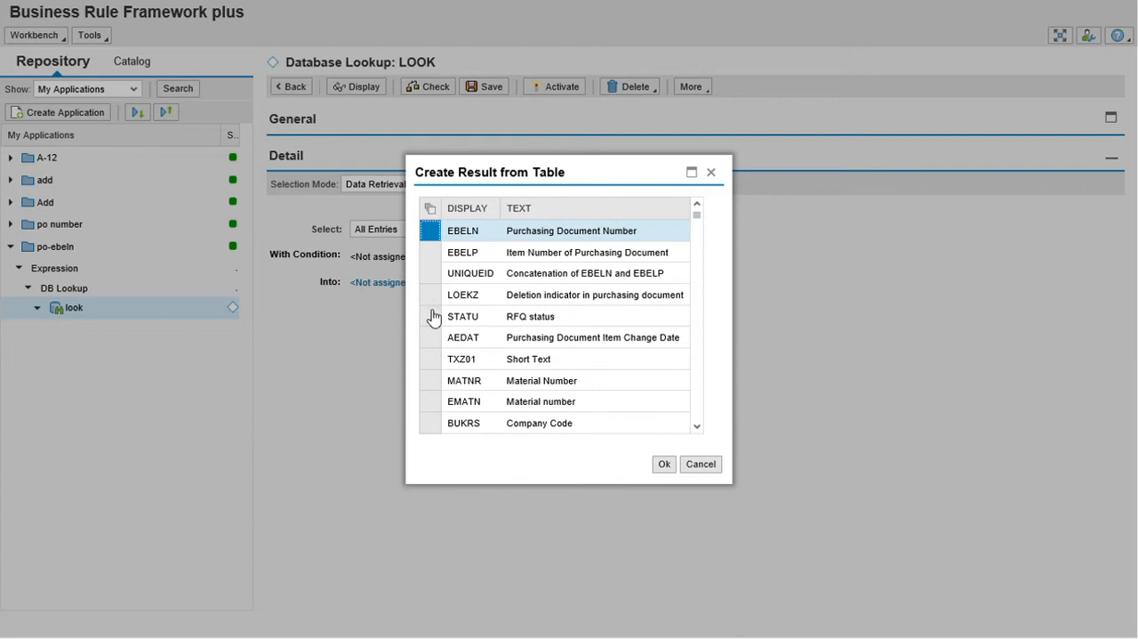
pyautogui.click(462, 316)
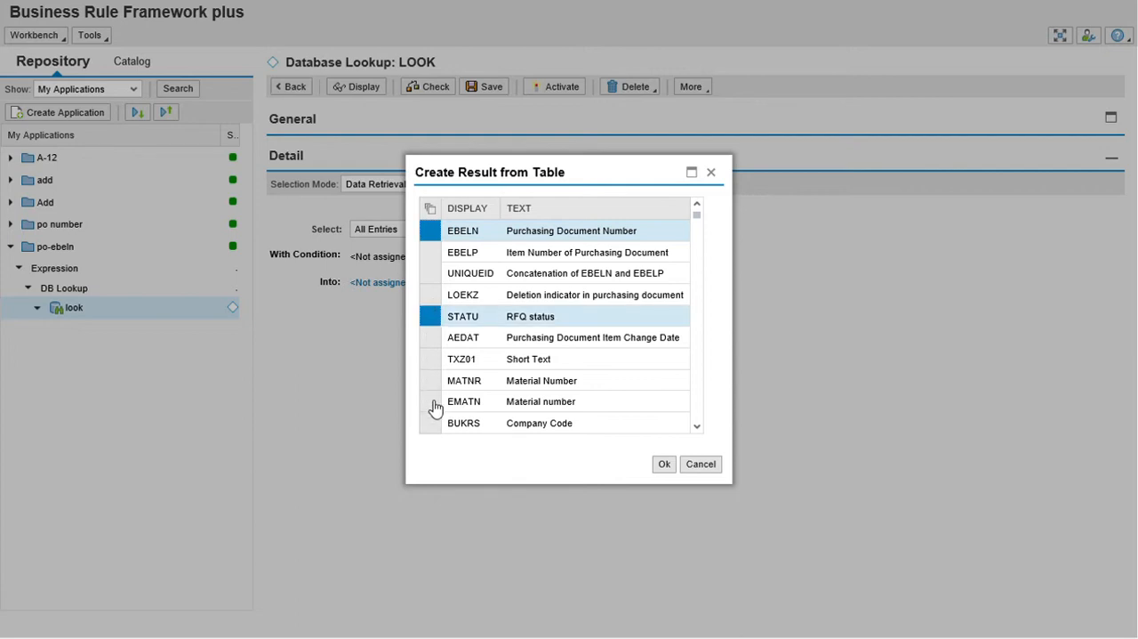
pyautogui.click(431, 423)
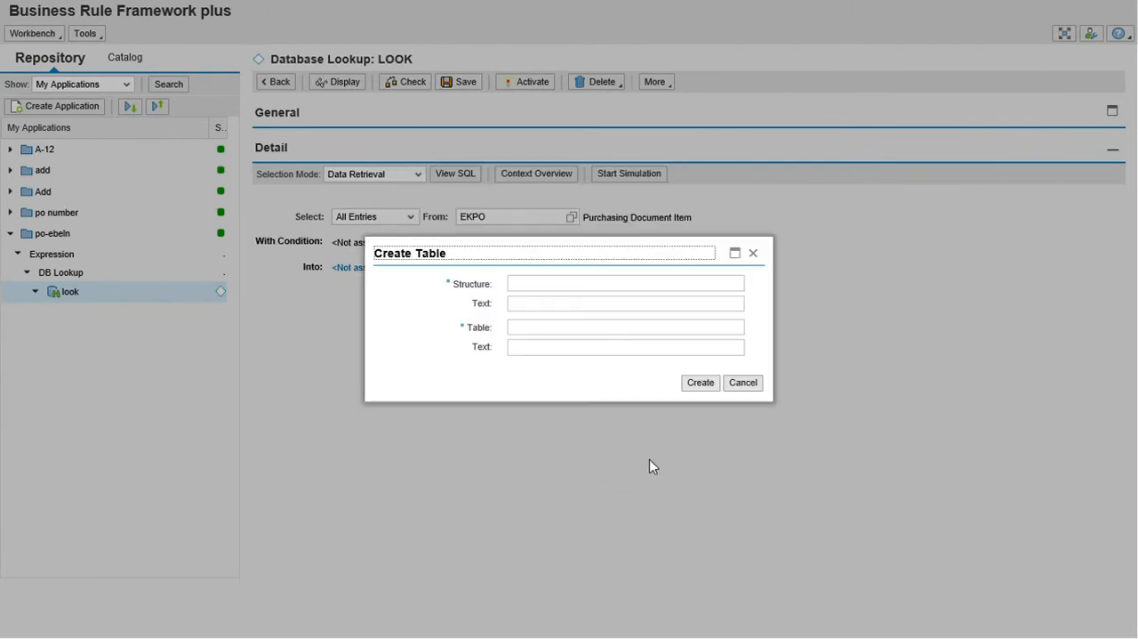
# Name the result structure s1 and table t1 and create them as the Into target.
pyautogui.click(625, 283)
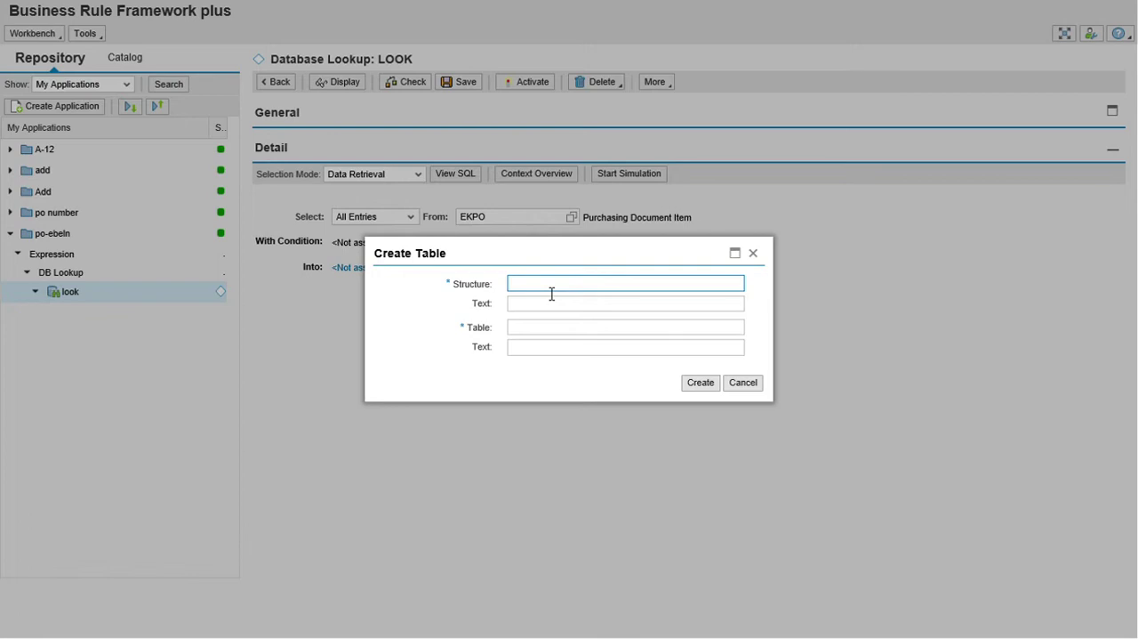
pyautogui.write('s1')
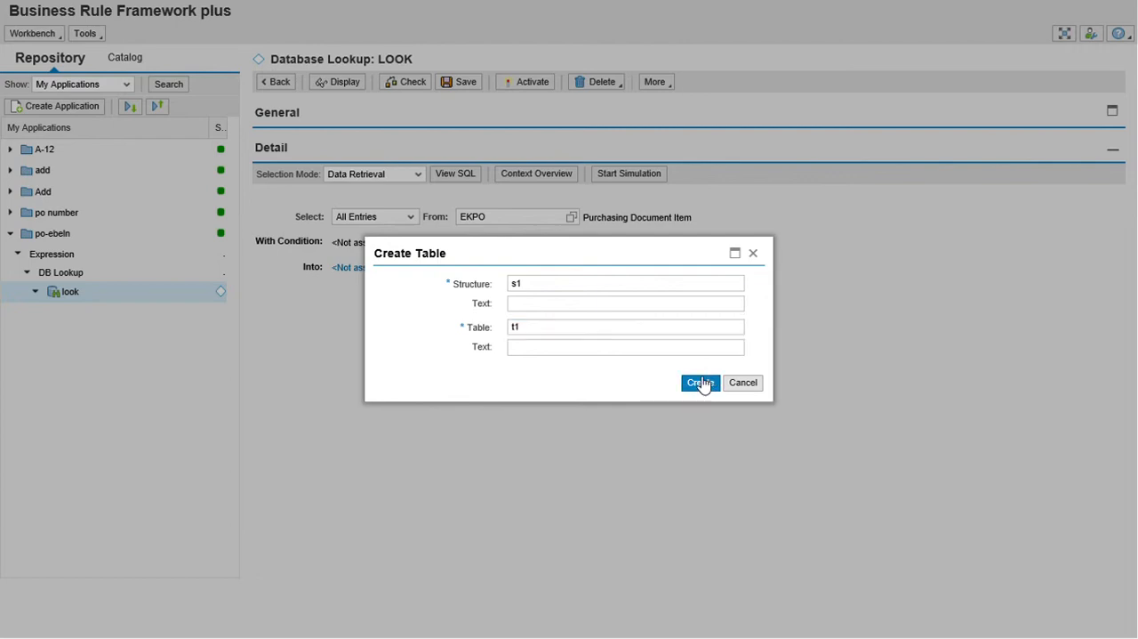
pyautogui.click(699, 382)
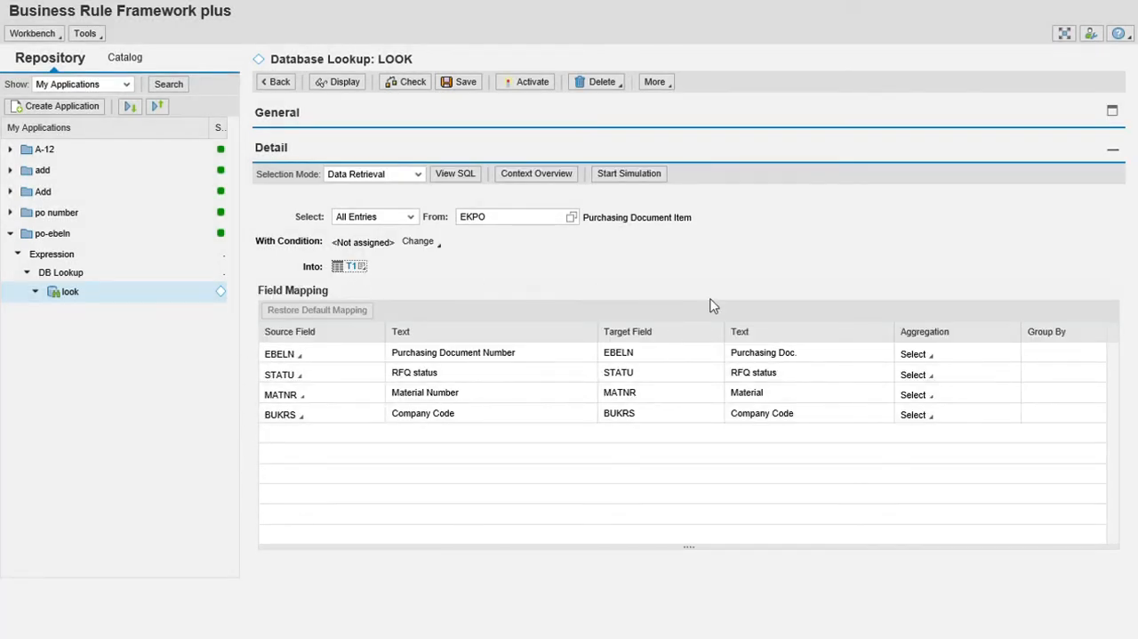
pyautogui.moveTo(799, 510)
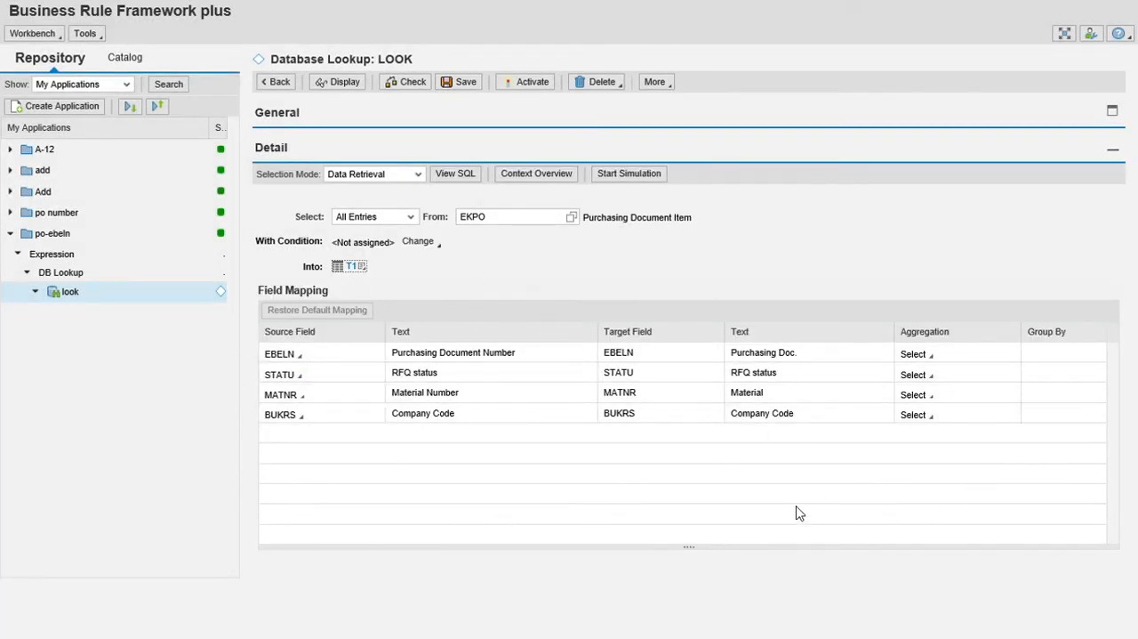
pyautogui.moveTo(357, 258)
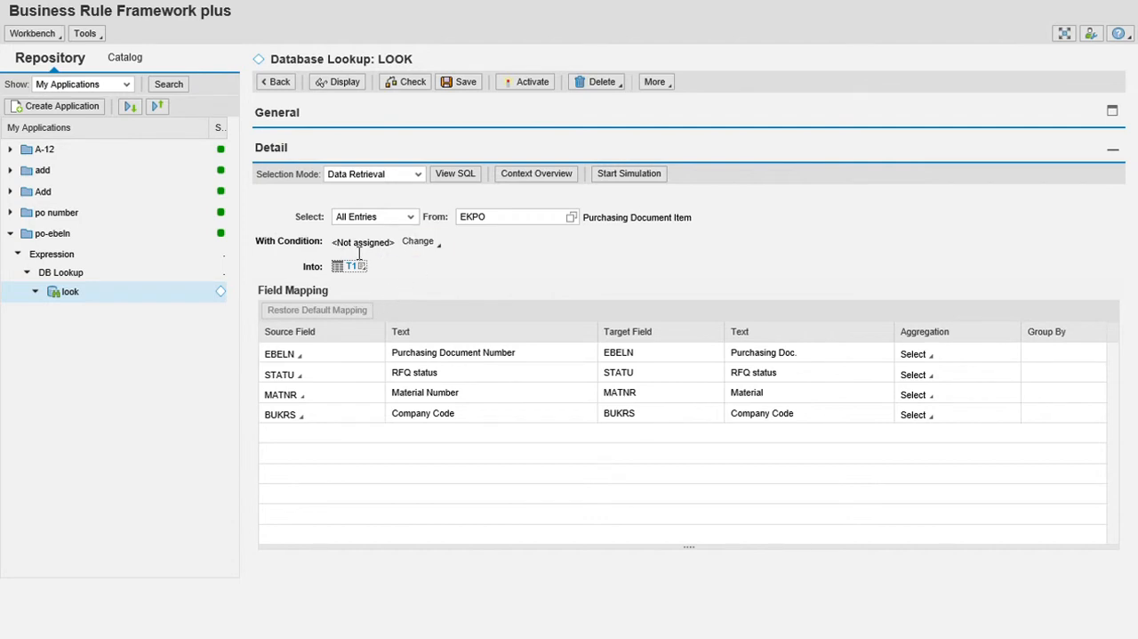
pyautogui.moveTo(416, 242)
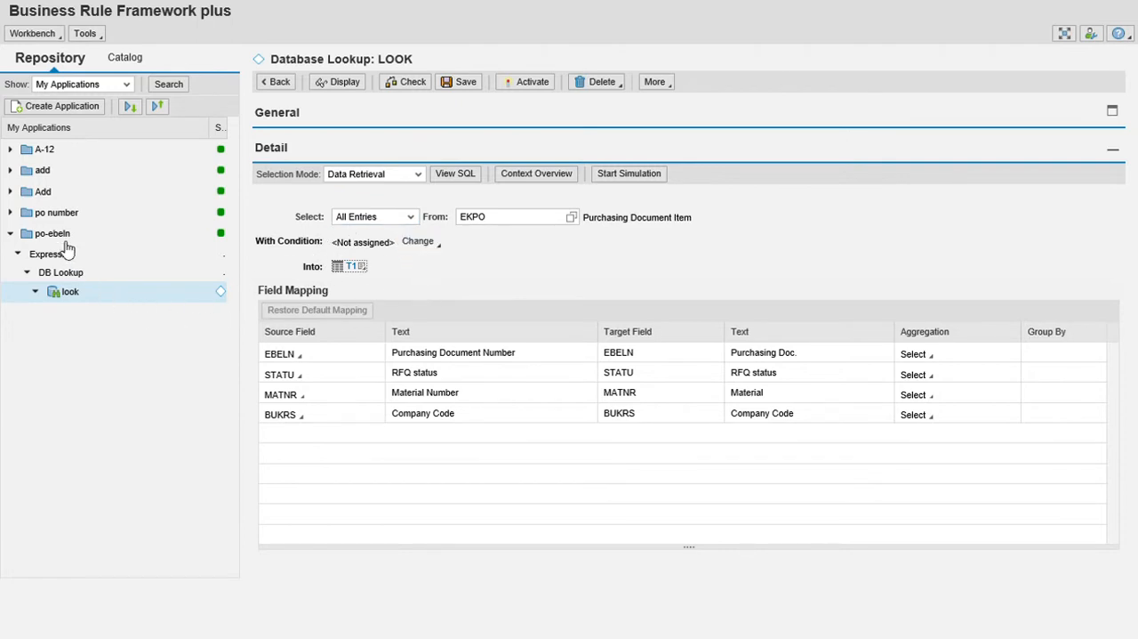
# Create a new element under po-ebeln named ebelnp.
pyautogui.rightClick(68, 292)
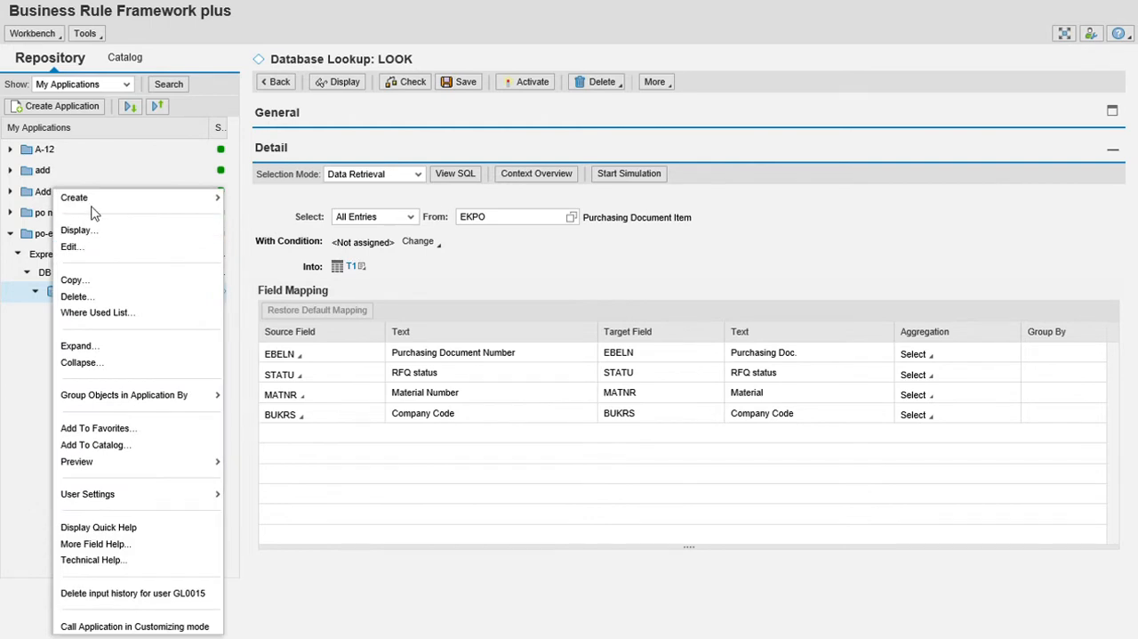
pyautogui.moveTo(252, 263)
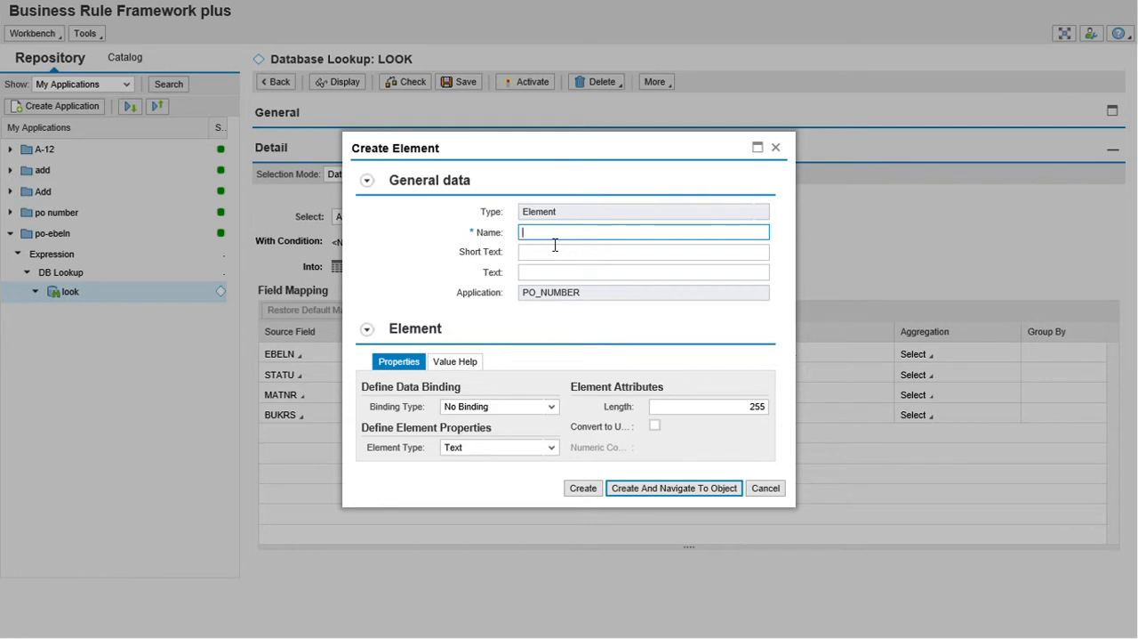
pyautogui.write('ebel')
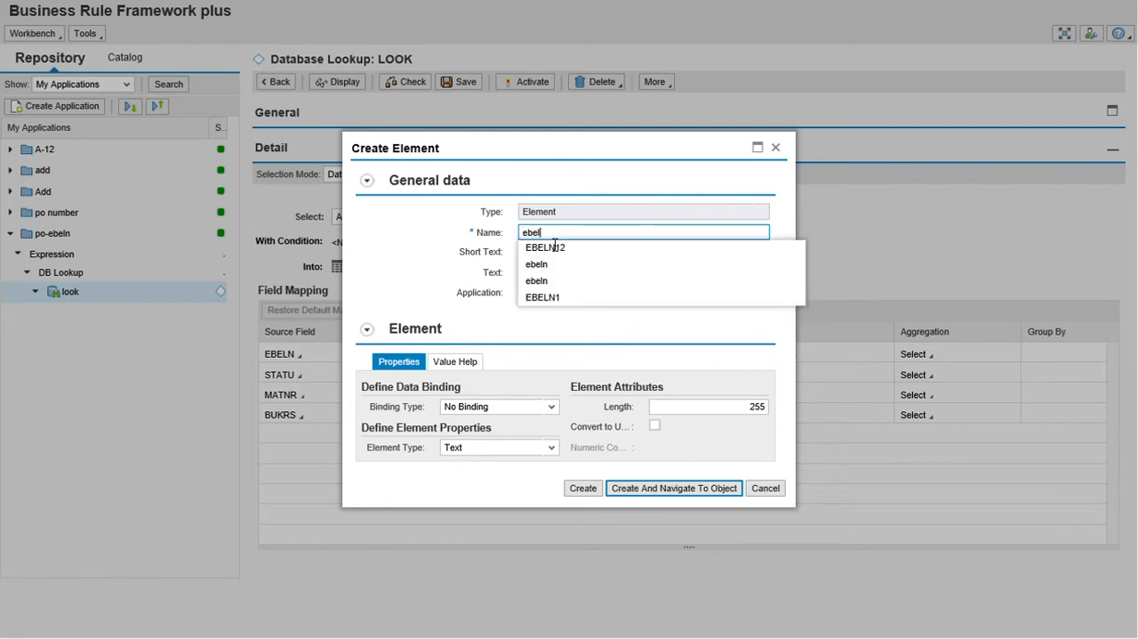
pyautogui.click(537, 264)
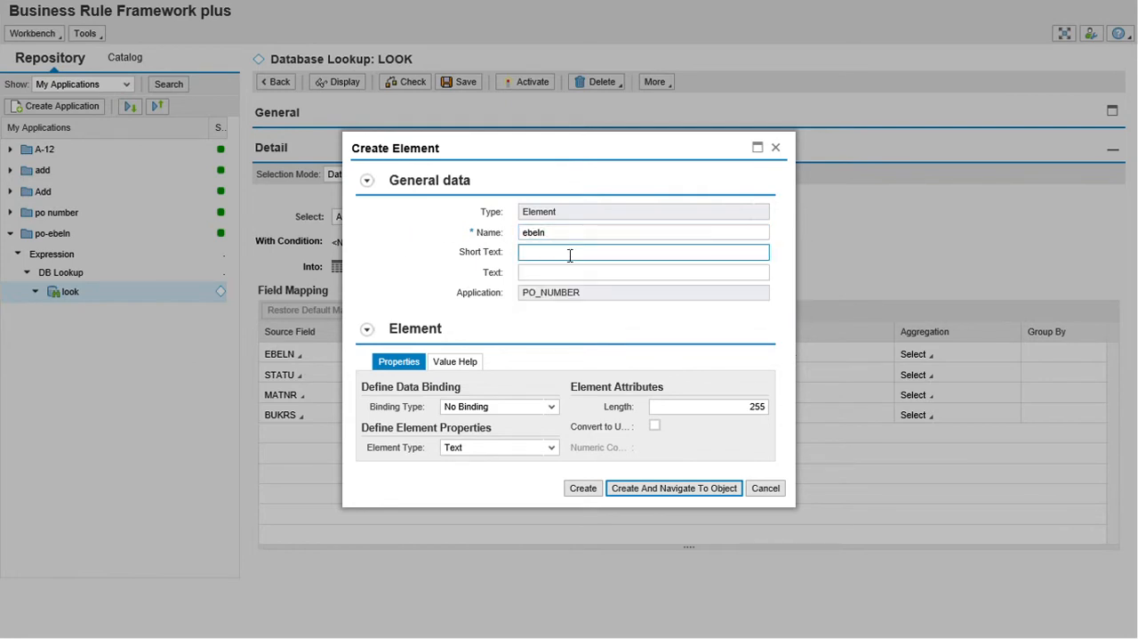
pyautogui.write('p')
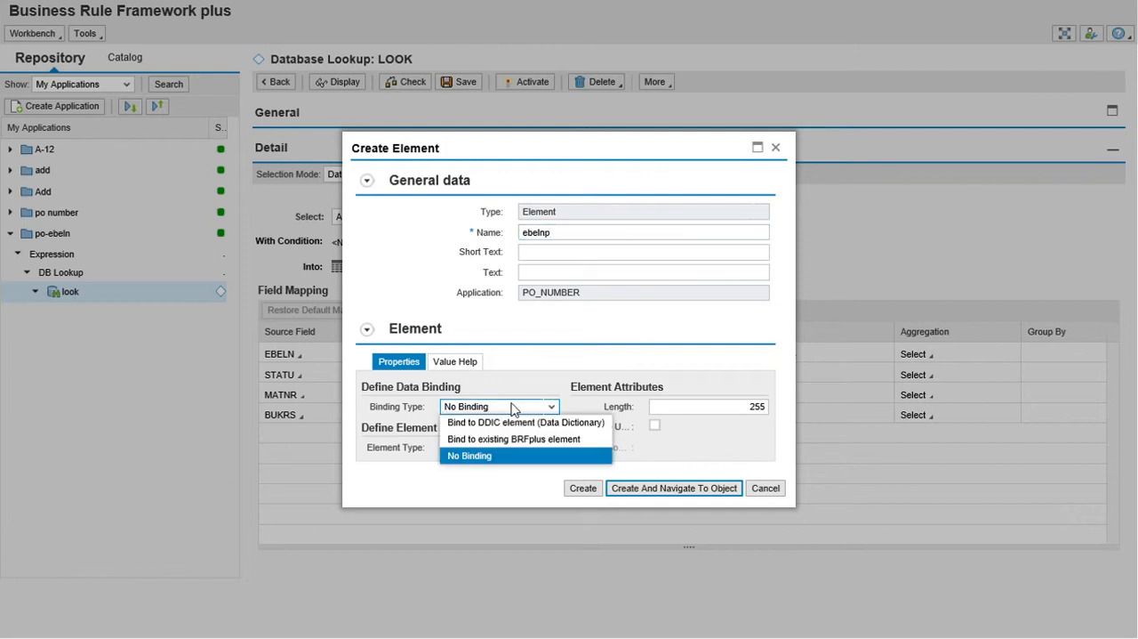
pyautogui.moveTo(512, 423)
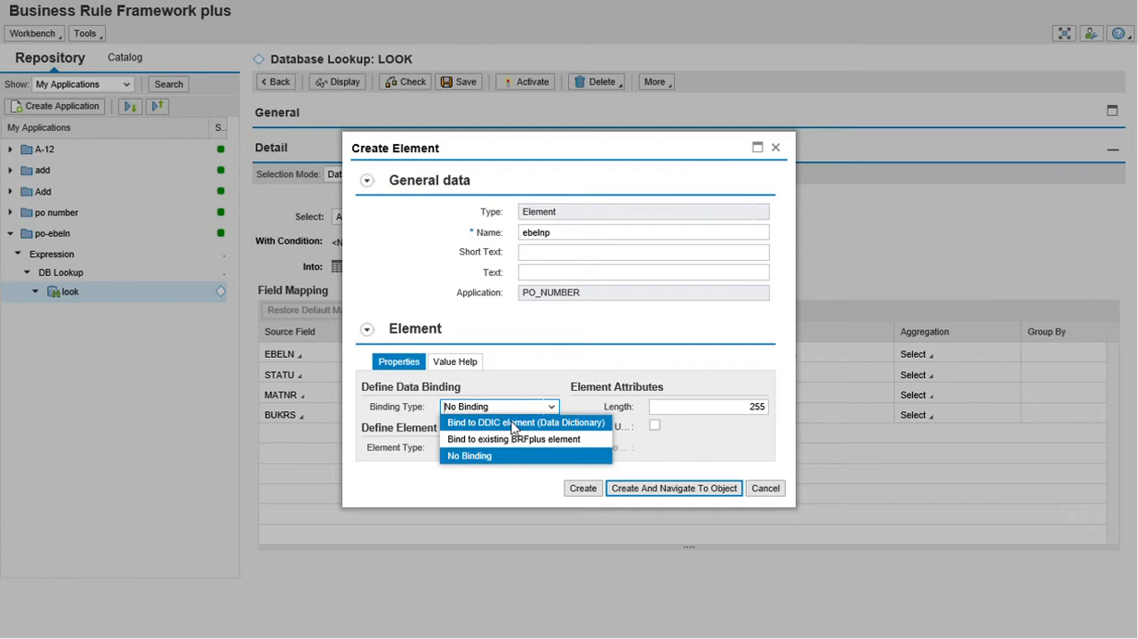
# Bind the element to the DDIC element EBELN and create it.
pyautogui.click(523, 423)
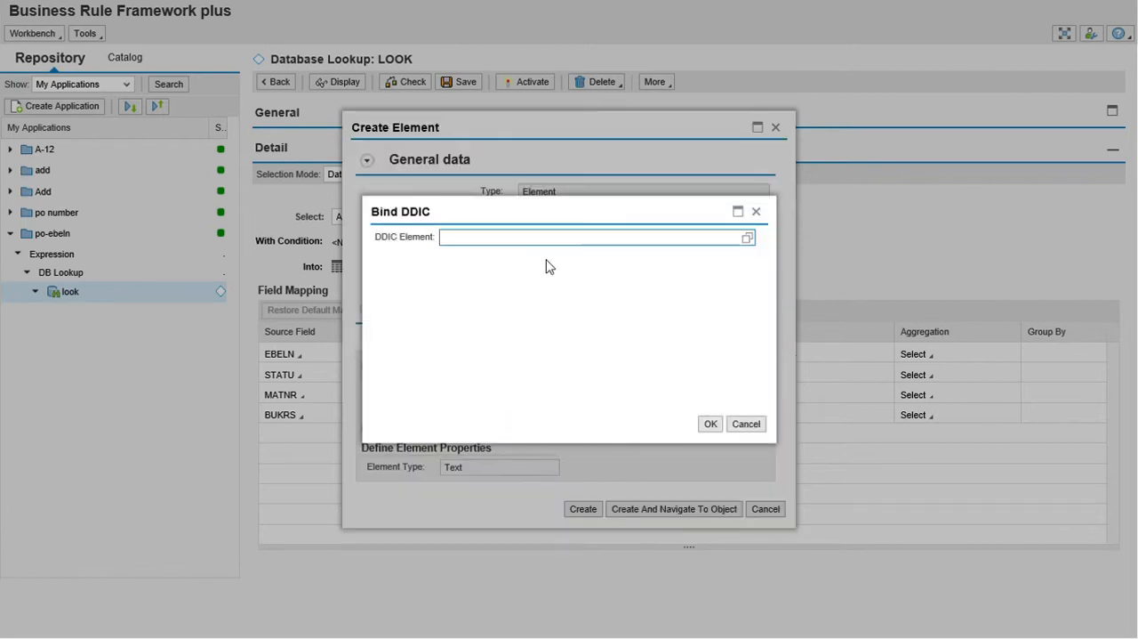
pyautogui.write('ebel')
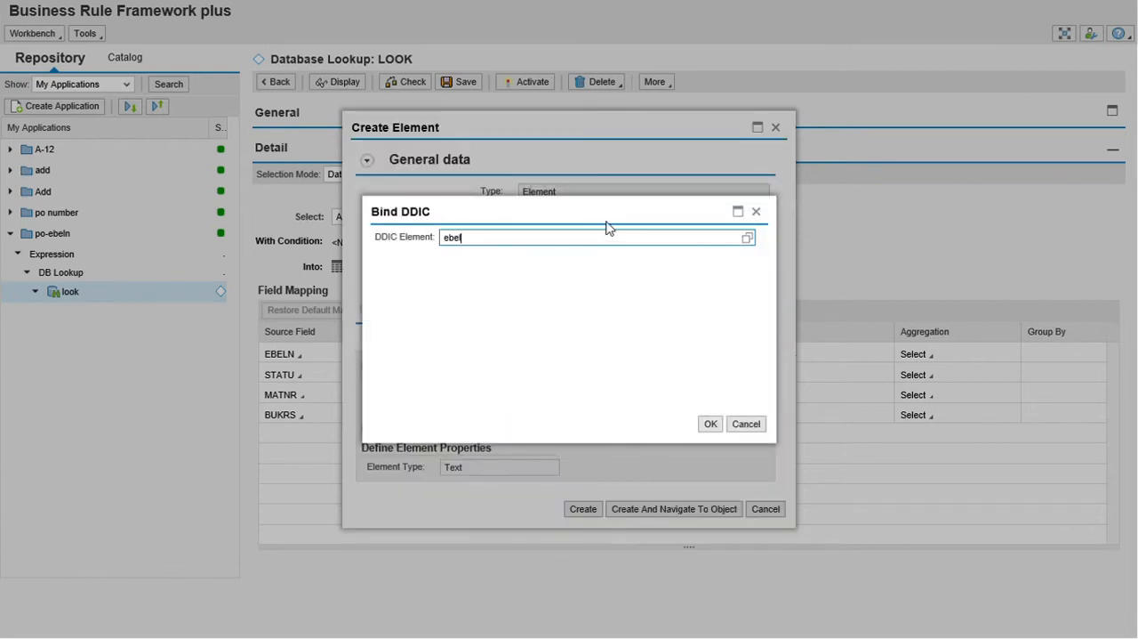
pyautogui.write('n')
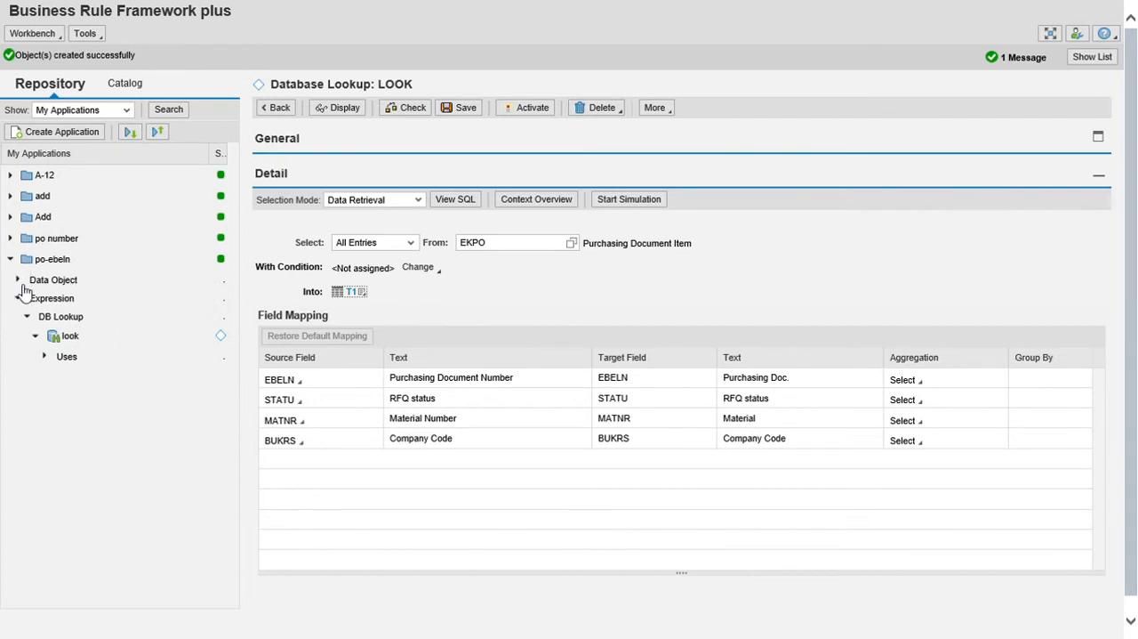
# Open the Purchasing Doc. element, saving pending LOOK changes, and activate it.
pyautogui.click(19, 279)
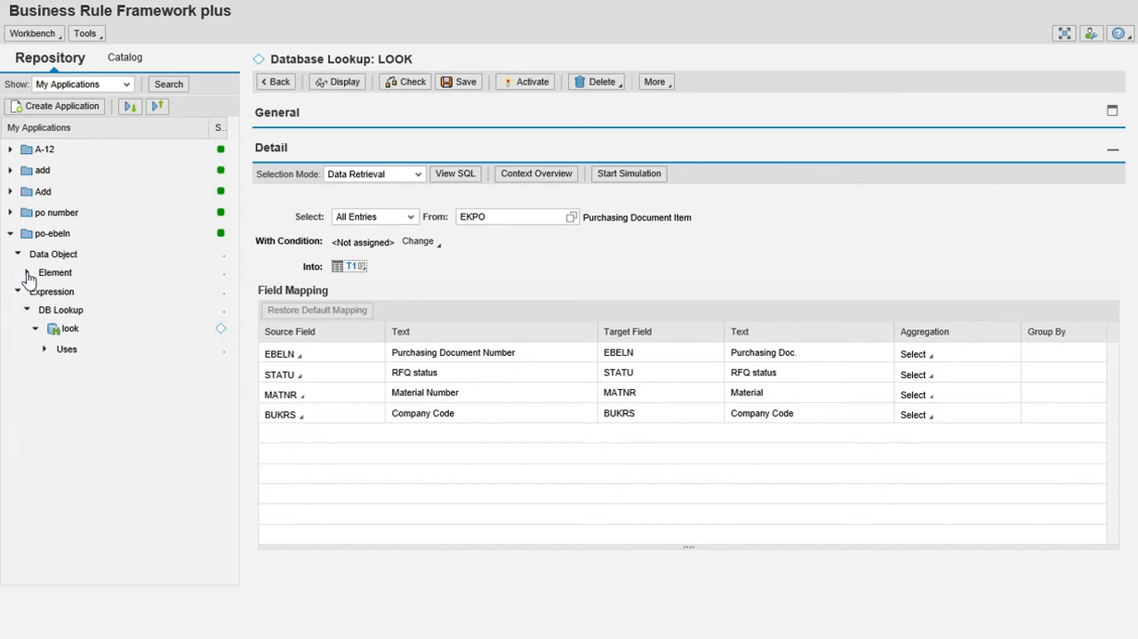
pyautogui.click(26, 272)
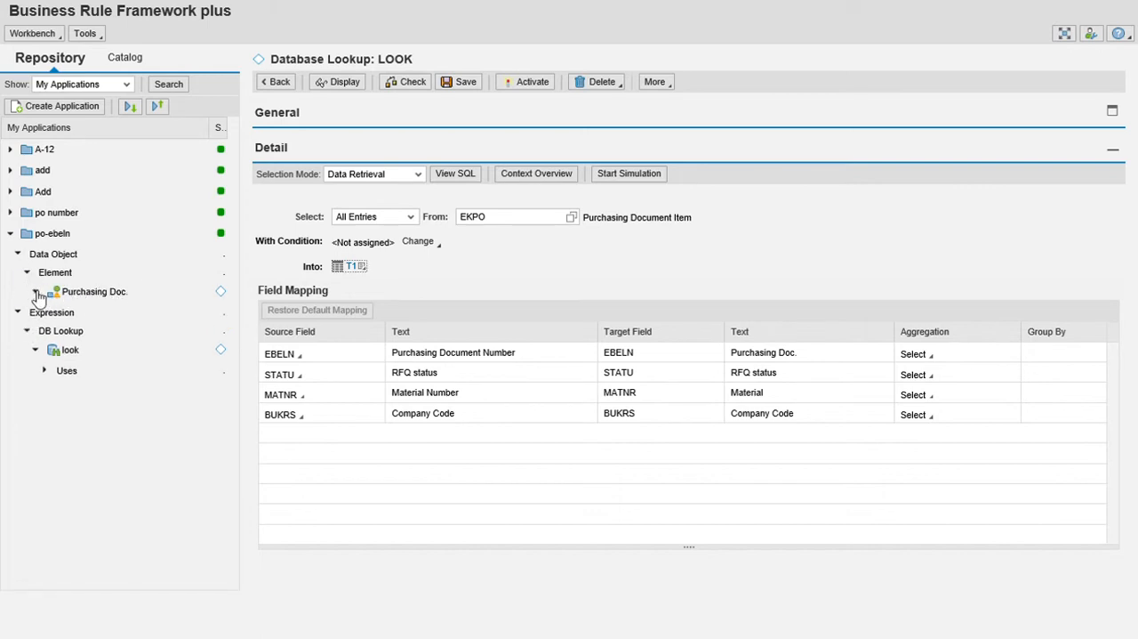
pyautogui.click(92, 291)
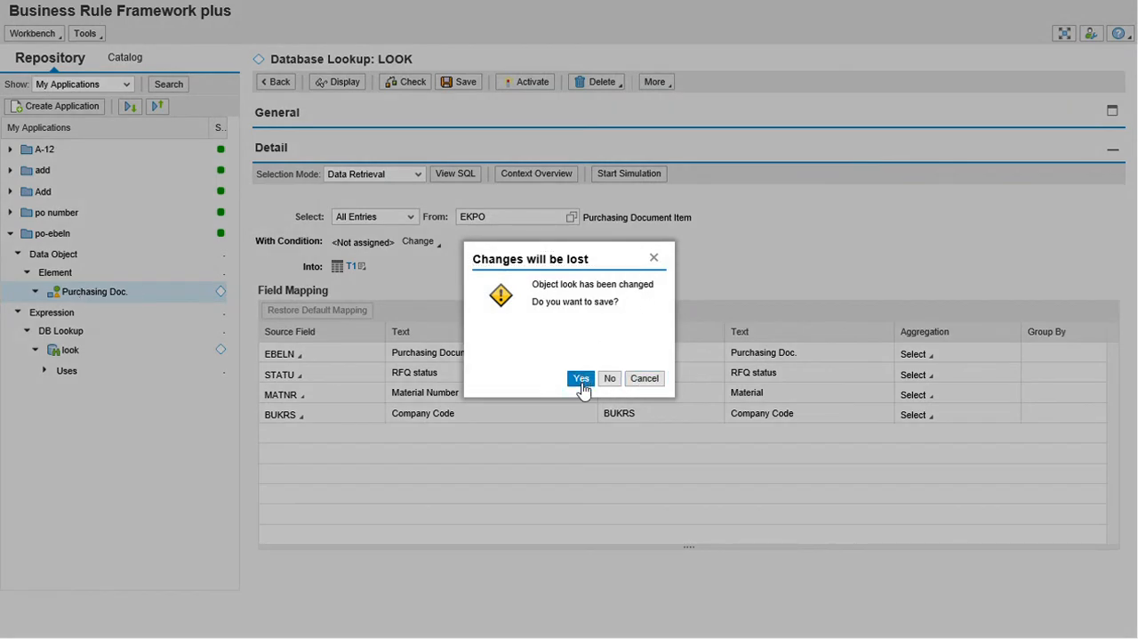
pyautogui.click(580, 378)
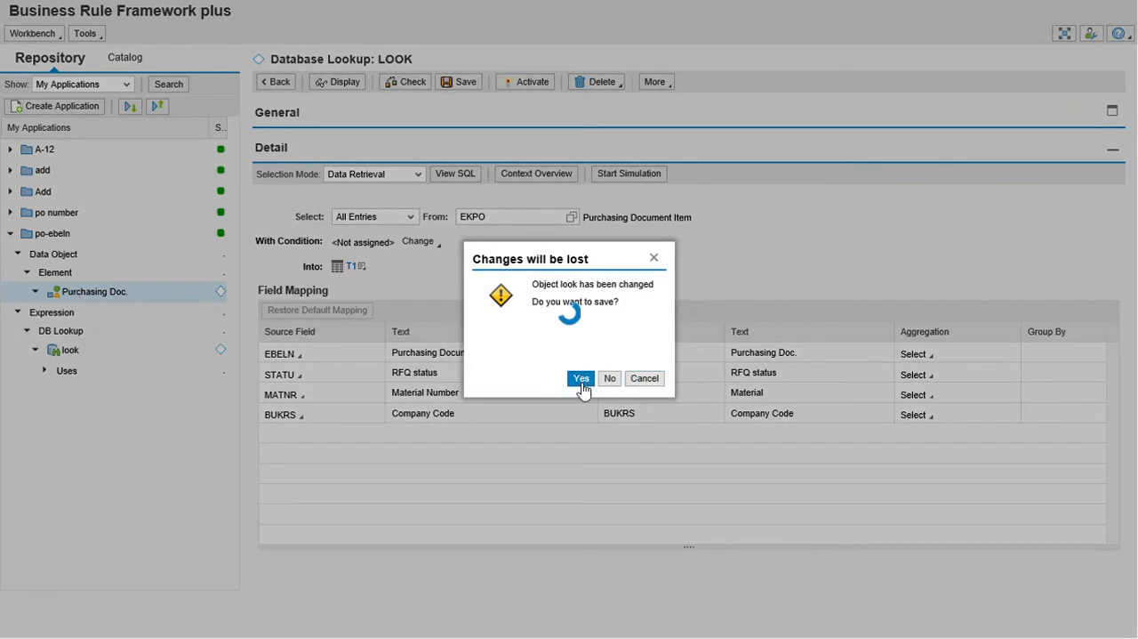
pyautogui.click(580, 379)
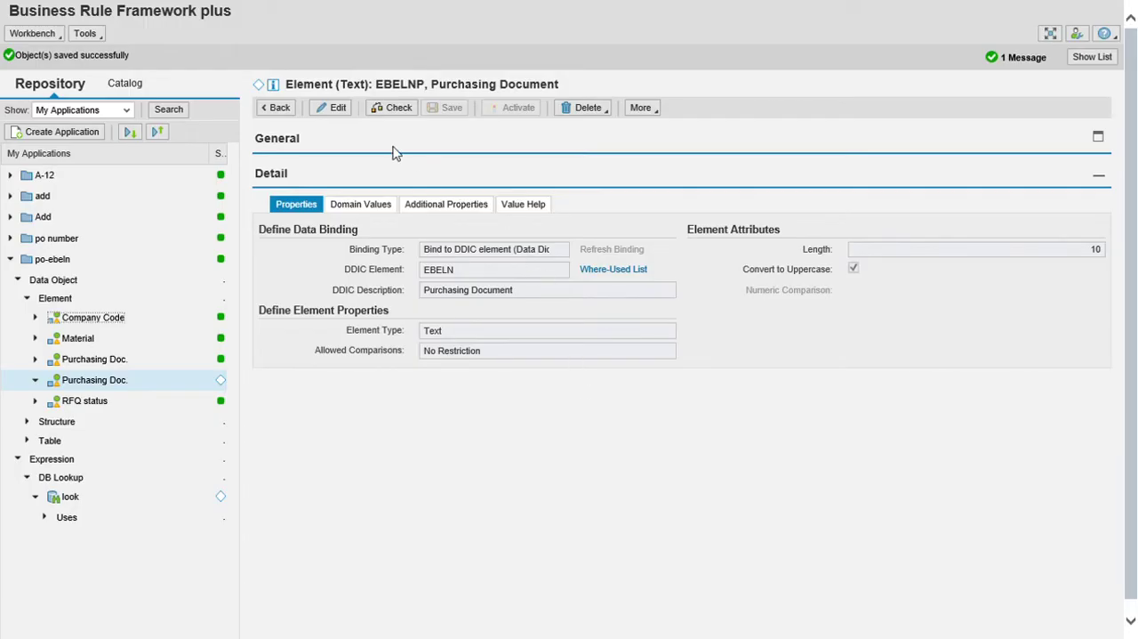
pyautogui.click(331, 107)
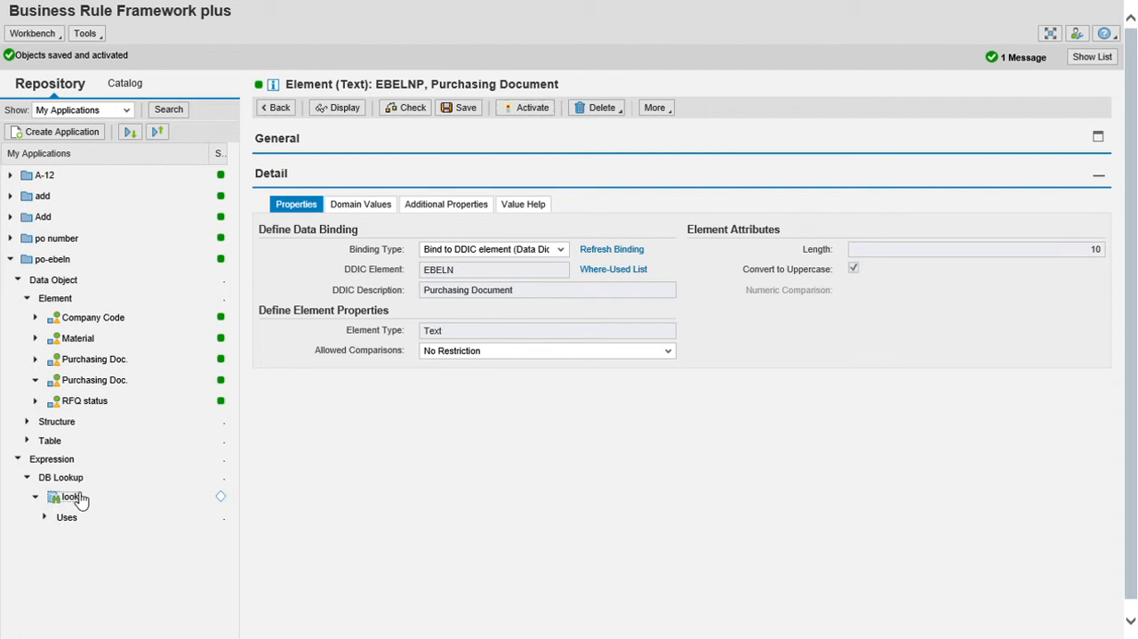
# Return to the LOOK database lookup in the repository tree.
pyautogui.click(67, 497)
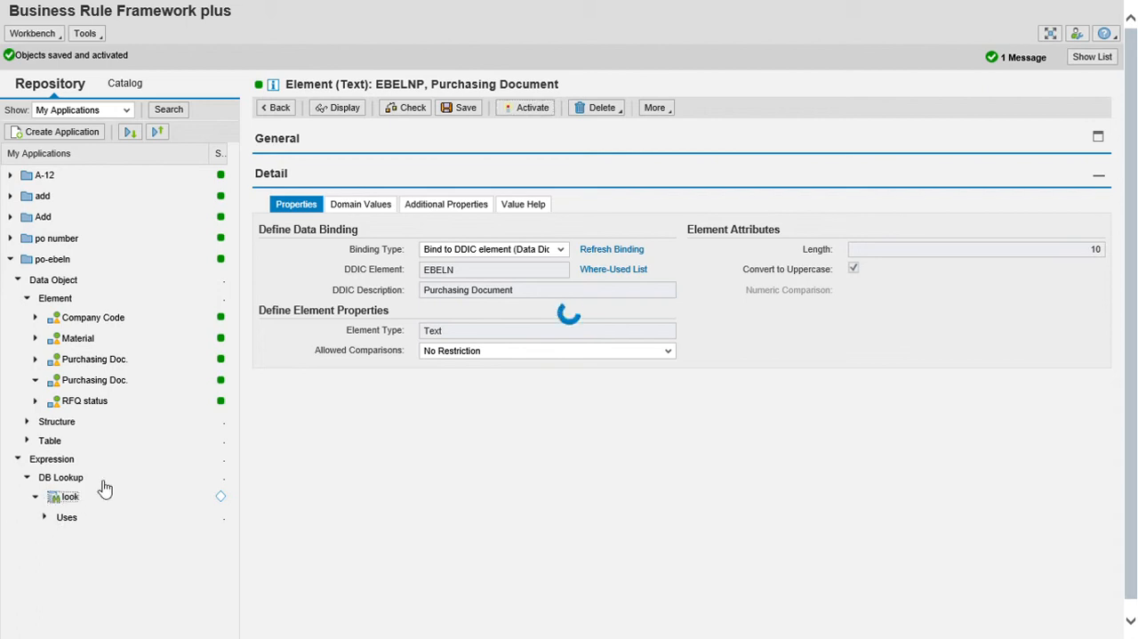
pyautogui.click(69, 494)
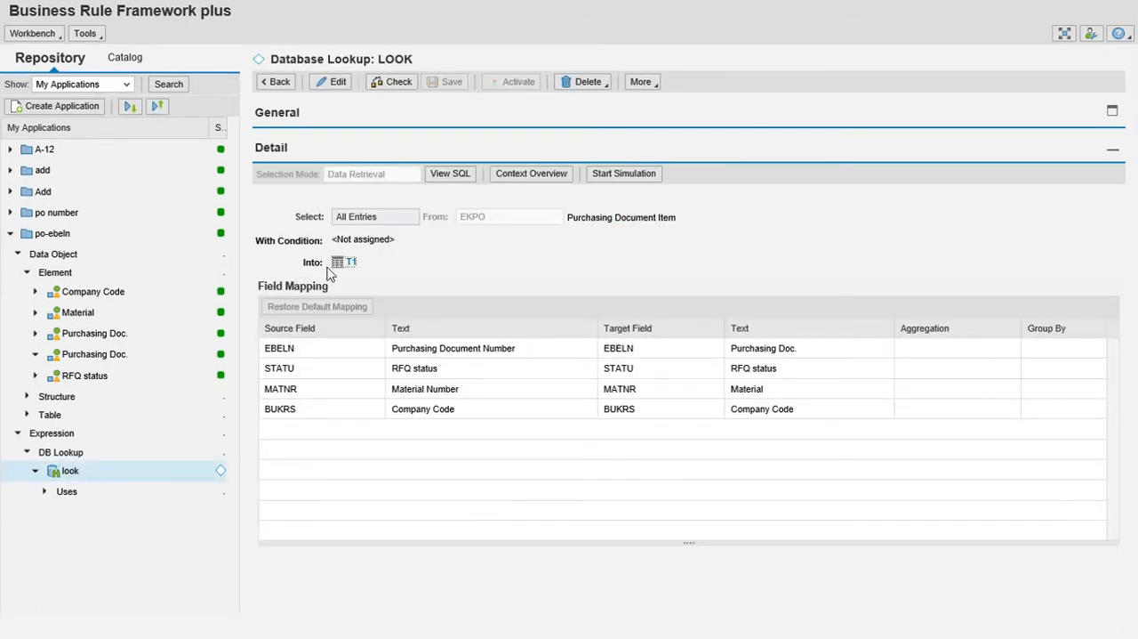
# Add an include condition filtering EBELN equal to the Purchasing Doc. element.
pyautogui.click(333, 82)
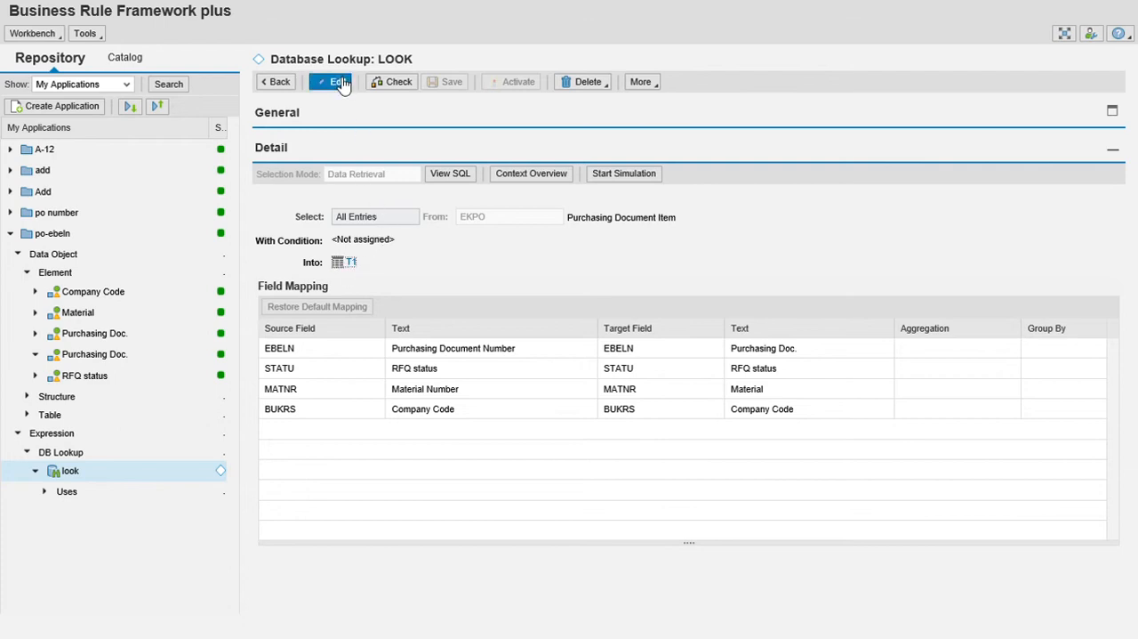
pyautogui.click(333, 82)
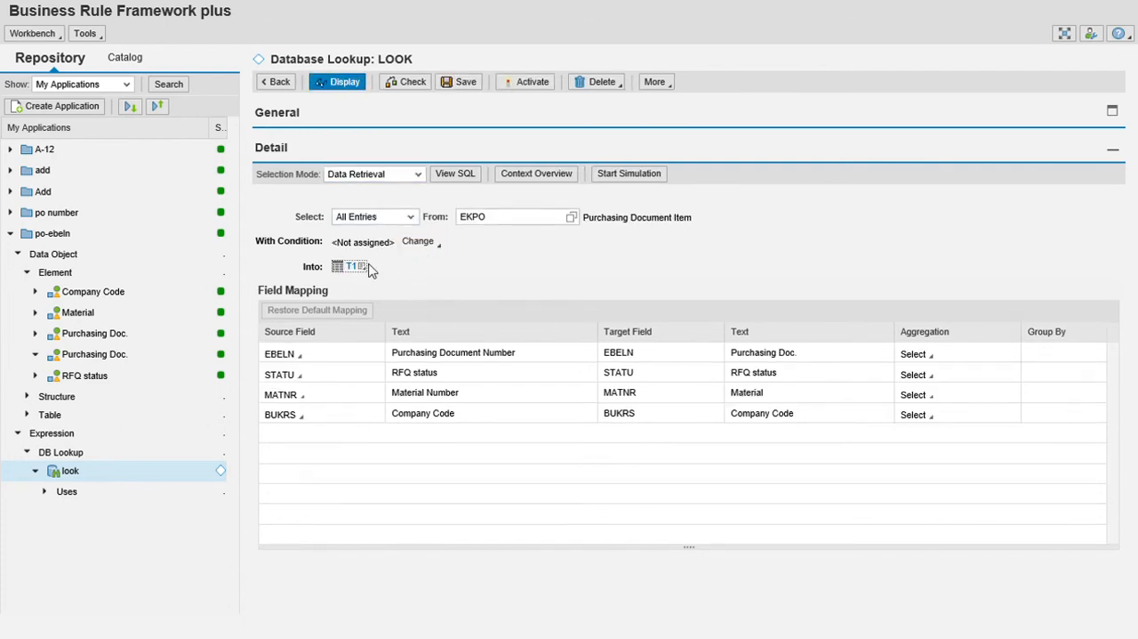
pyautogui.click(418, 242)
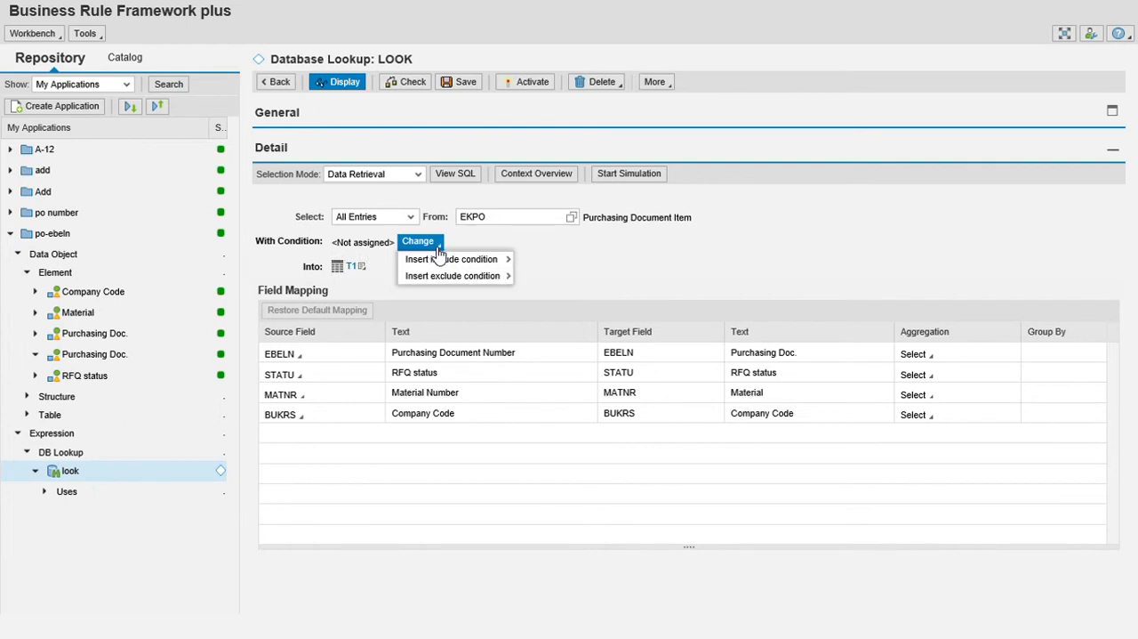
pyautogui.click(452, 260)
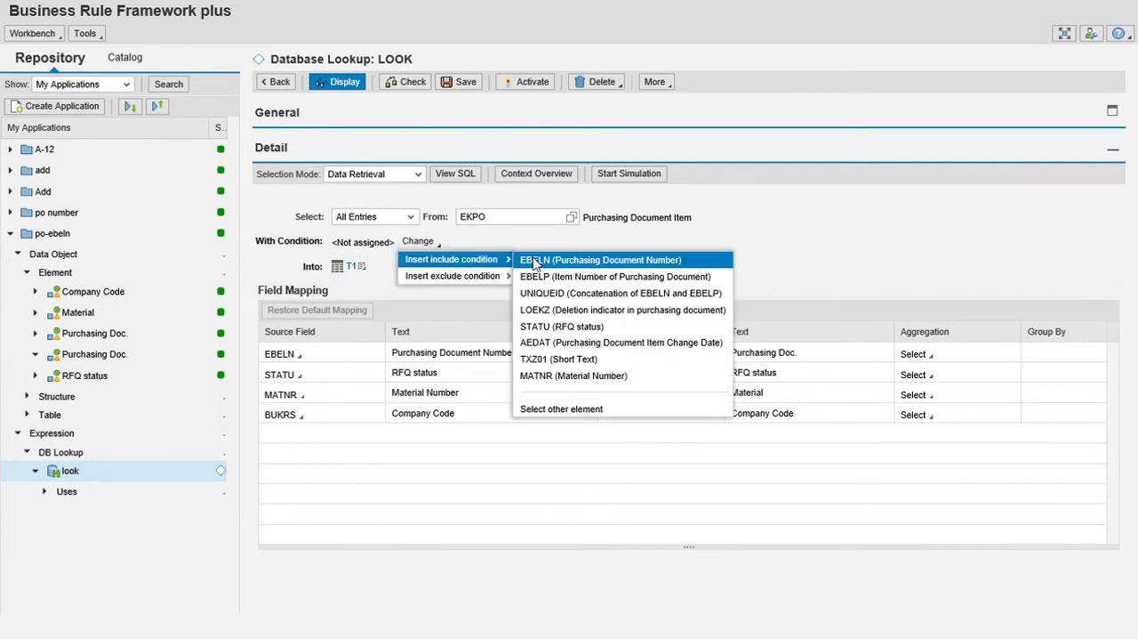
pyautogui.click(601, 260)
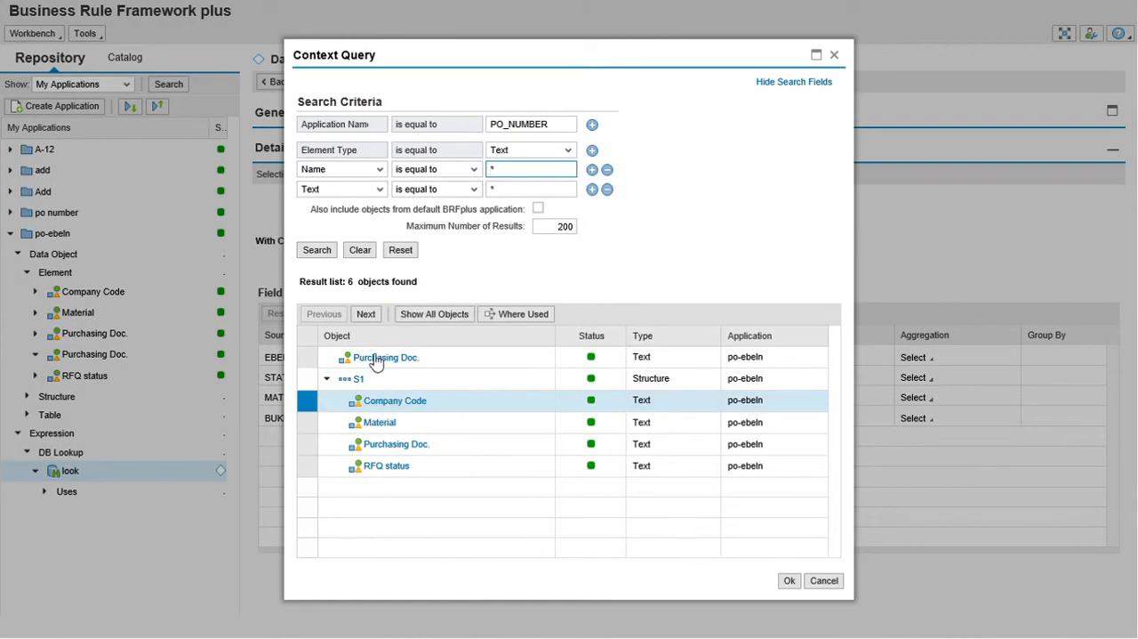
pyautogui.click(790, 580)
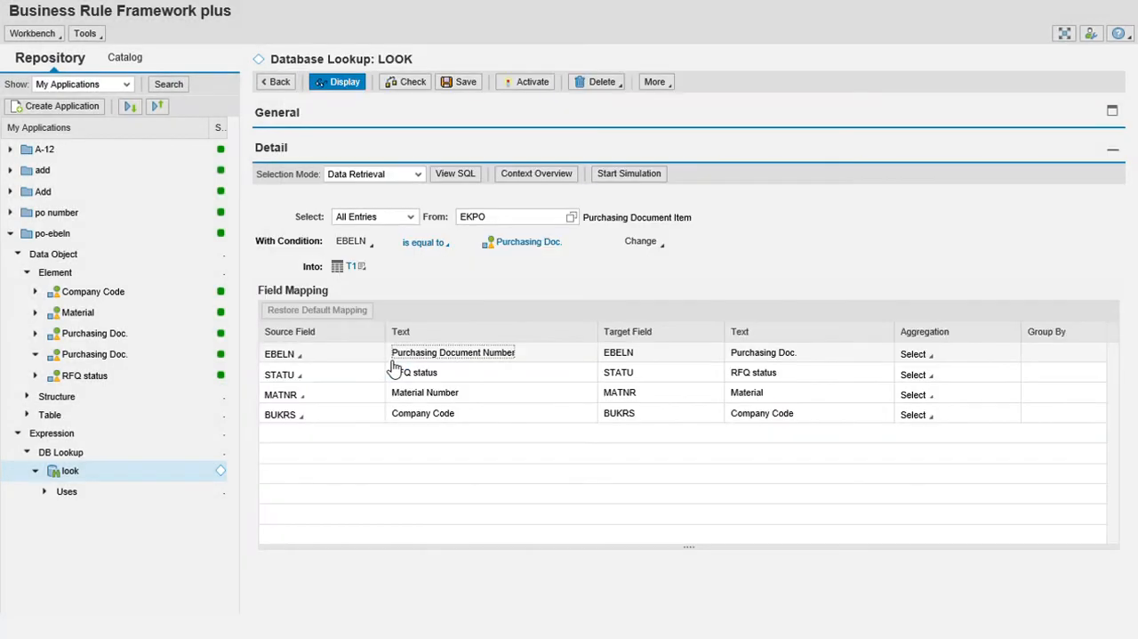
pyautogui.moveTo(530, 82)
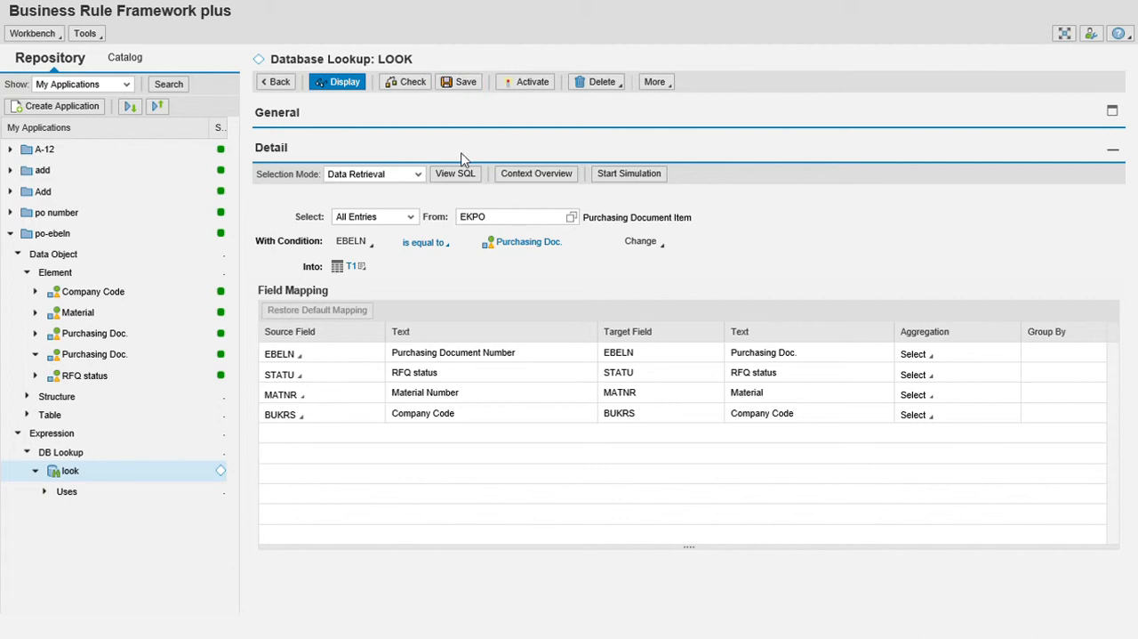
# Save the LOOK lookup and view the SQL it will run.
pyautogui.click(456, 174)
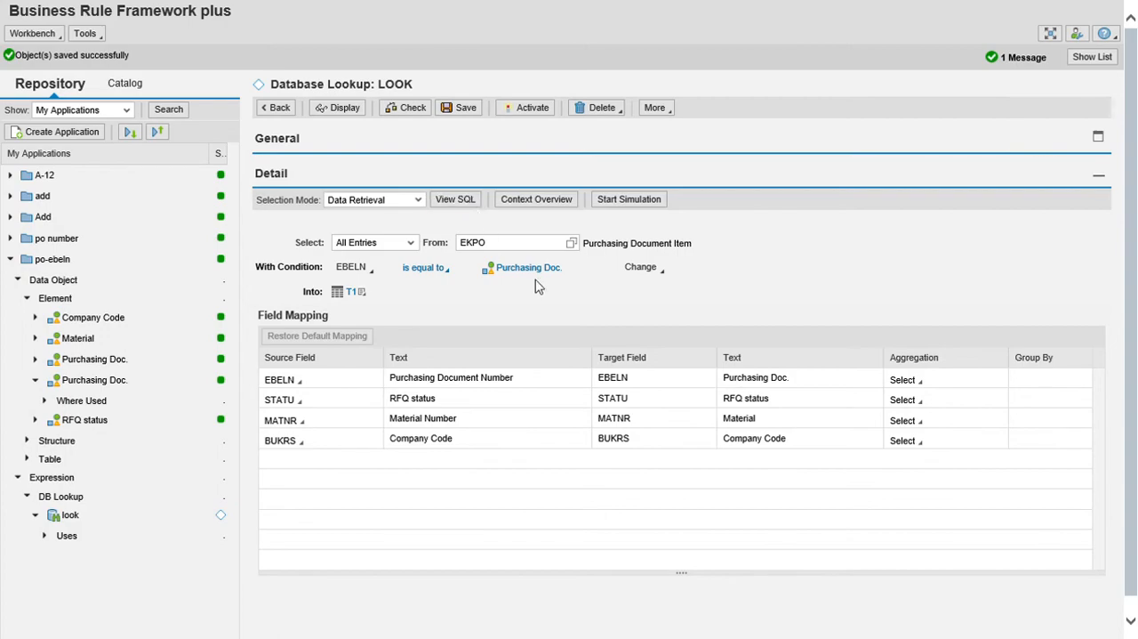
pyautogui.click(456, 197)
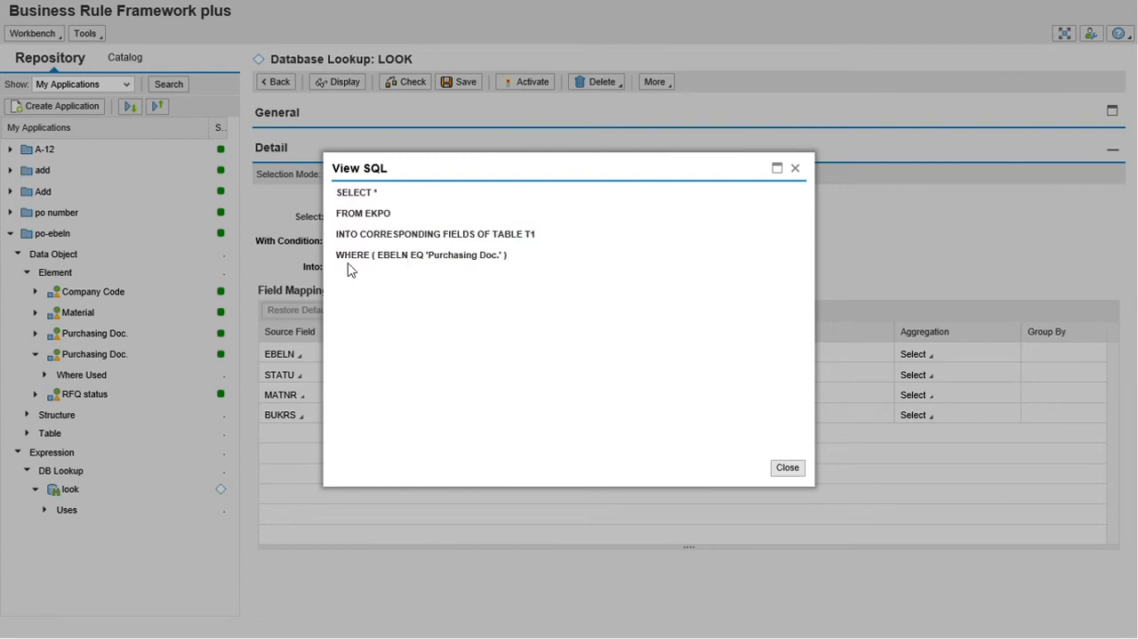
pyautogui.moveTo(495, 264)
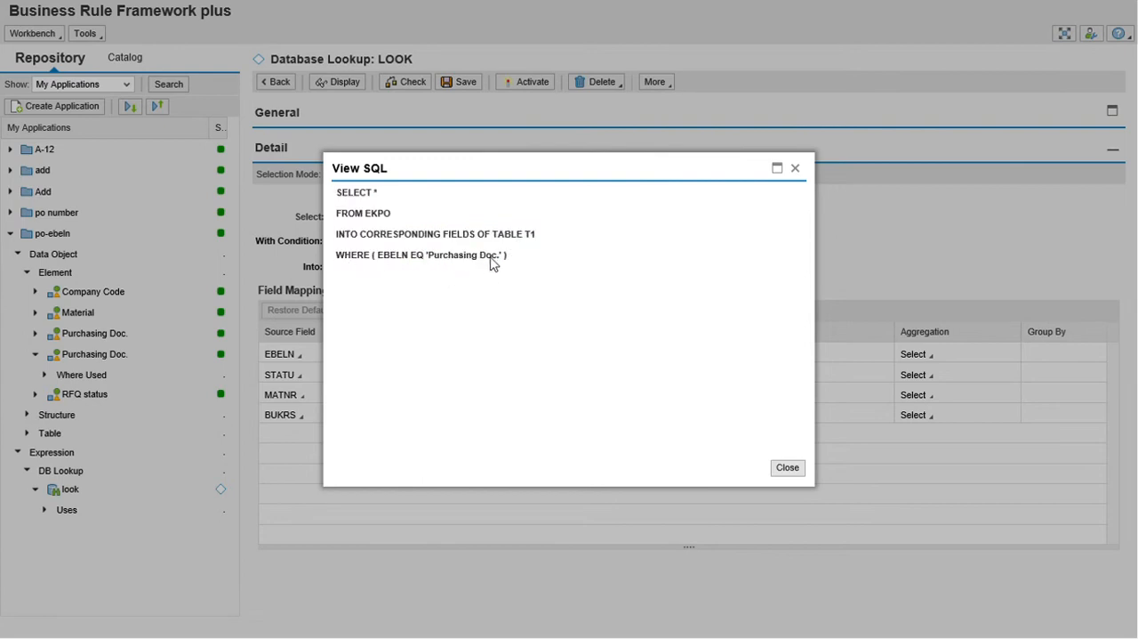
pyautogui.moveTo(514, 370)
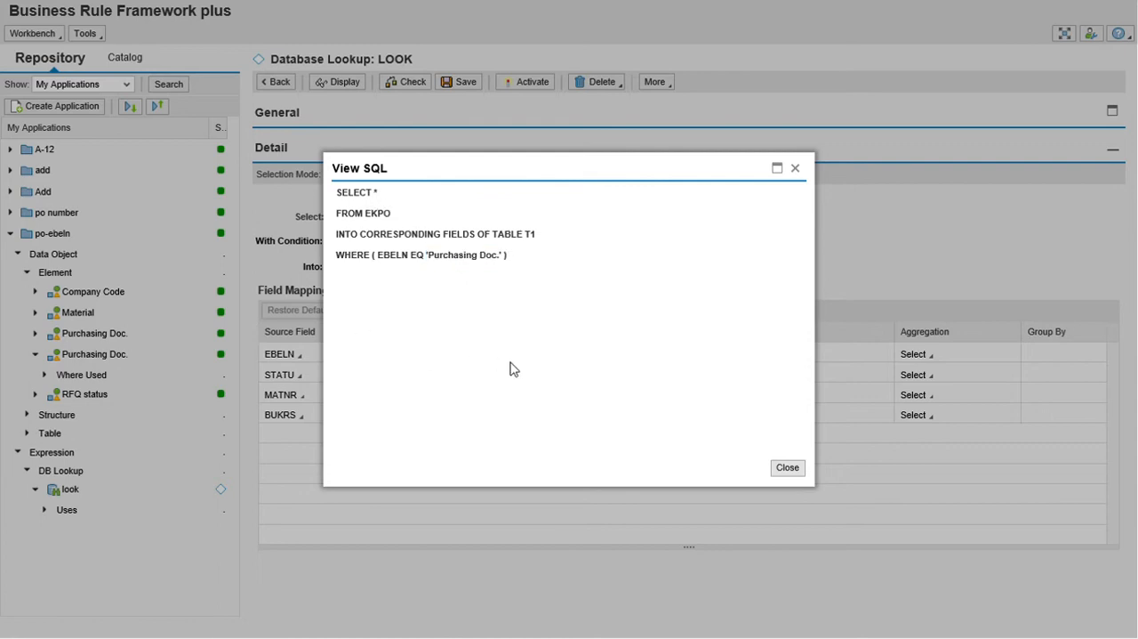
pyautogui.moveTo(787, 466)
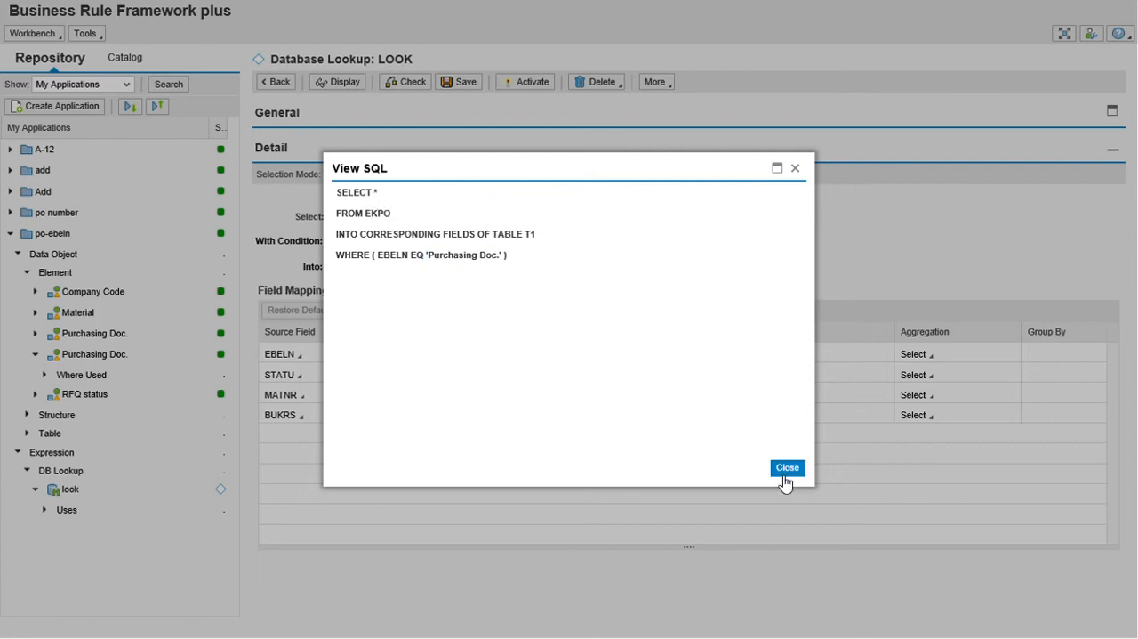
# Close the SQL preview, activate the LOOK lookup and start its simulation.
pyautogui.click(788, 466)
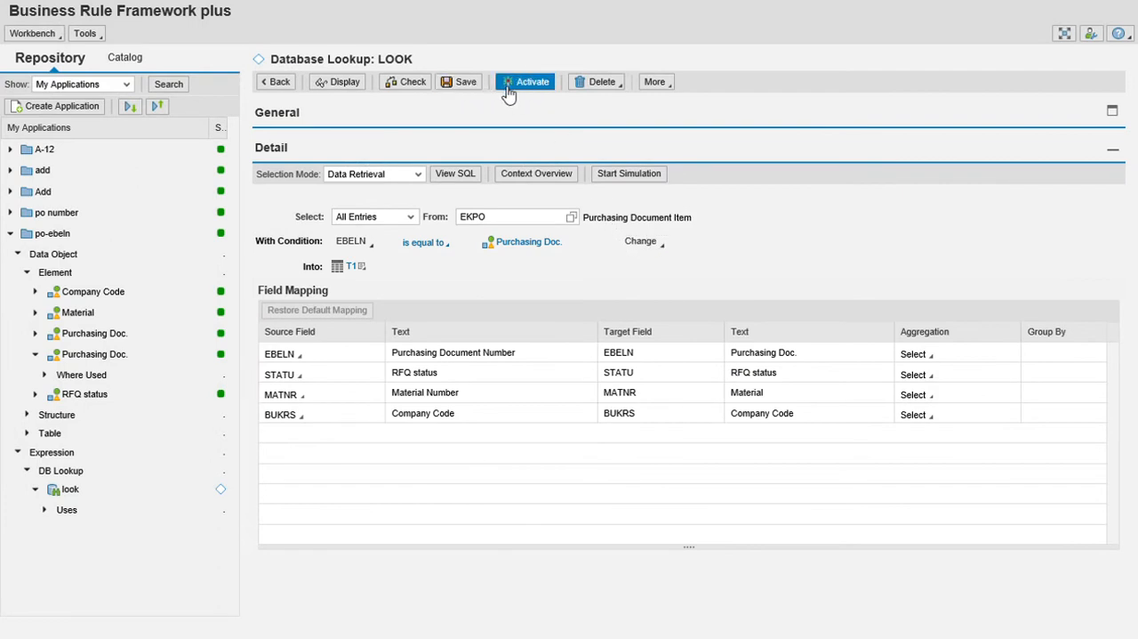
pyautogui.click(629, 174)
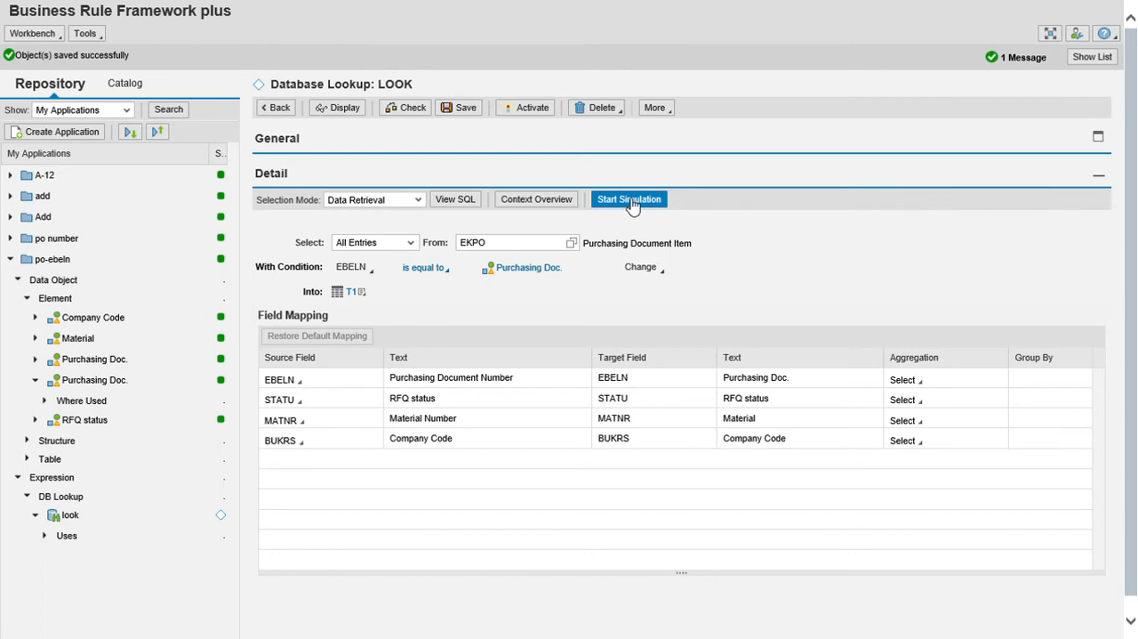
pyautogui.click(630, 197)
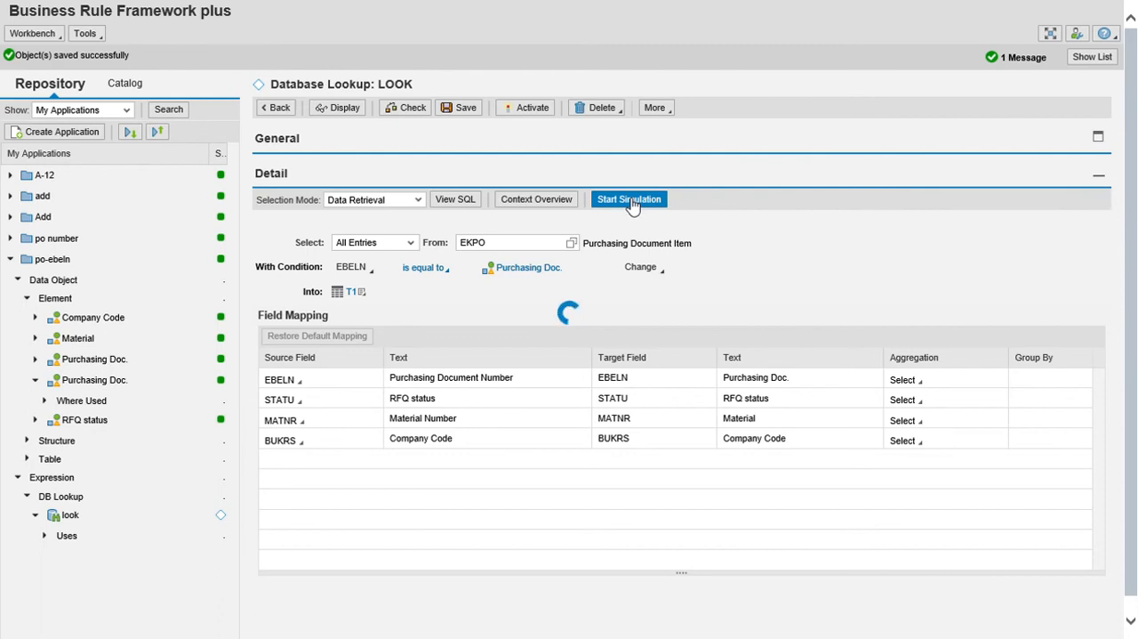
pyautogui.click(630, 198)
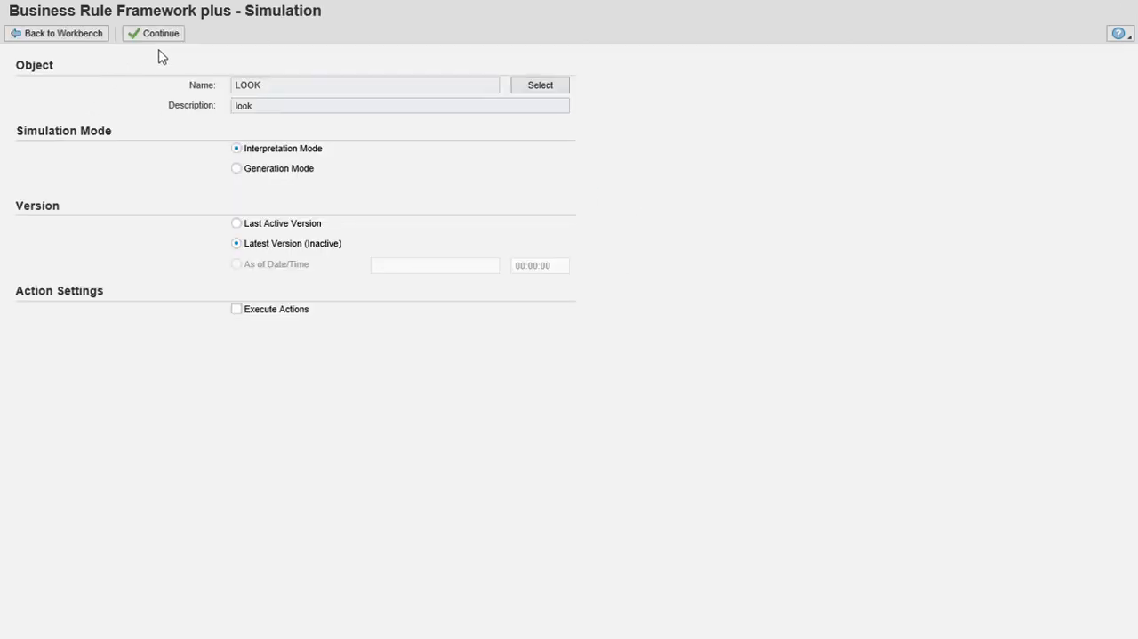
pyautogui.click(158, 32)
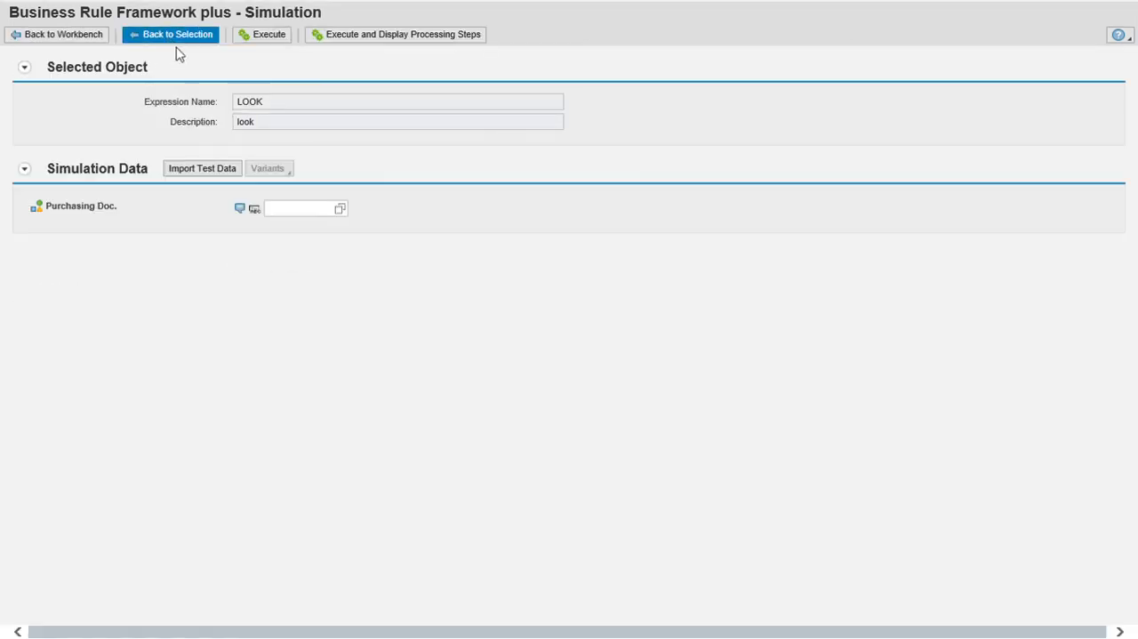
pyautogui.write('4')
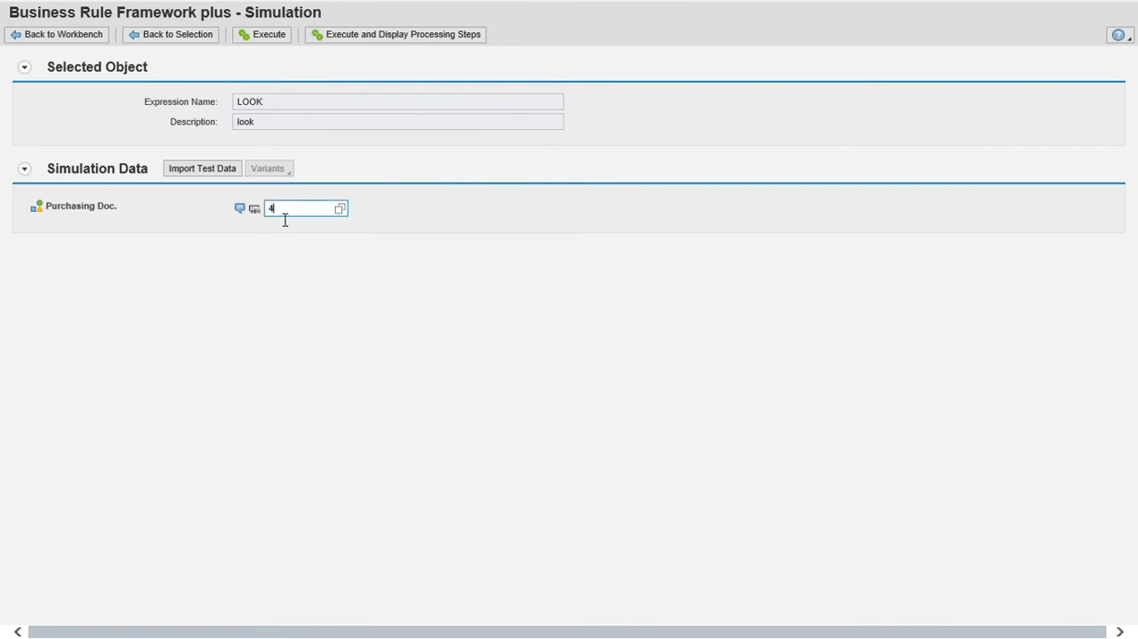
pyautogui.write('5')
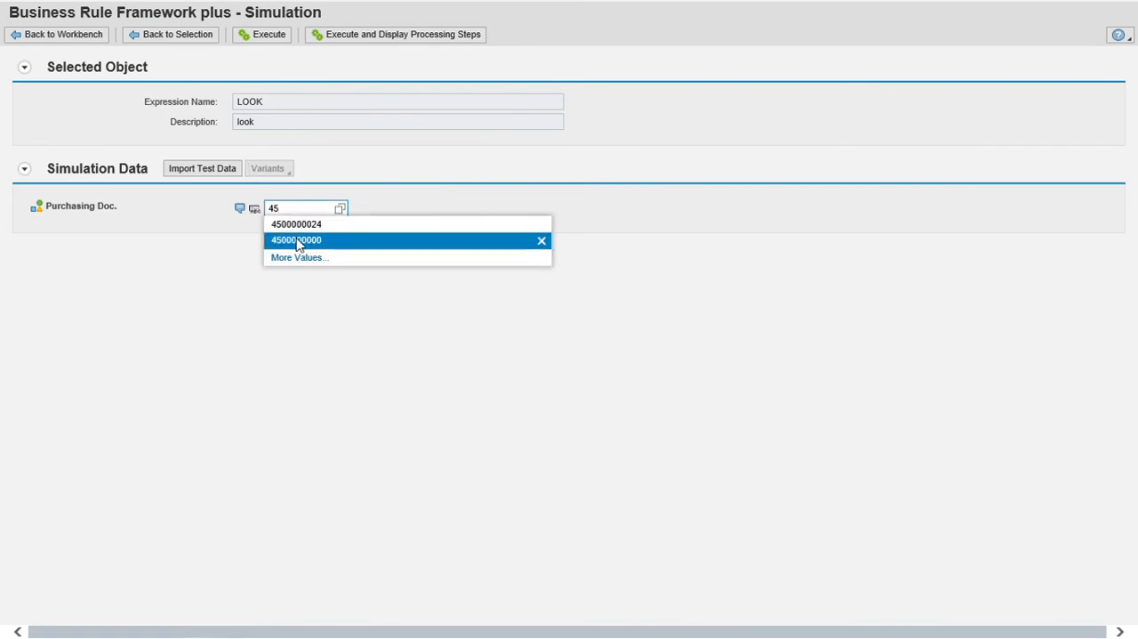
pyautogui.click(296, 240)
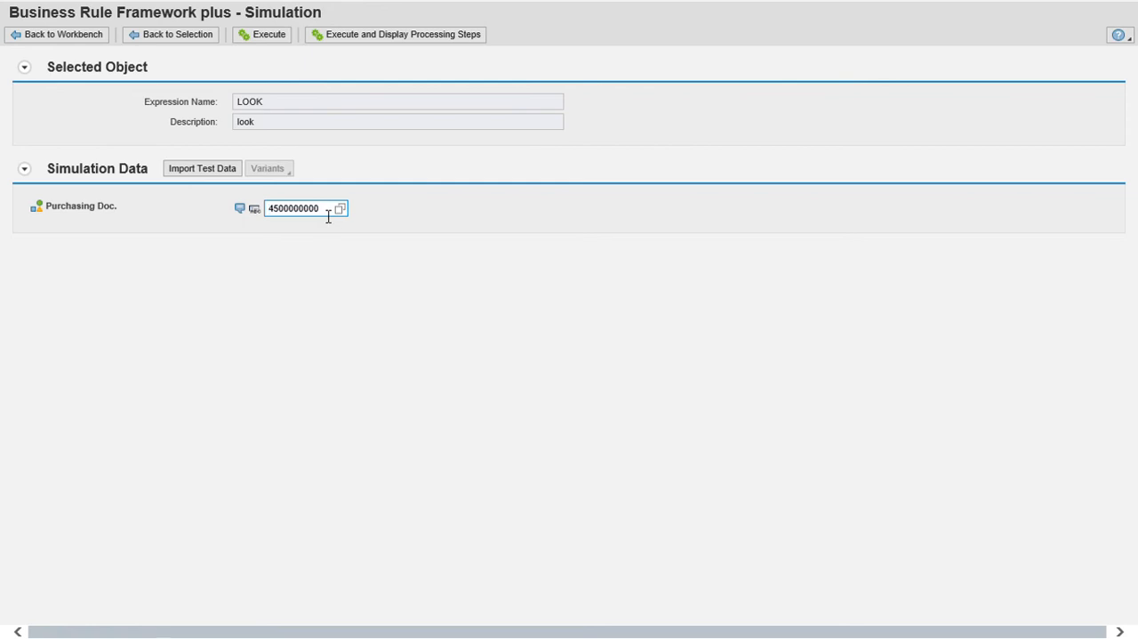
pyautogui.press('ctrl+a')
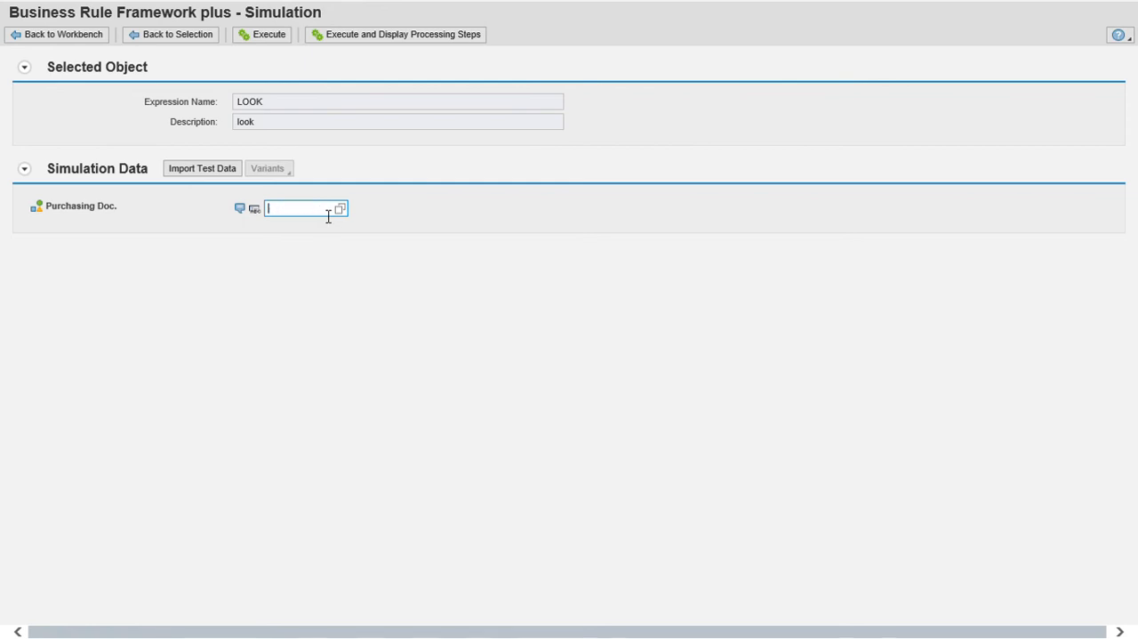
pyautogui.write('4500000024')
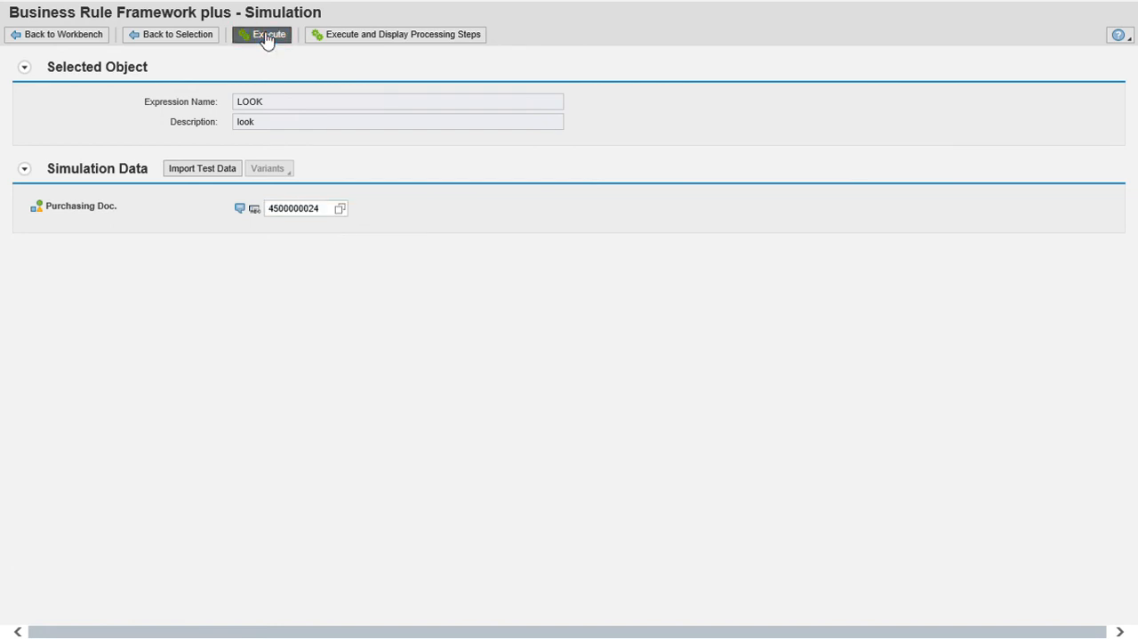
pyautogui.click(266, 35)
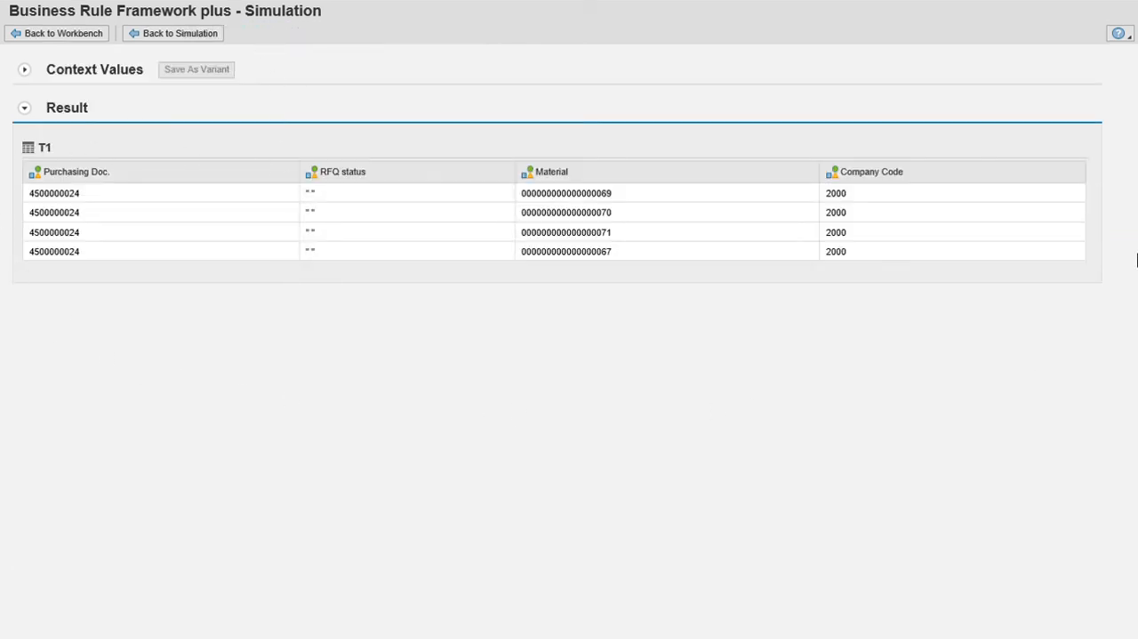
pyautogui.moveTo(149, 272)
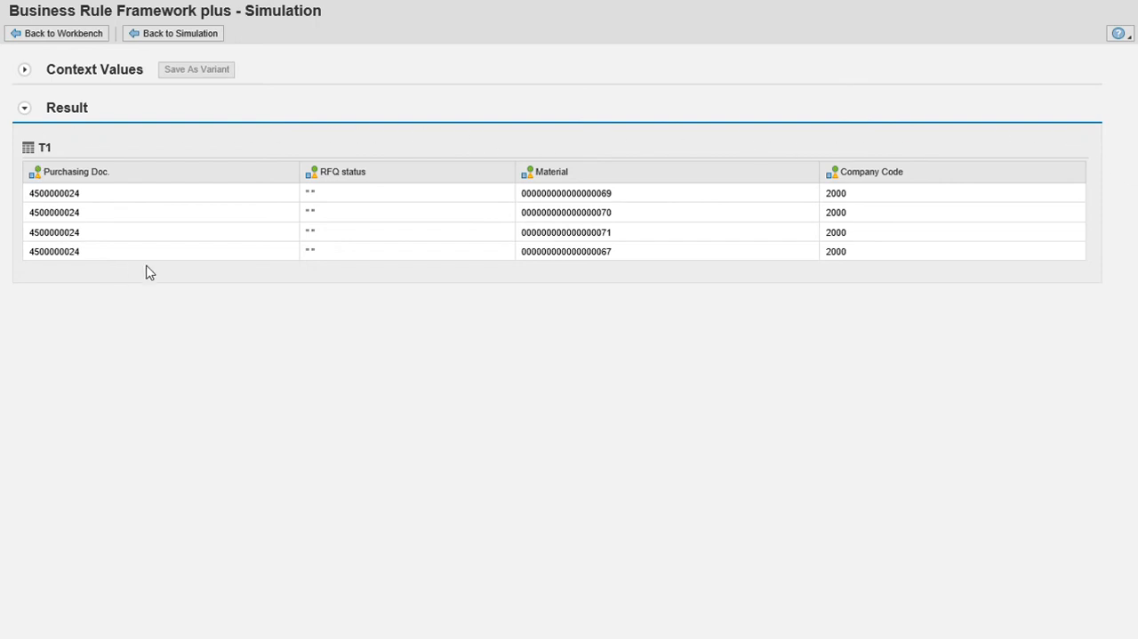
pyautogui.moveTo(980, 249)
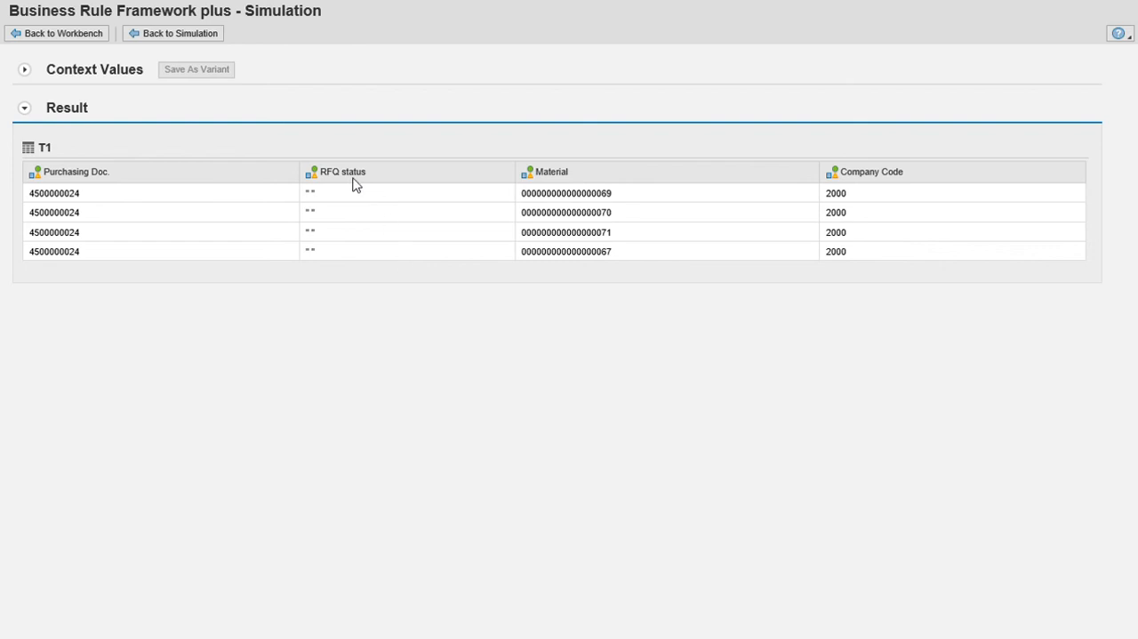
pyautogui.moveTo(174, 32)
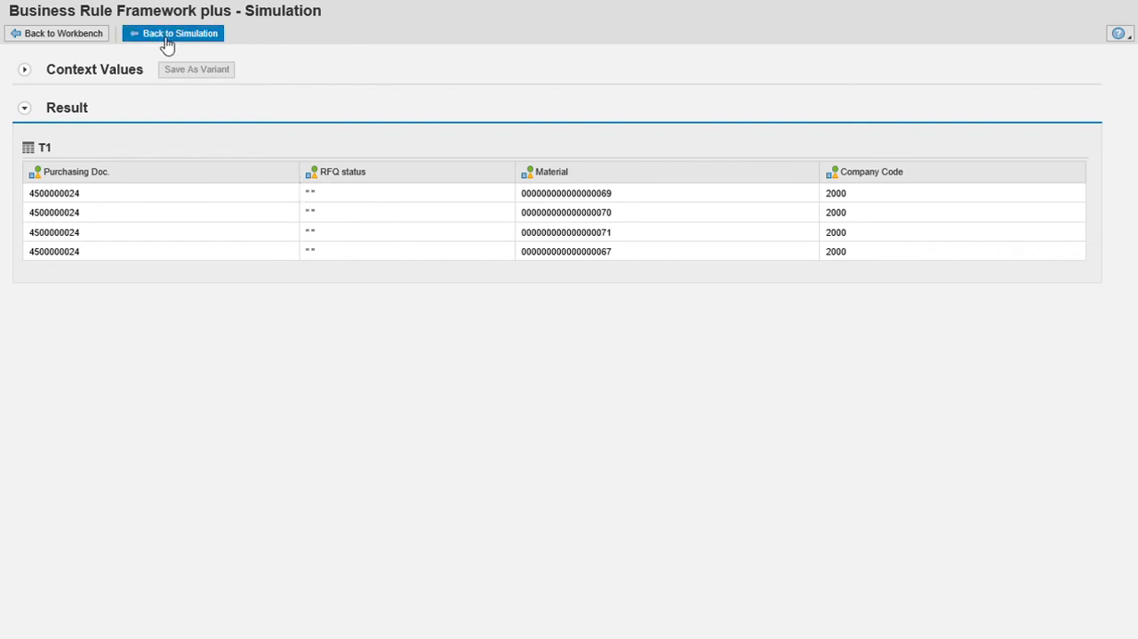
pyautogui.click(182, 35)
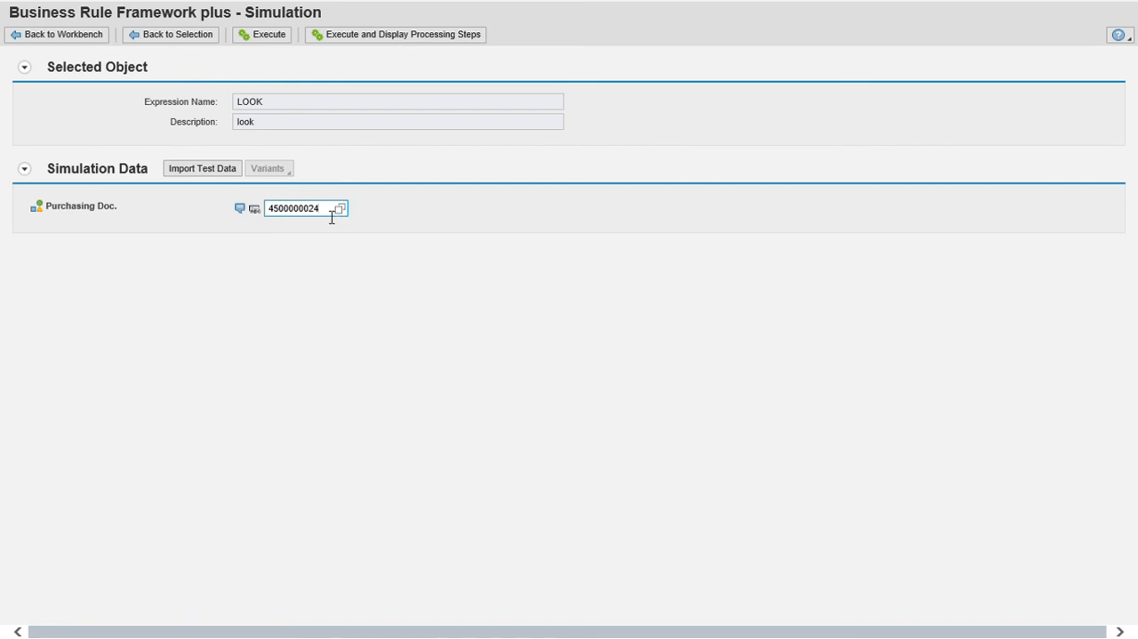
pyautogui.write('4500000000')
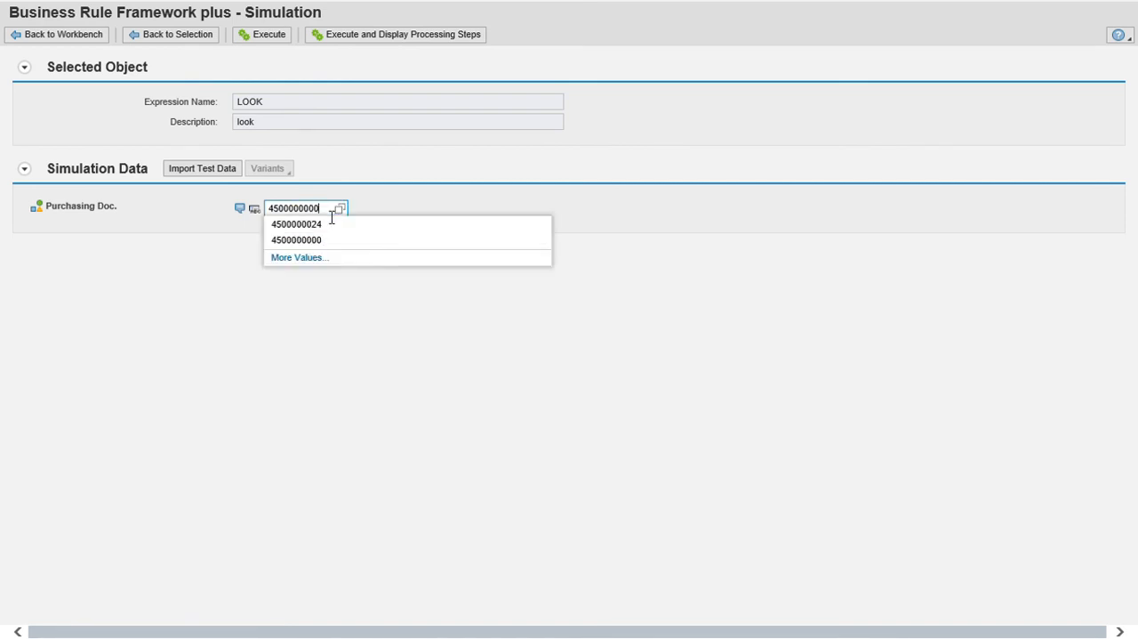
pyautogui.click(267, 36)
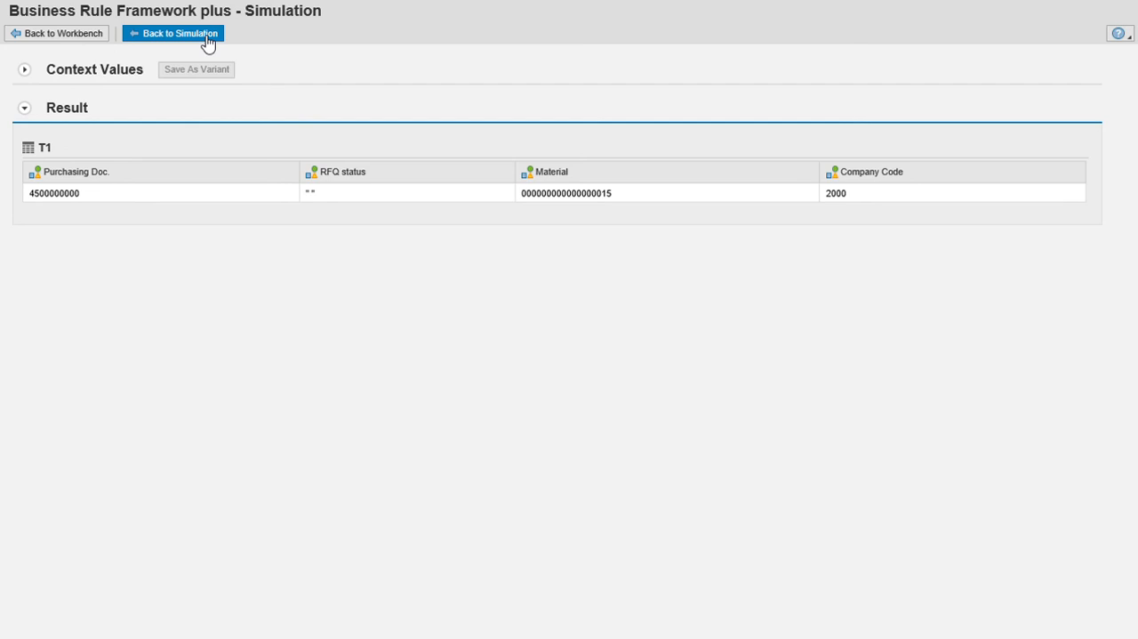
pyautogui.click(178, 36)
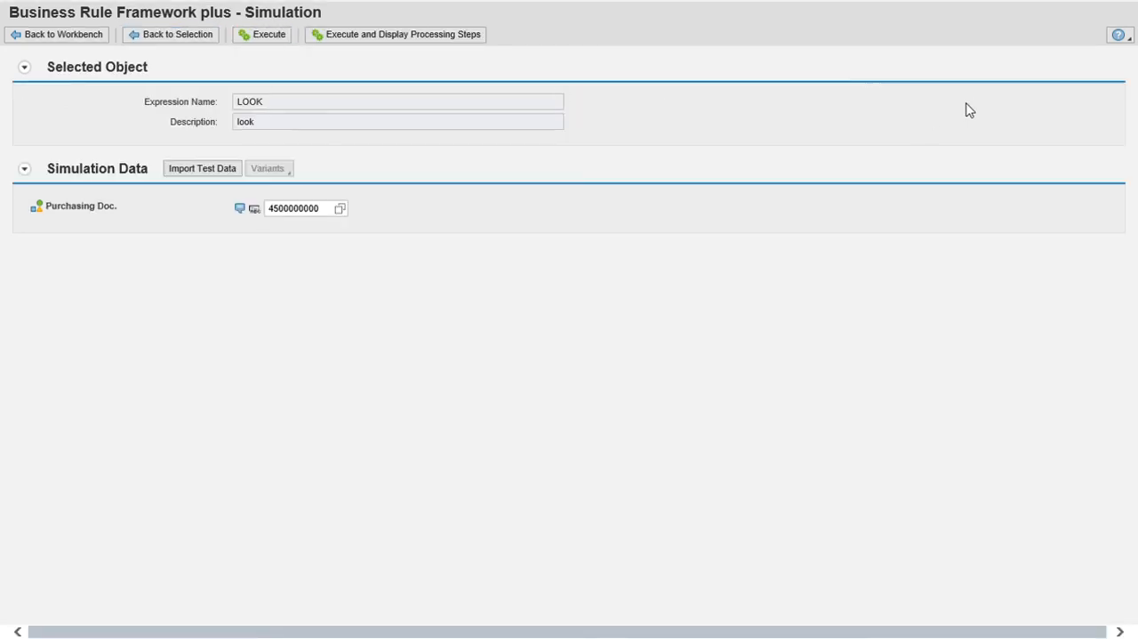
pyautogui.moveTo(1024, 93)
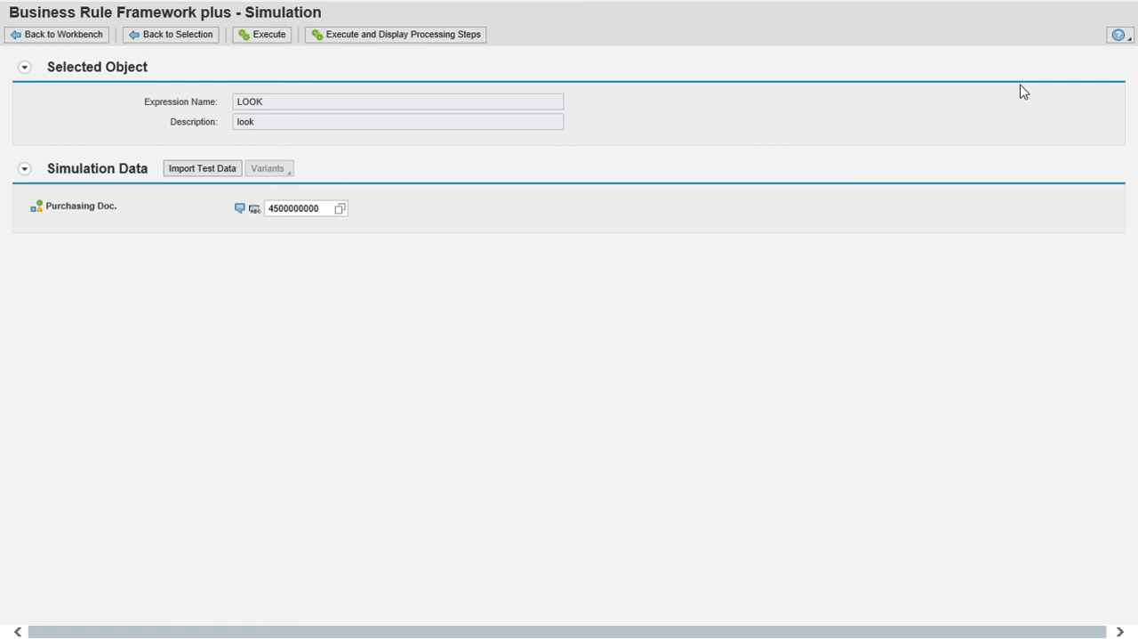